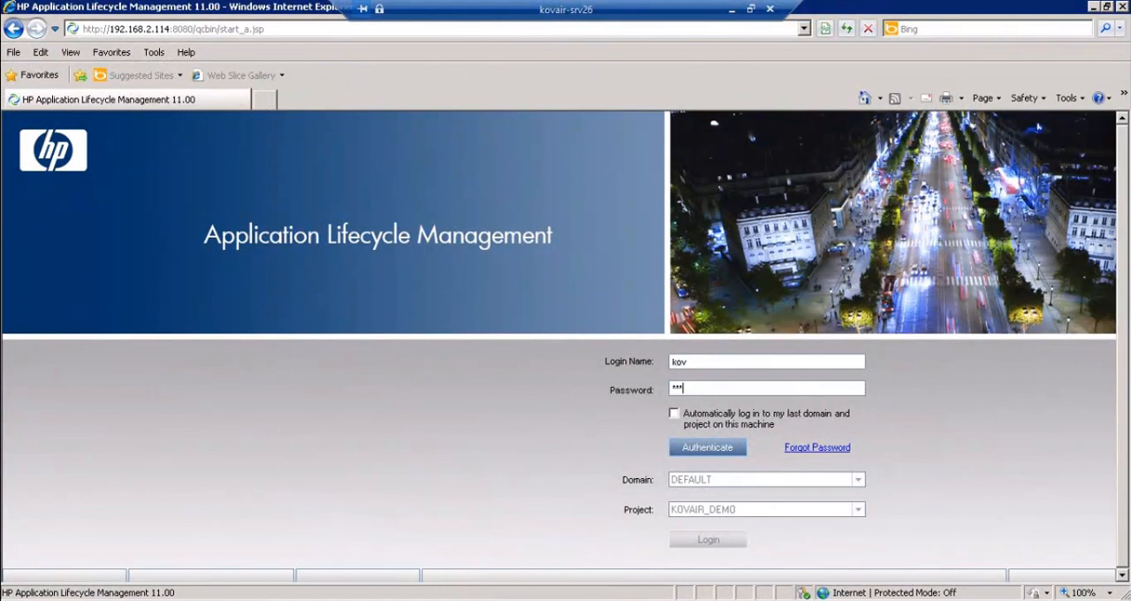
Authenticate, log in to the KOVAIR_DEMO project, and show the Requirements module
left_click(707, 445)
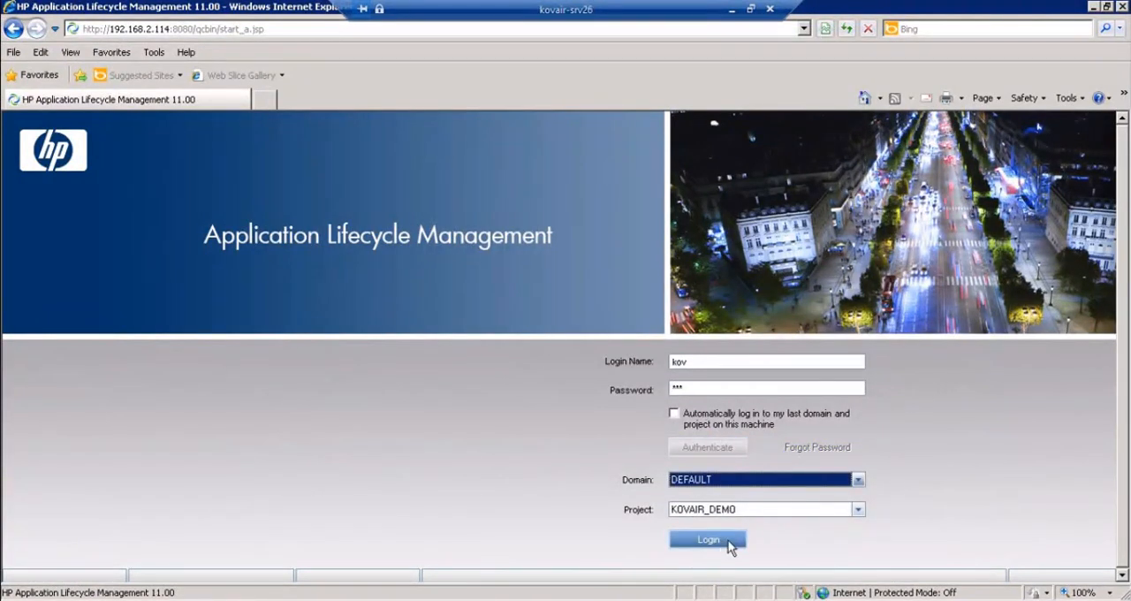
left_click(707, 539)
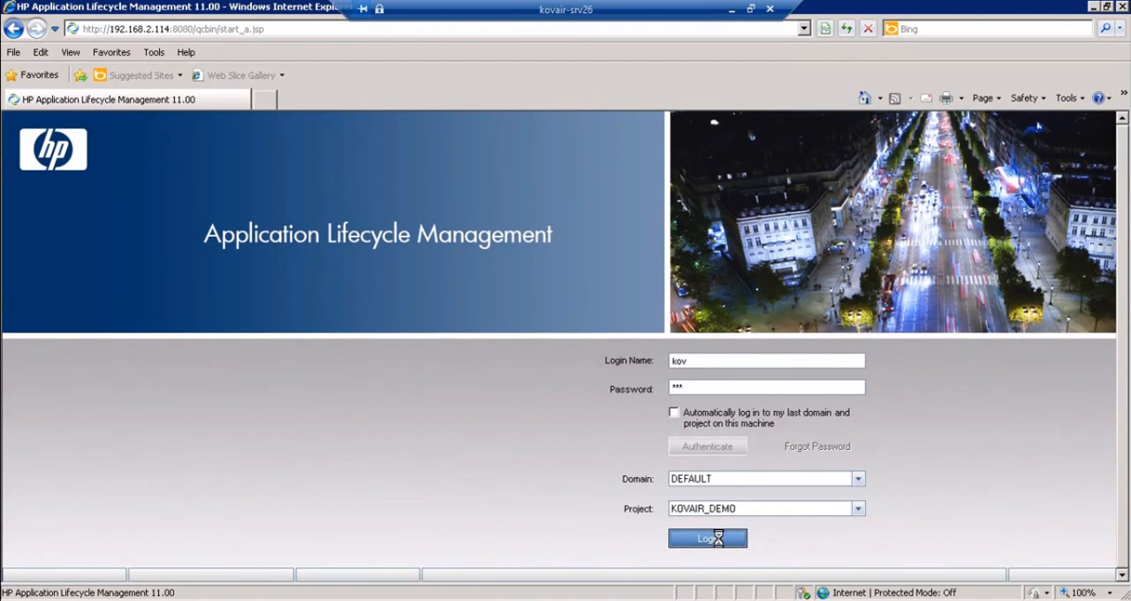
left_click(707, 539)
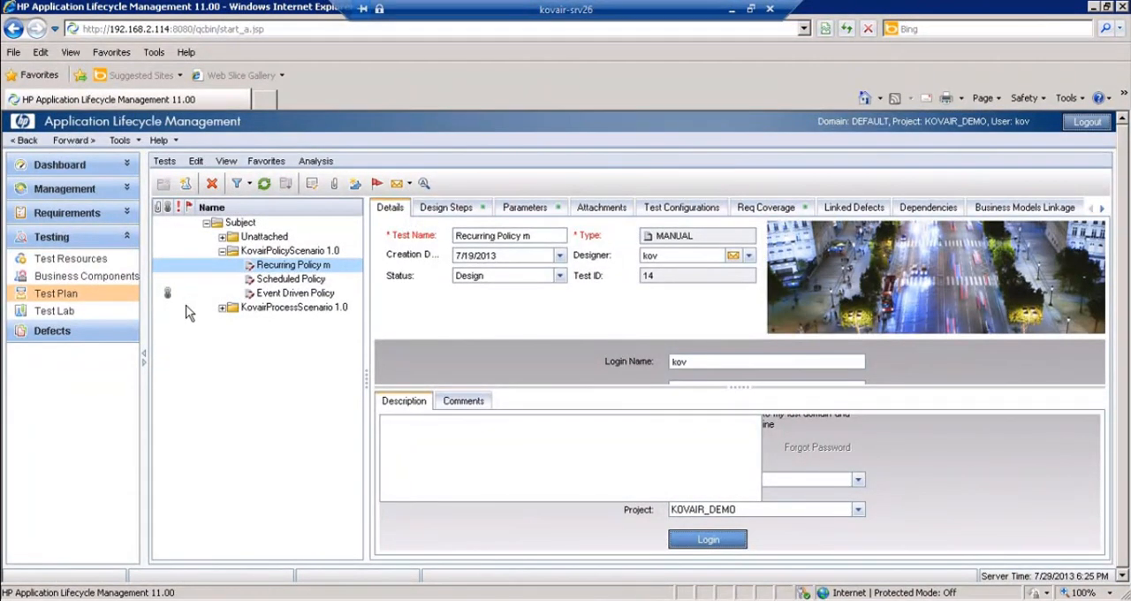
left_click(67, 212)
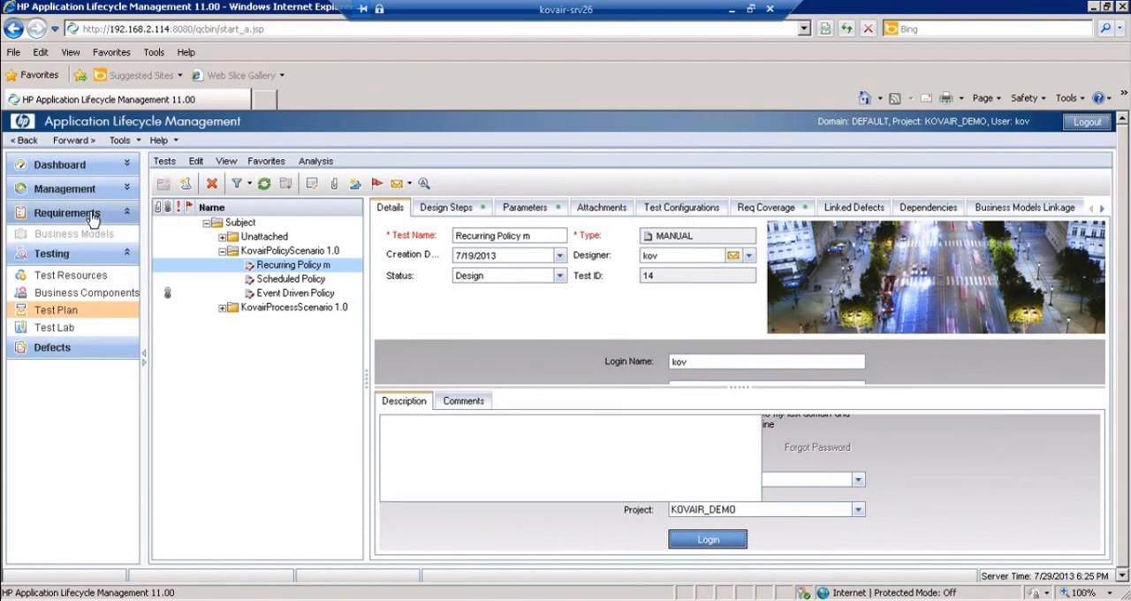
left_click(67, 212)
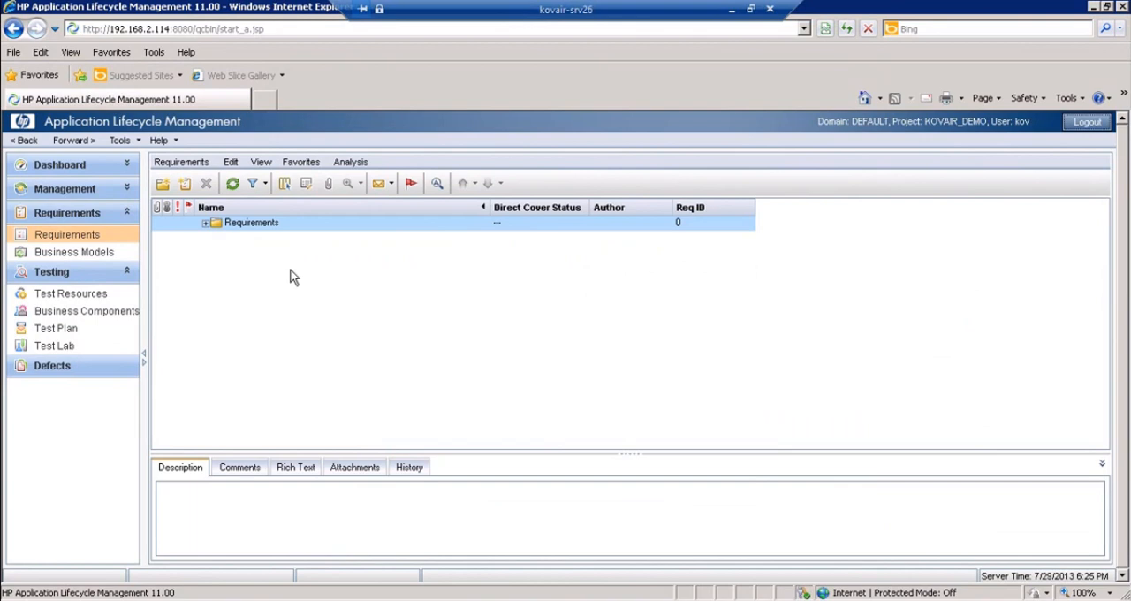
Expand the Requirements folder, inspect the different-policy-types requirement, then return to Test Plan
left_click(205, 223)
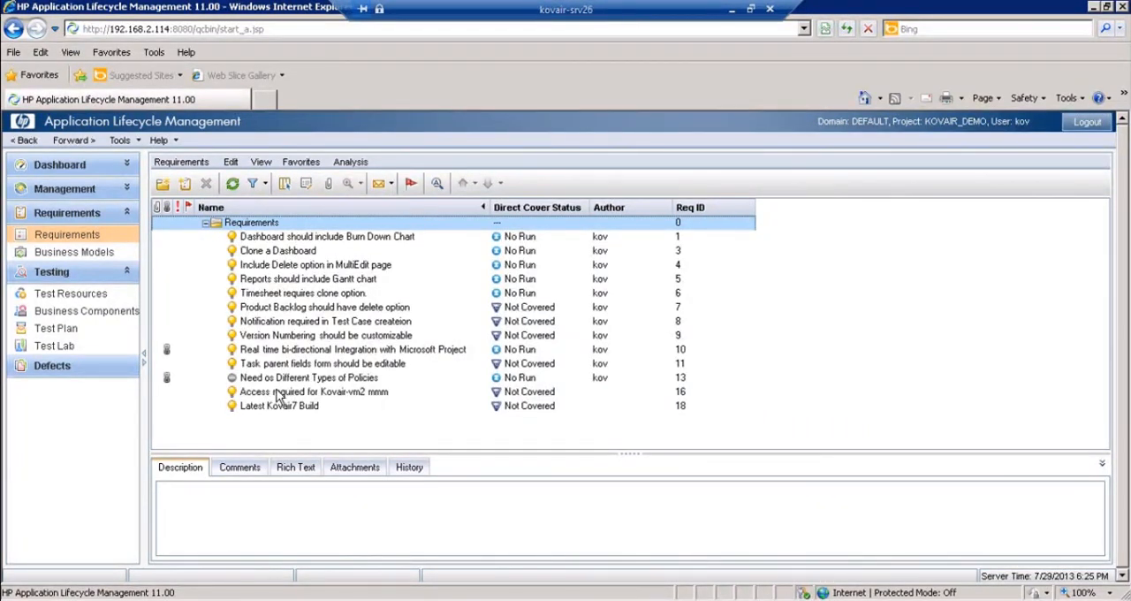
left_click(309, 378)
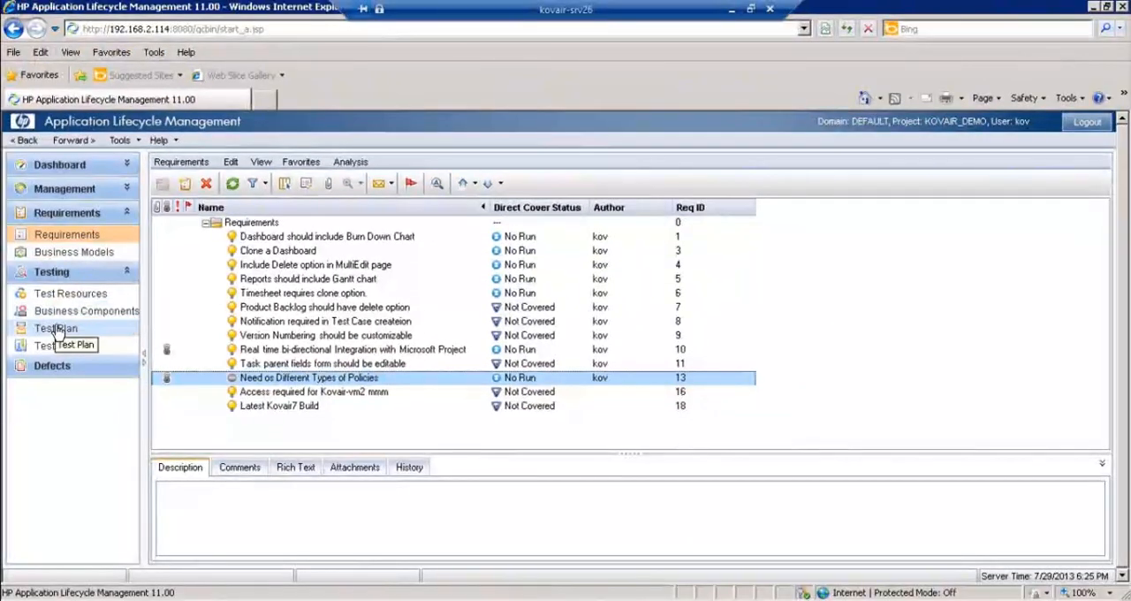
left_click(55, 344)
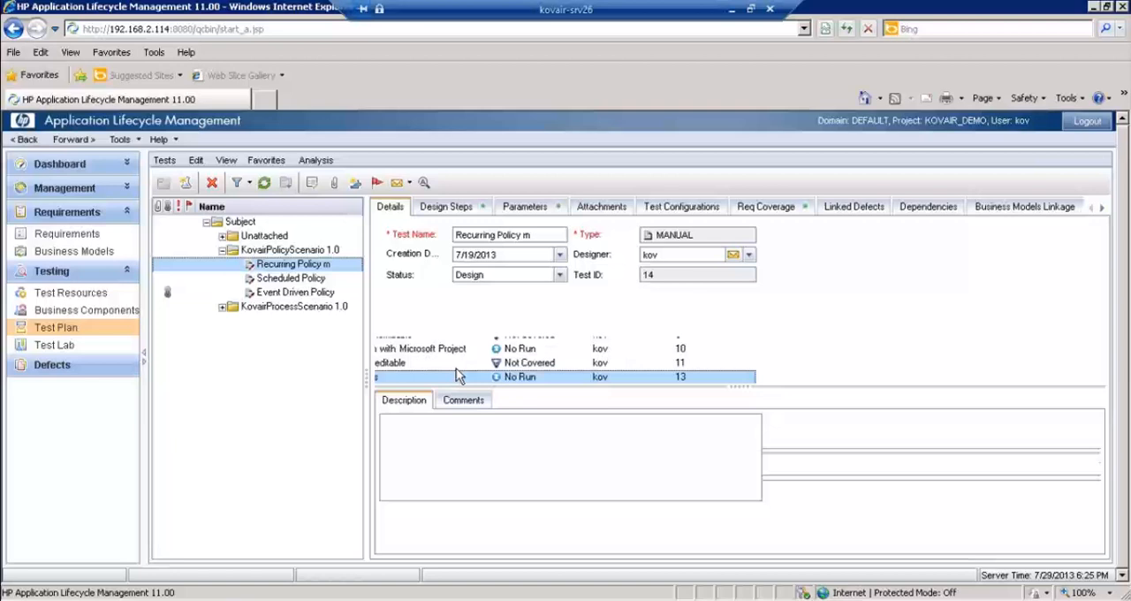
mouse_move(309, 286)
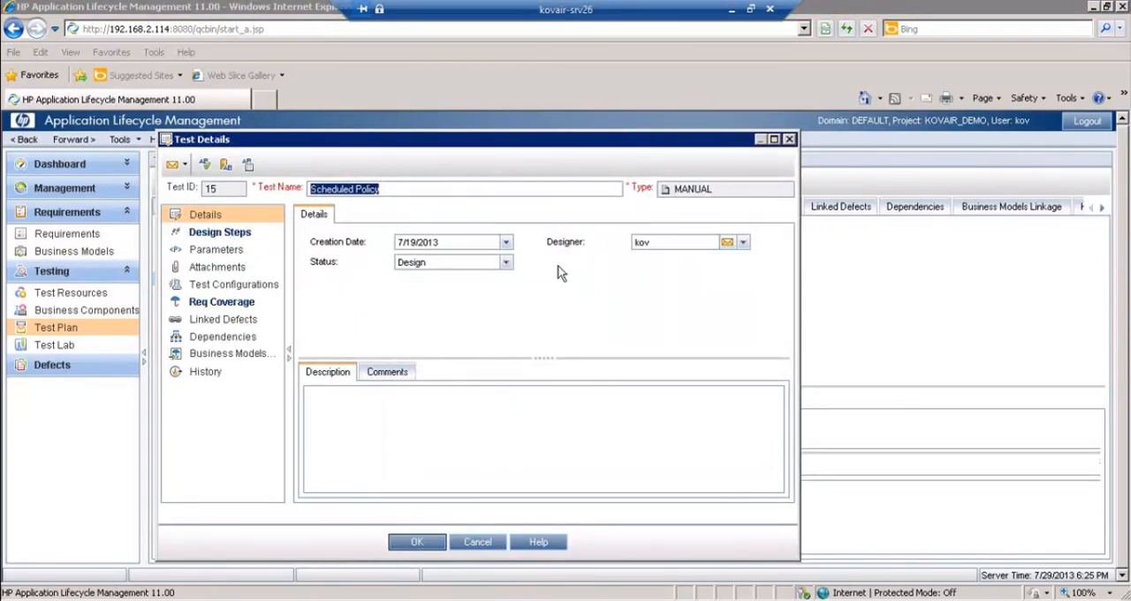
mouse_move(371, 287)
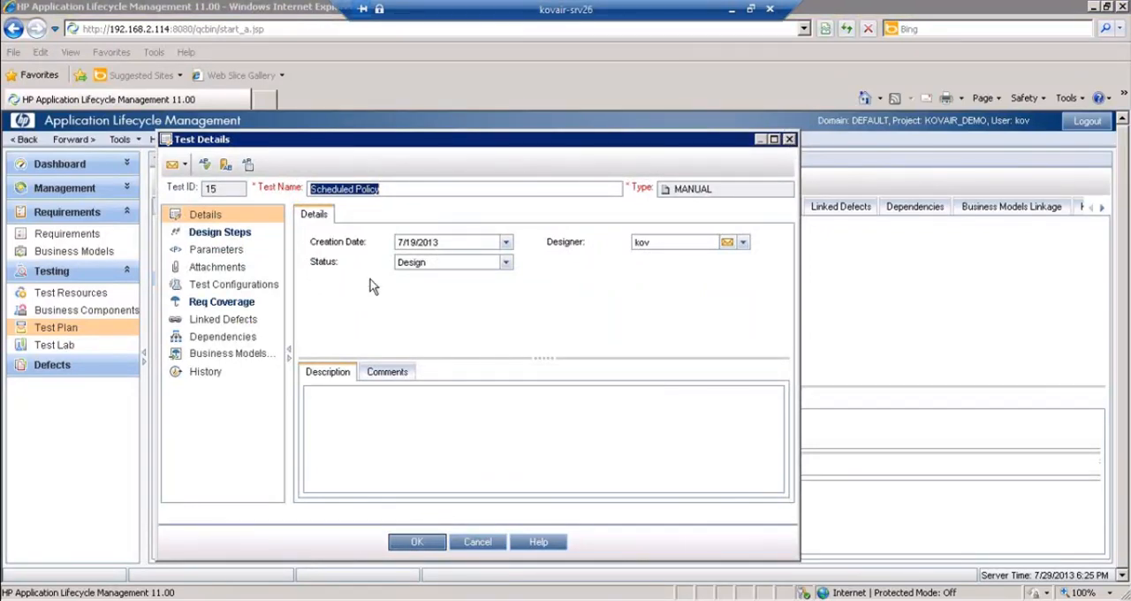
Show the Scheduled Policy test's design steps, including the call to Event Driven Policy
left_click(219, 232)
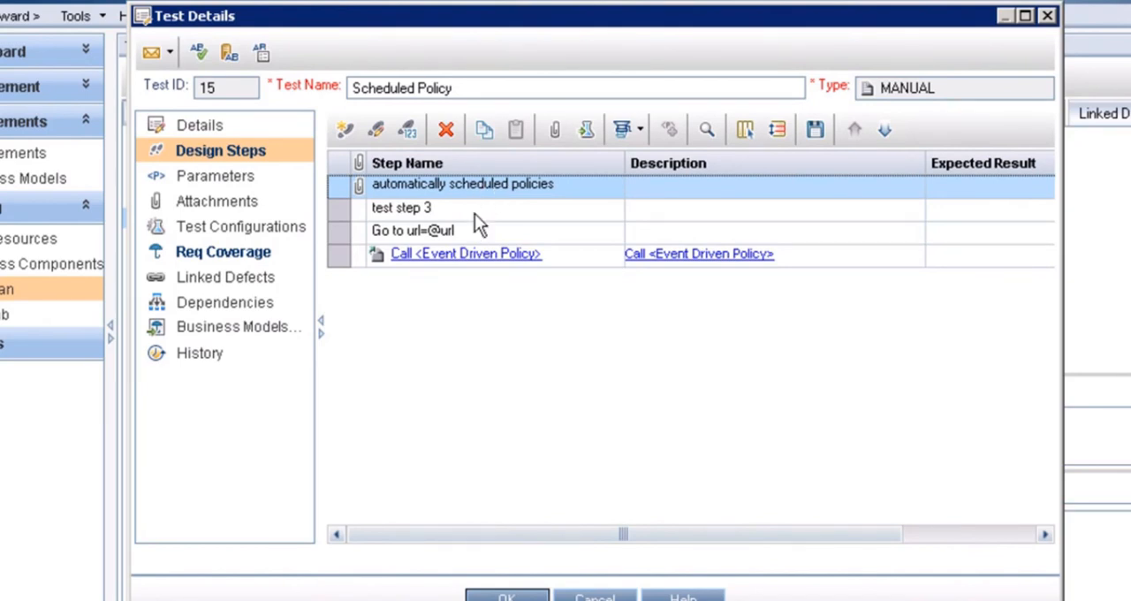
mouse_move(569, 265)
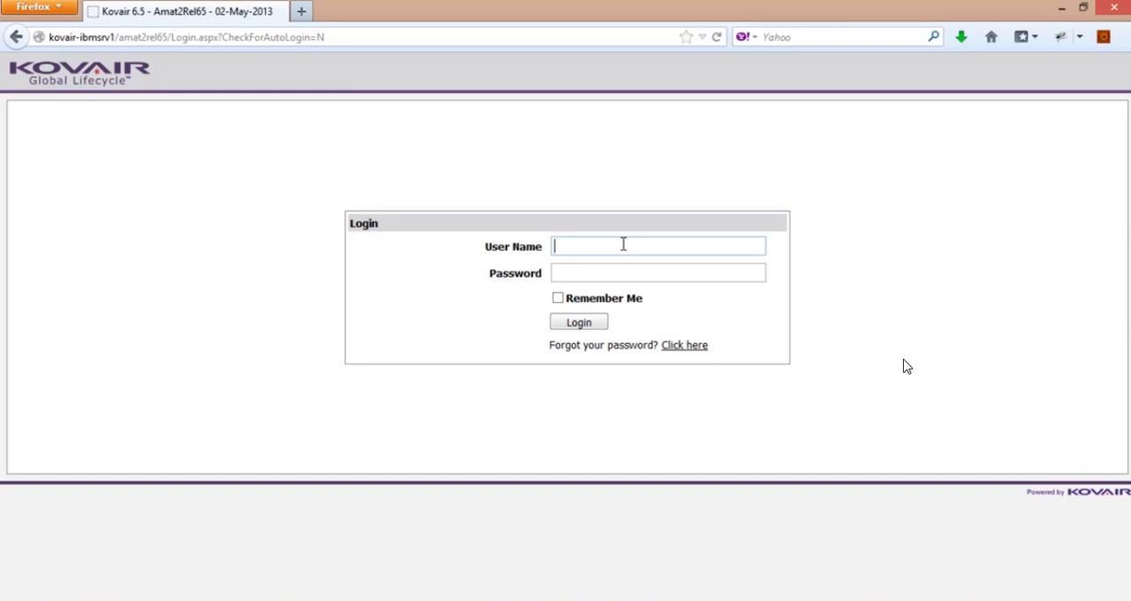
Sign in to Kovair, landing on the My Tasks home page
left_click(578, 321)
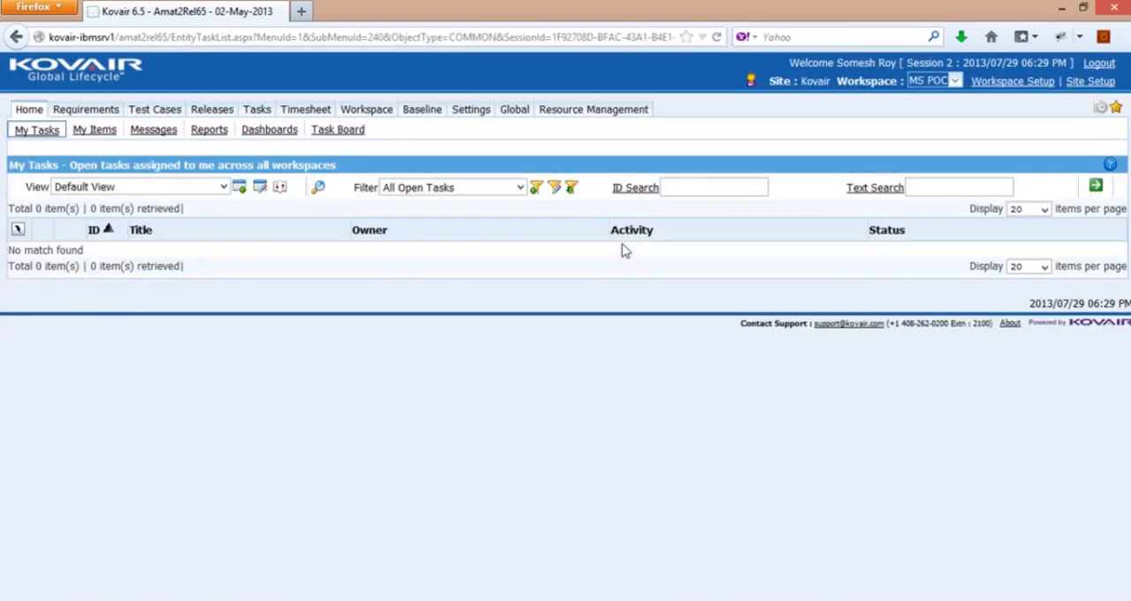
mouse_move(1004, 108)
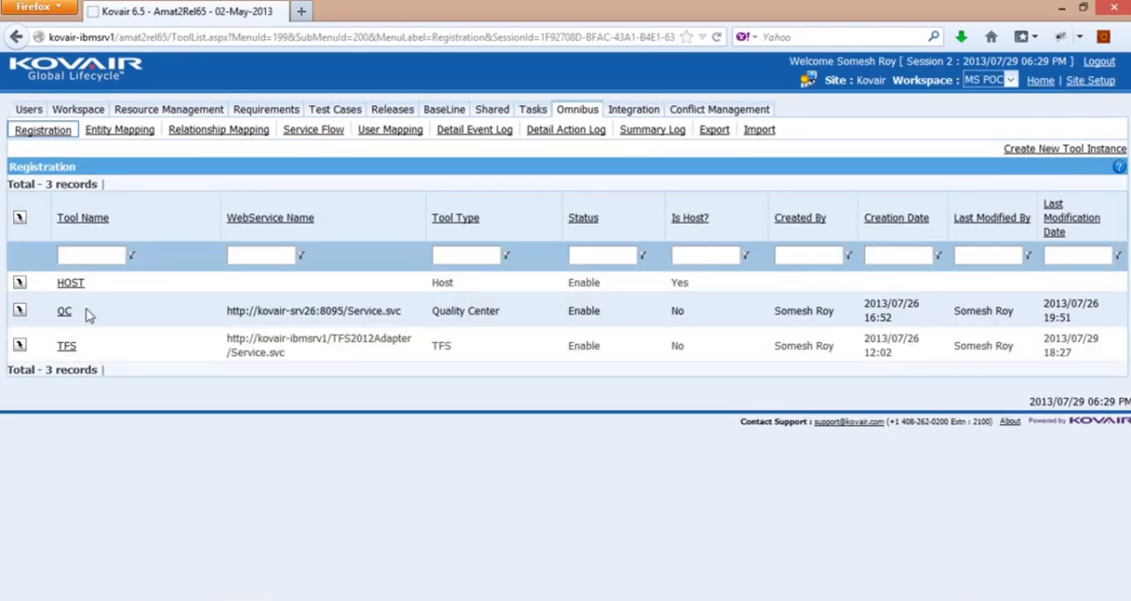
mouse_move(124, 320)
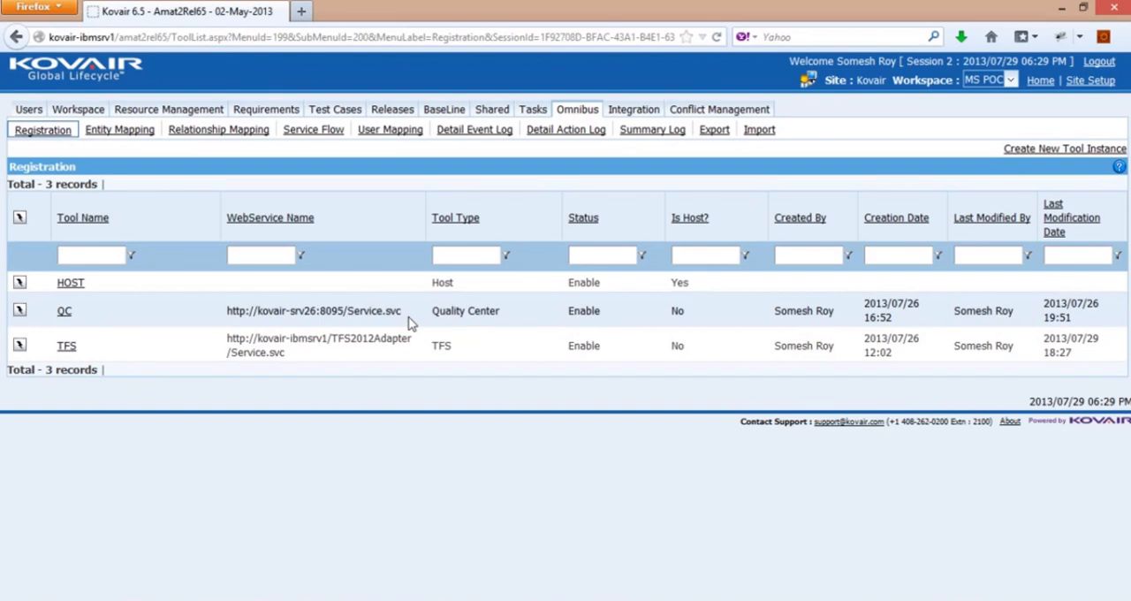
mouse_move(124, 310)
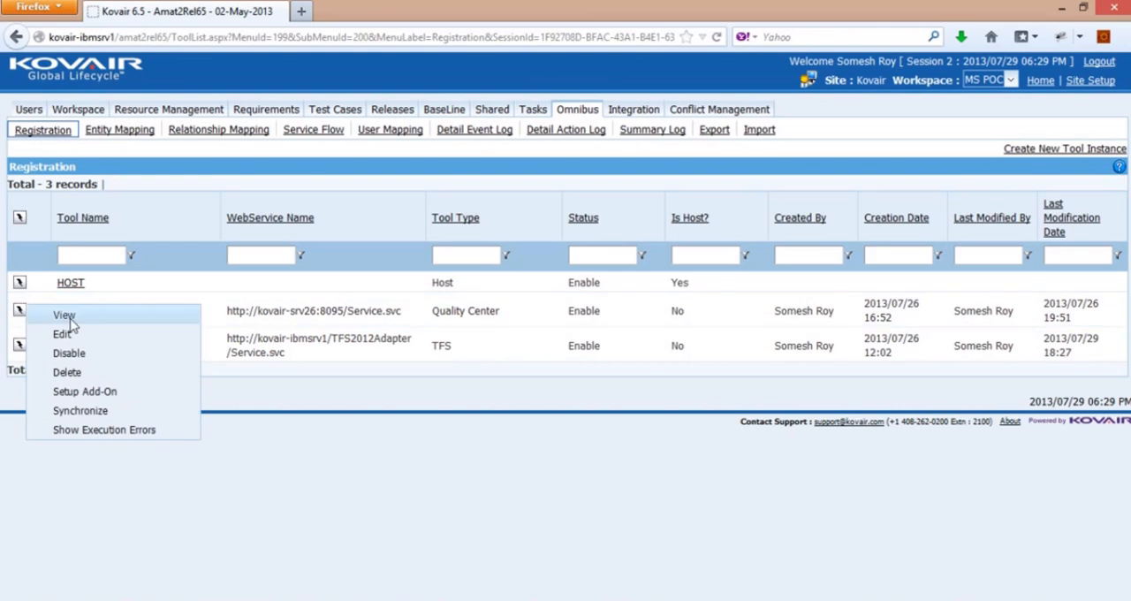
Start a synchronization for QC and name it QC_TFS_Data_Migration
left_click(64, 315)
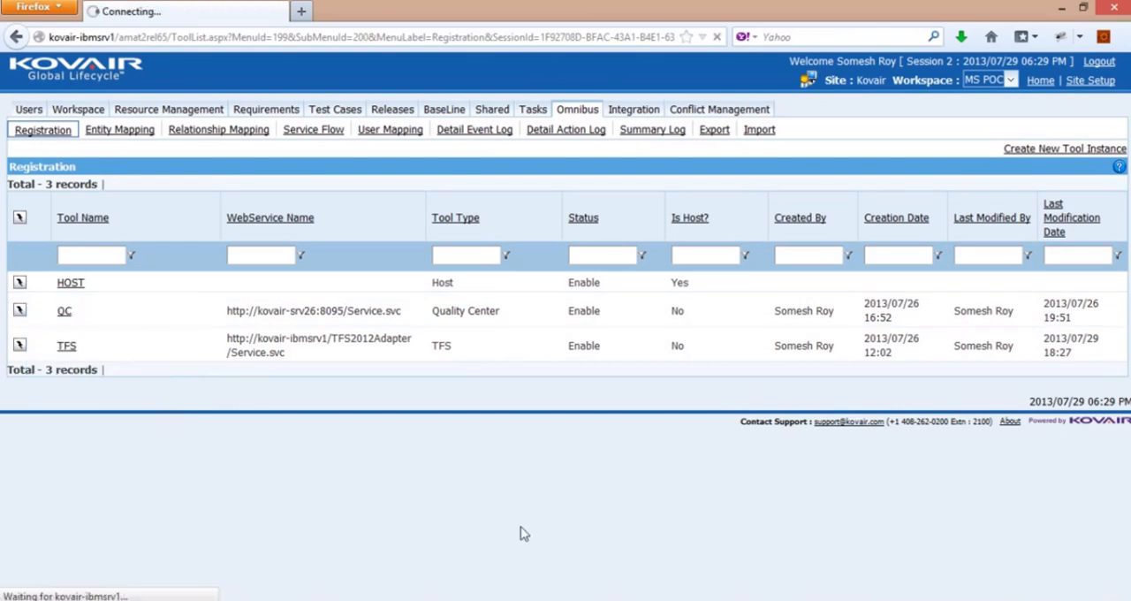
left_click(64, 311)
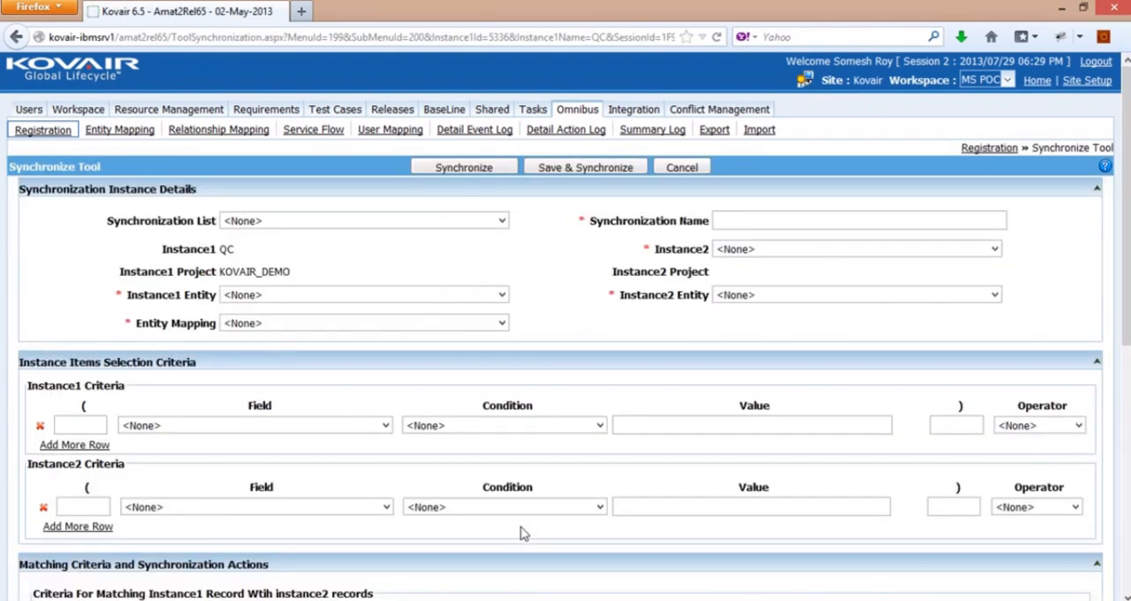
mouse_move(546, 258)
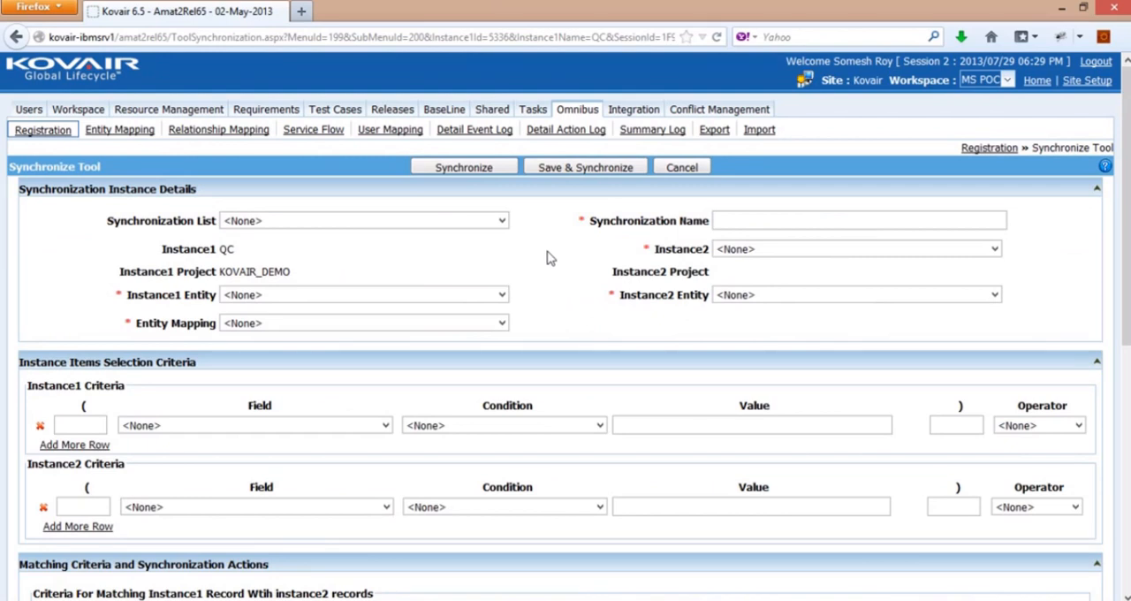
type("QC")
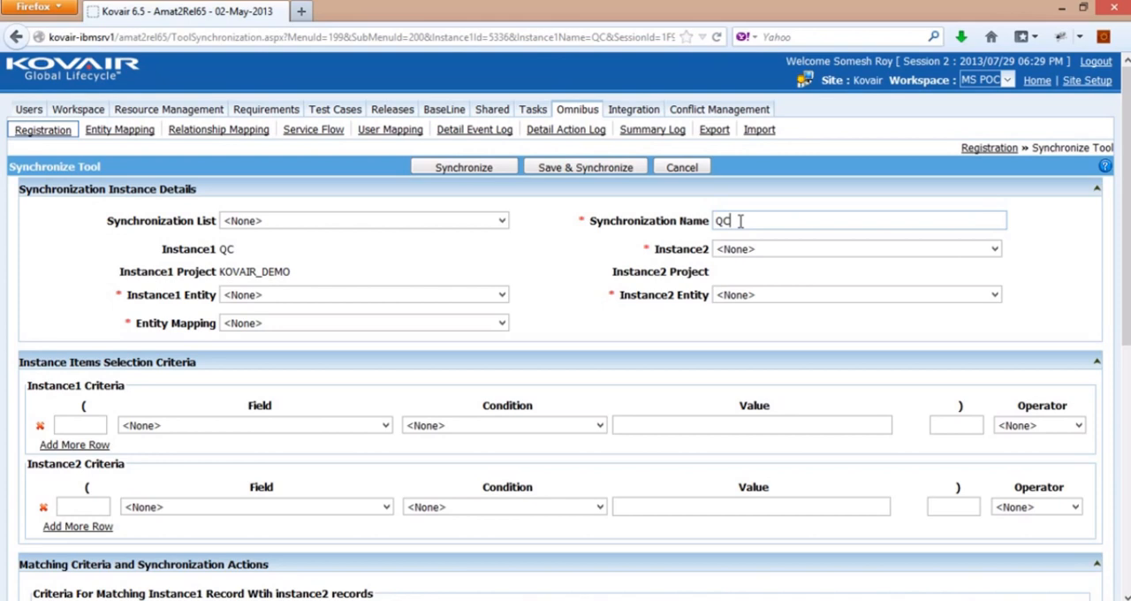
type("_TFS")
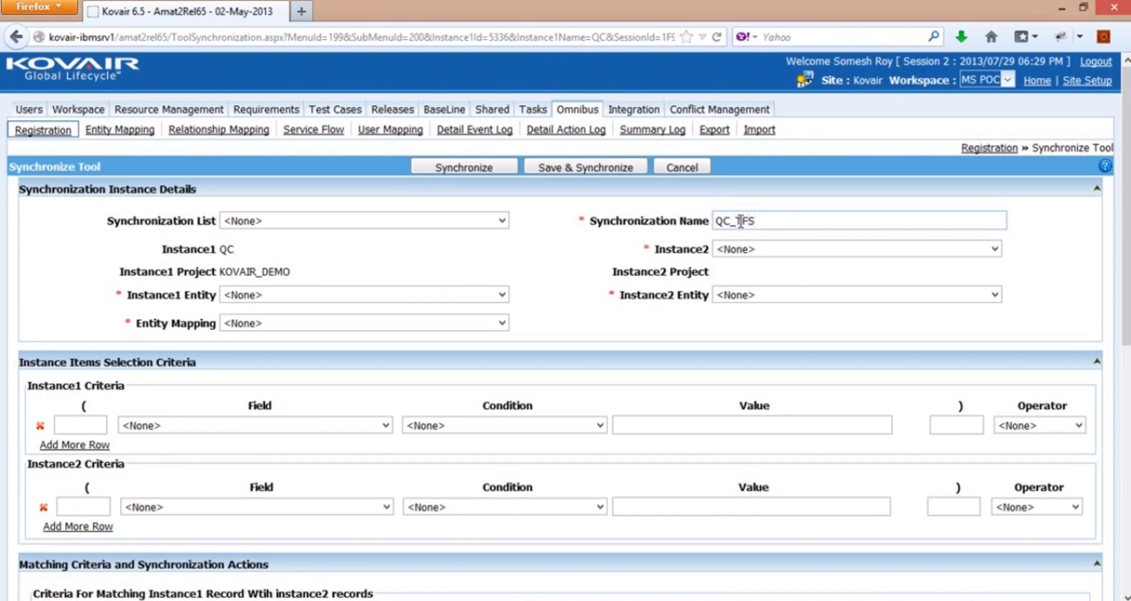
type("_Data_Migrati")
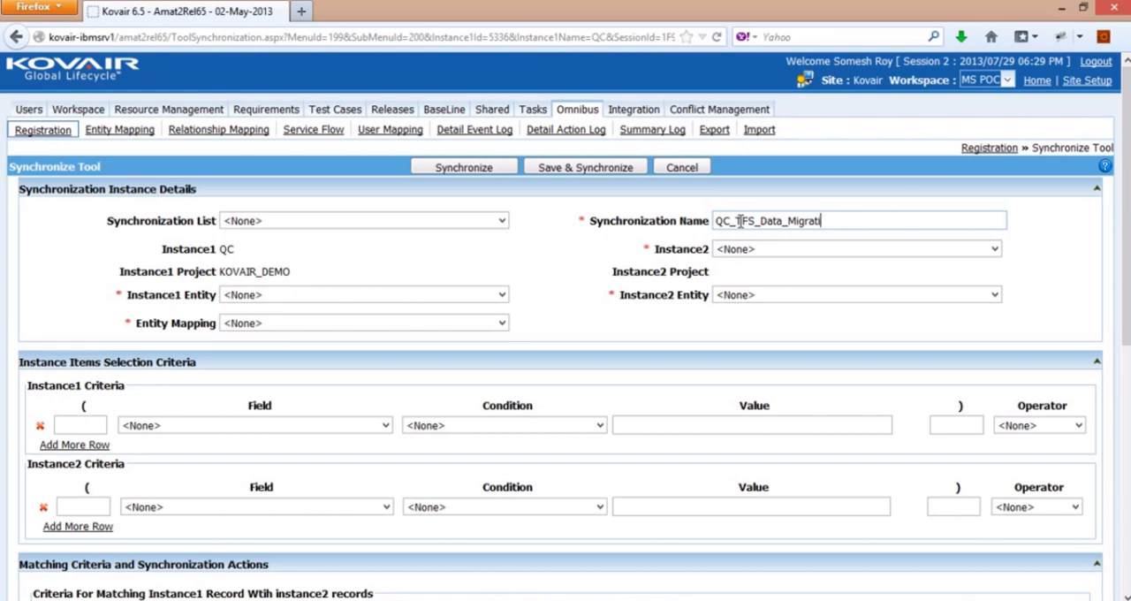
type("on")
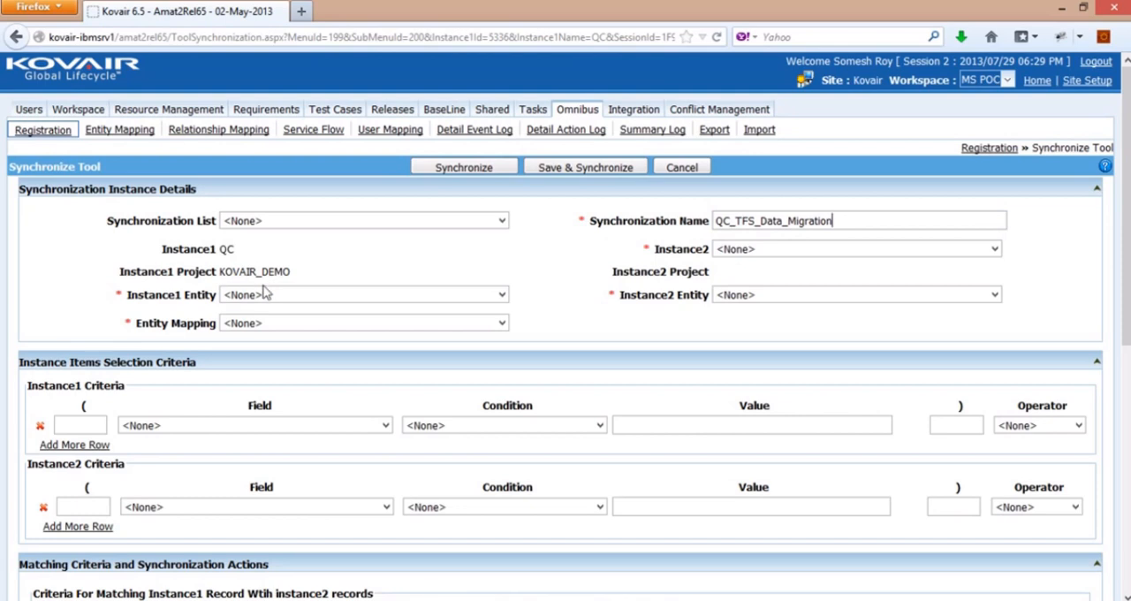
mouse_move(287, 288)
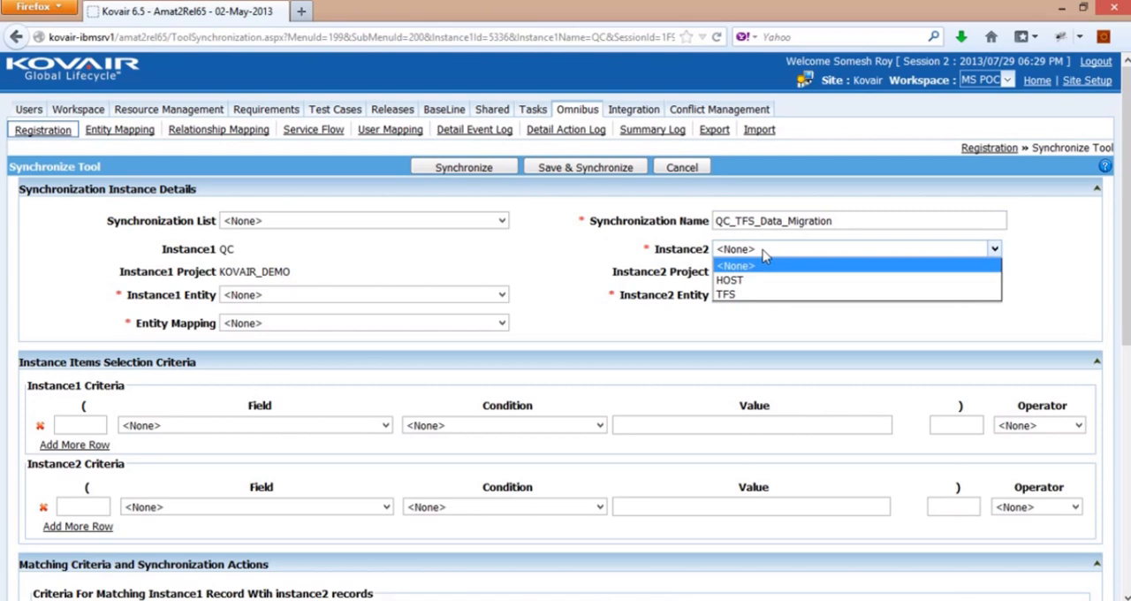
Target TFS as the second tool and pair QC Test Lab with TFS Test Plan
left_click(725, 294)
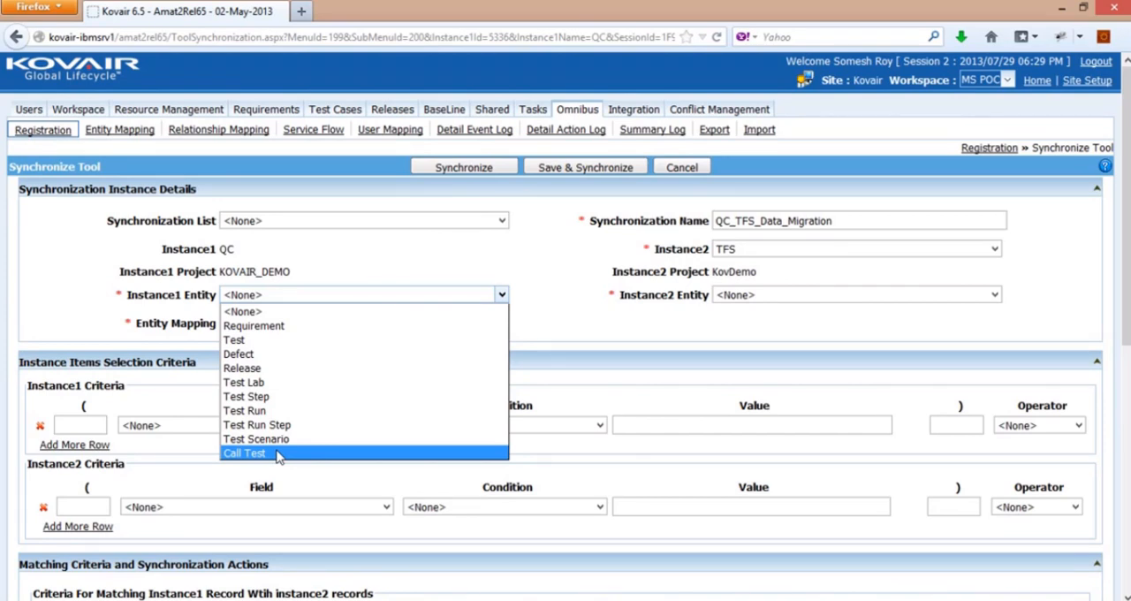
mouse_move(274, 381)
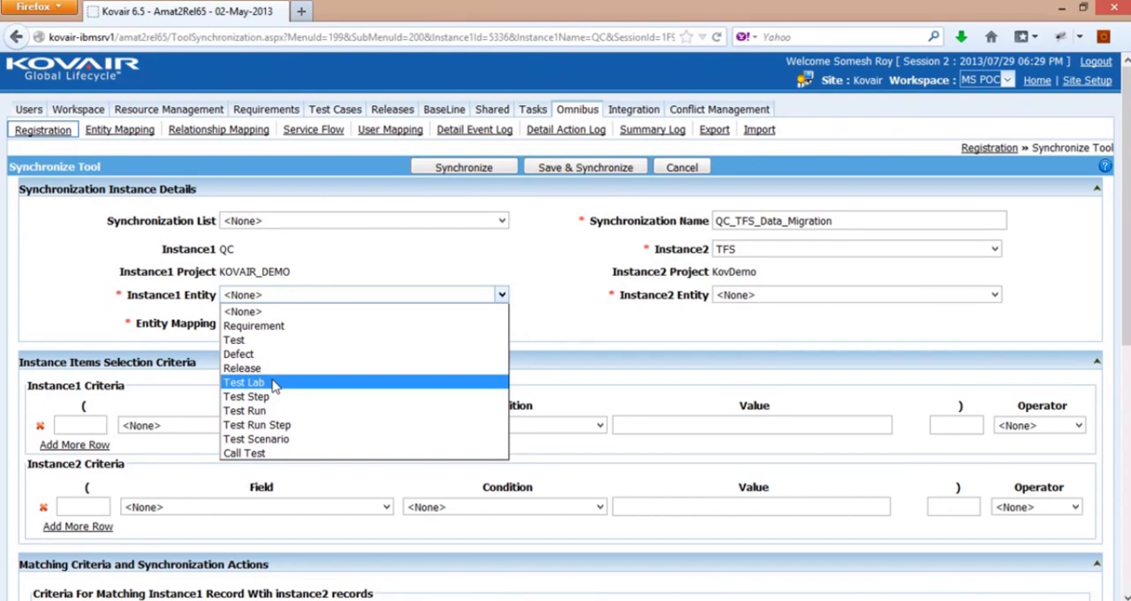
left_click(244, 381)
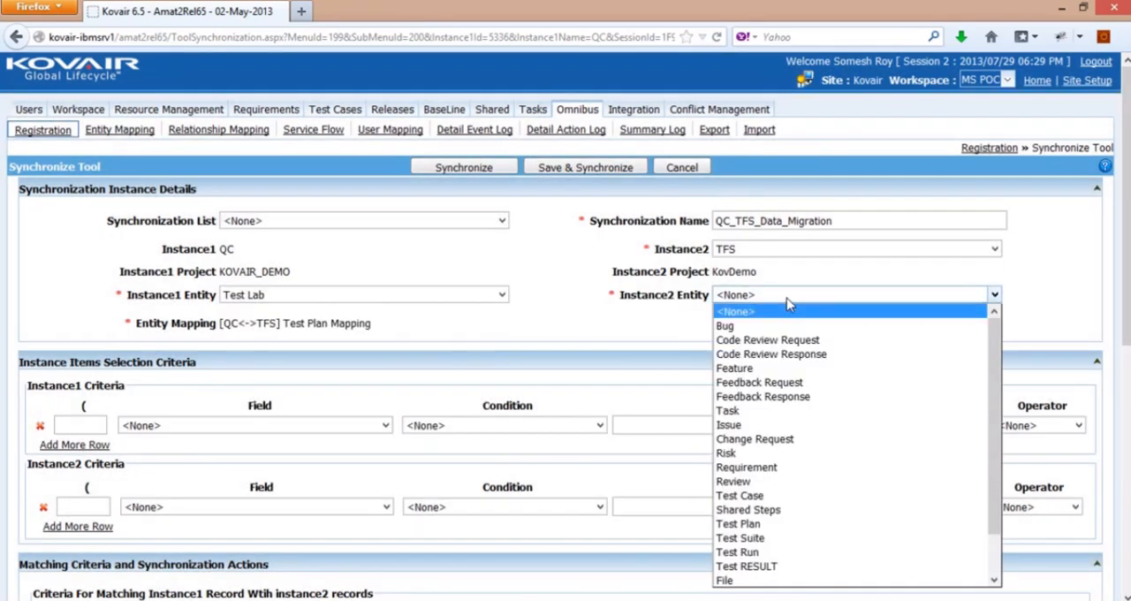
mouse_move(739, 523)
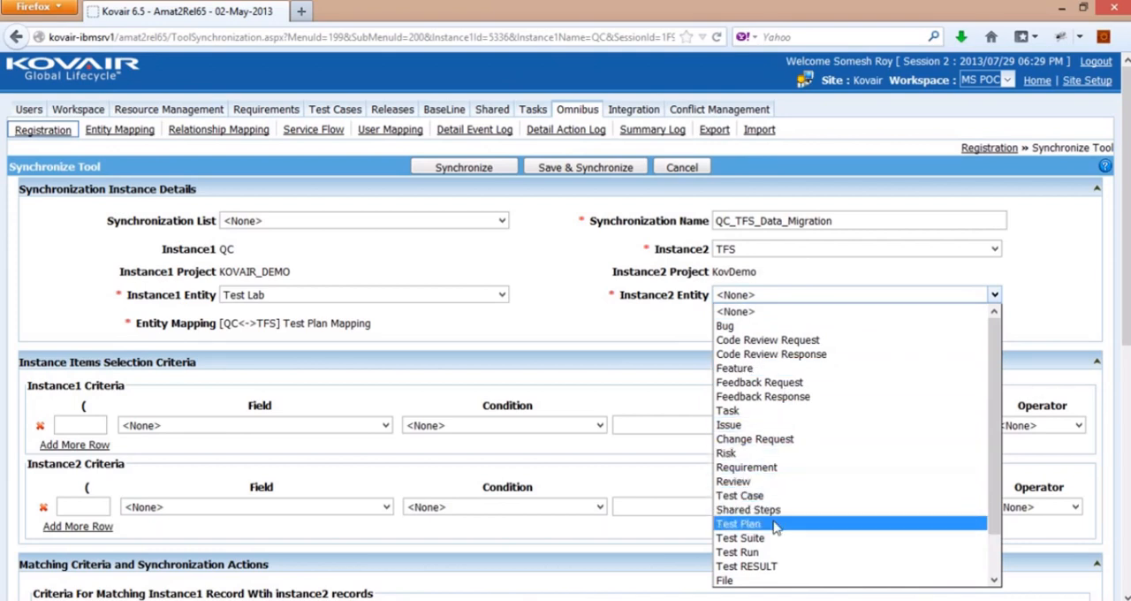
left_click(738, 523)
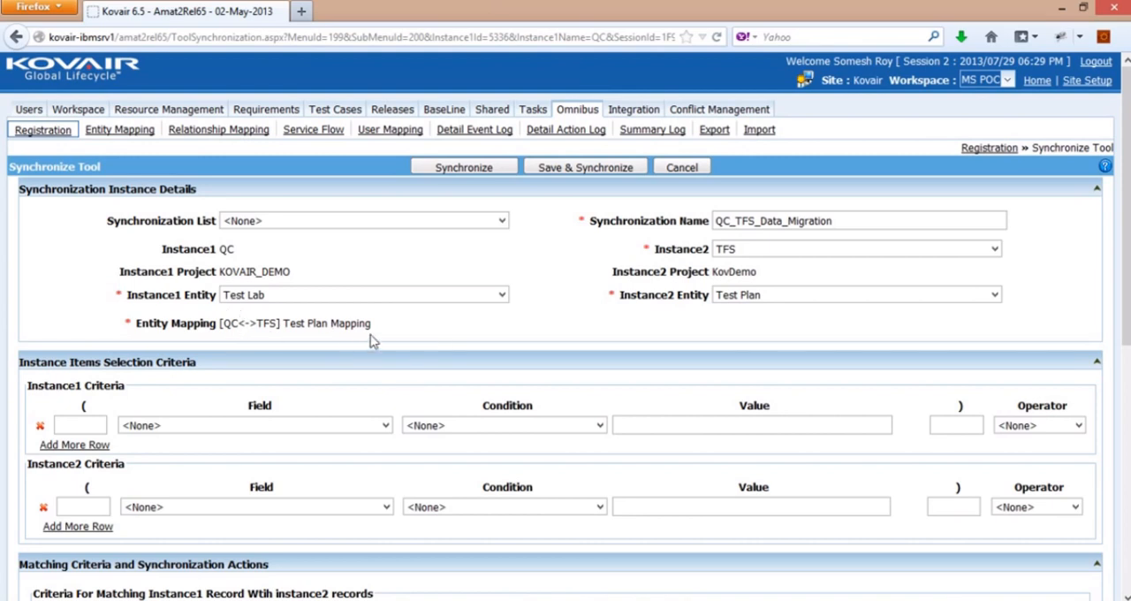
mouse_move(376, 341)
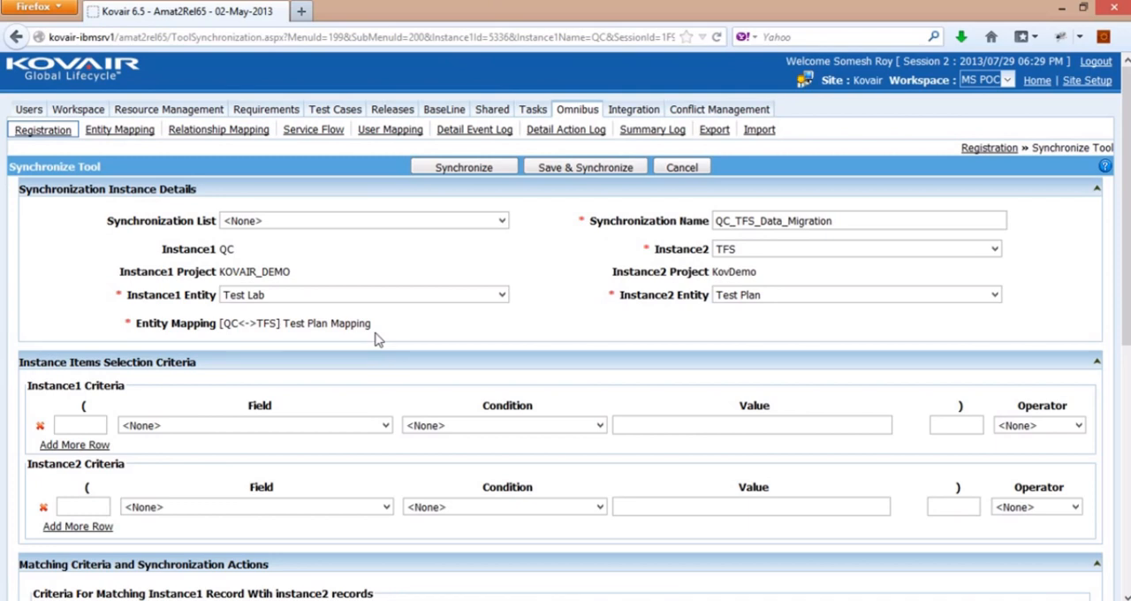
mouse_move(450, 257)
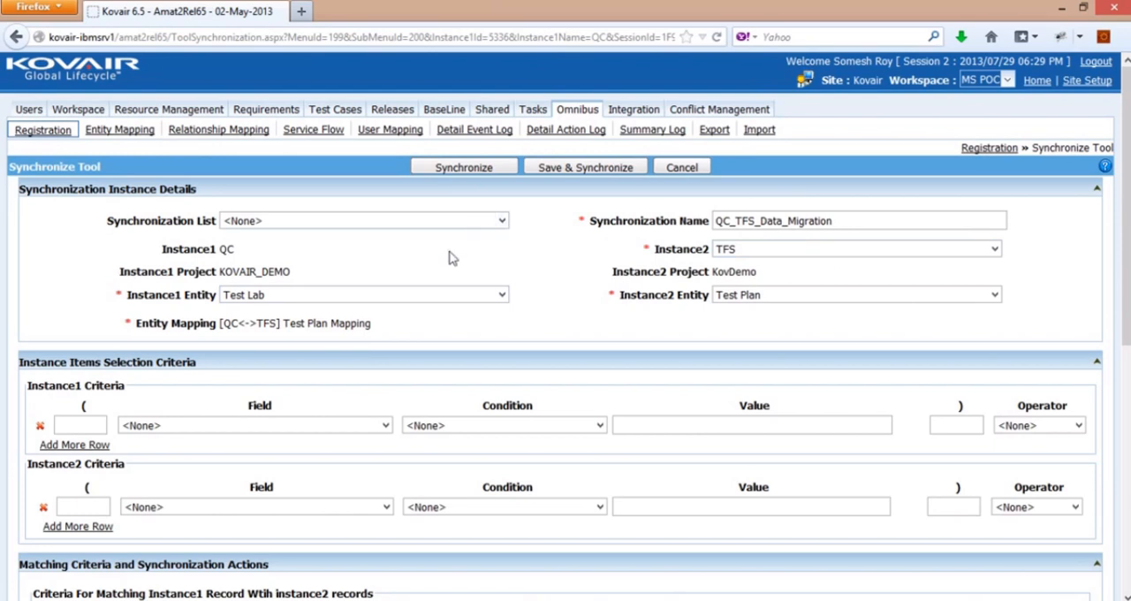
Set the QC criteria to Test Set ID greater than or equal to 13
left_click(383, 424)
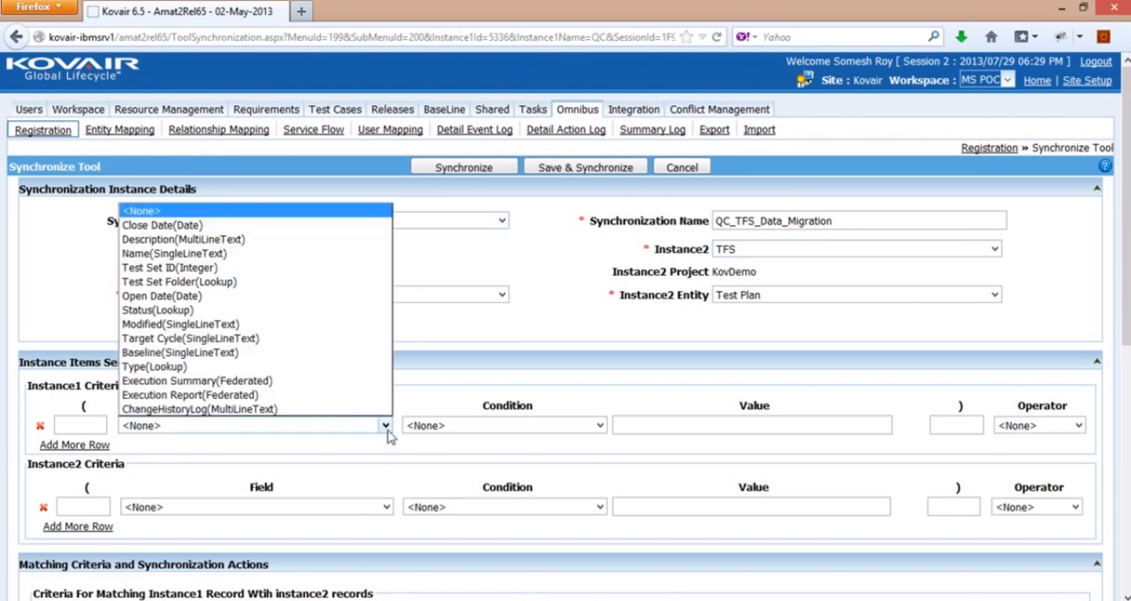
mouse_move(179, 280)
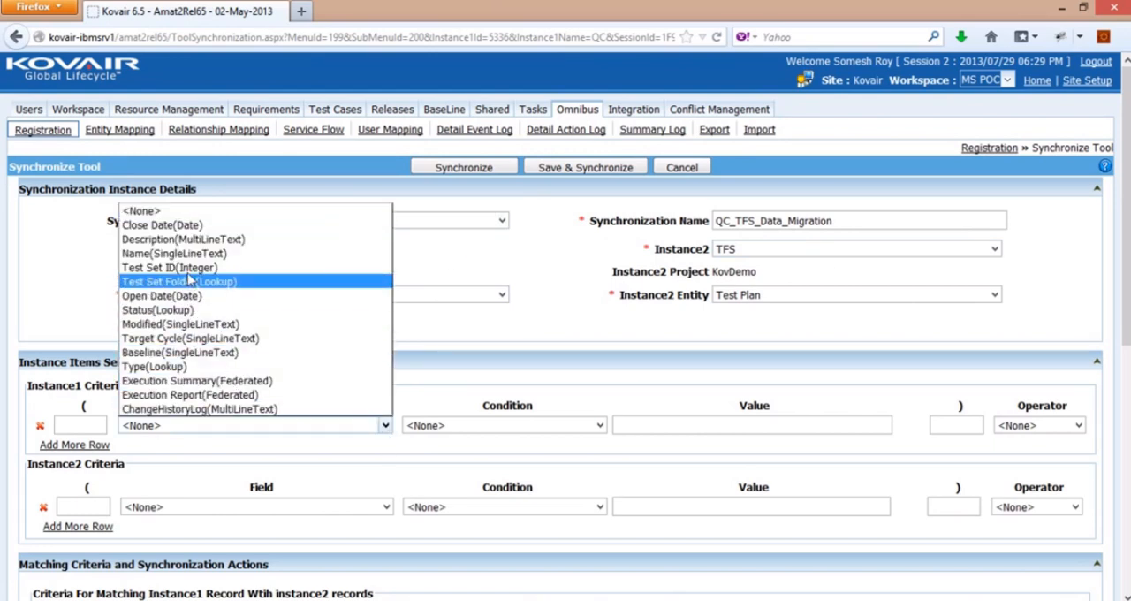
left_click(167, 267)
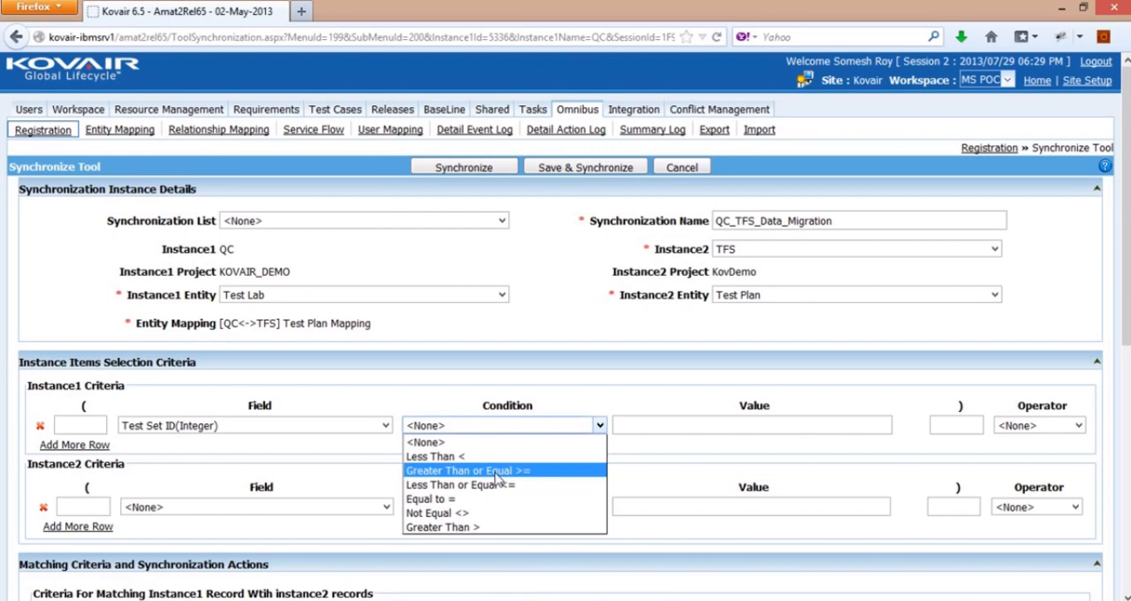
left_click(459, 470)
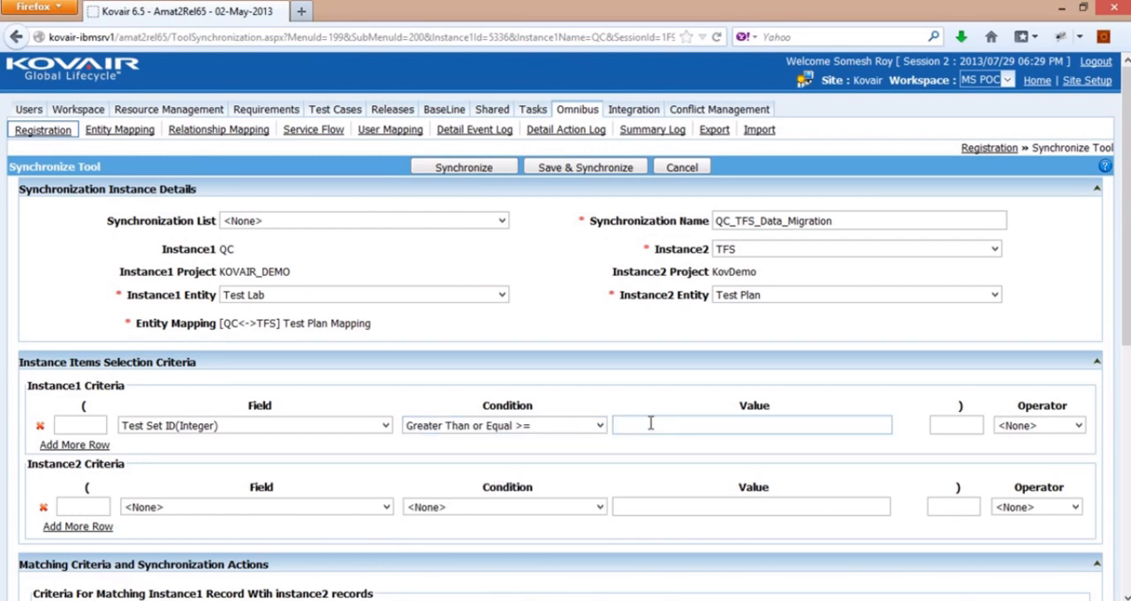
type("13")
left_click(751, 507)
type("9999")
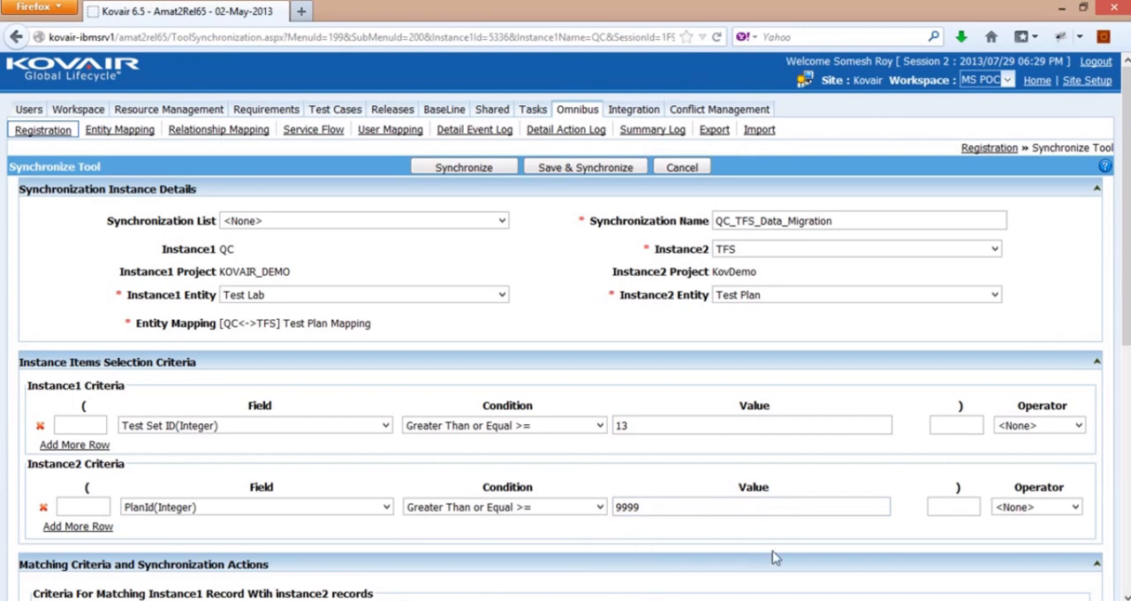
scroll("down", 3)
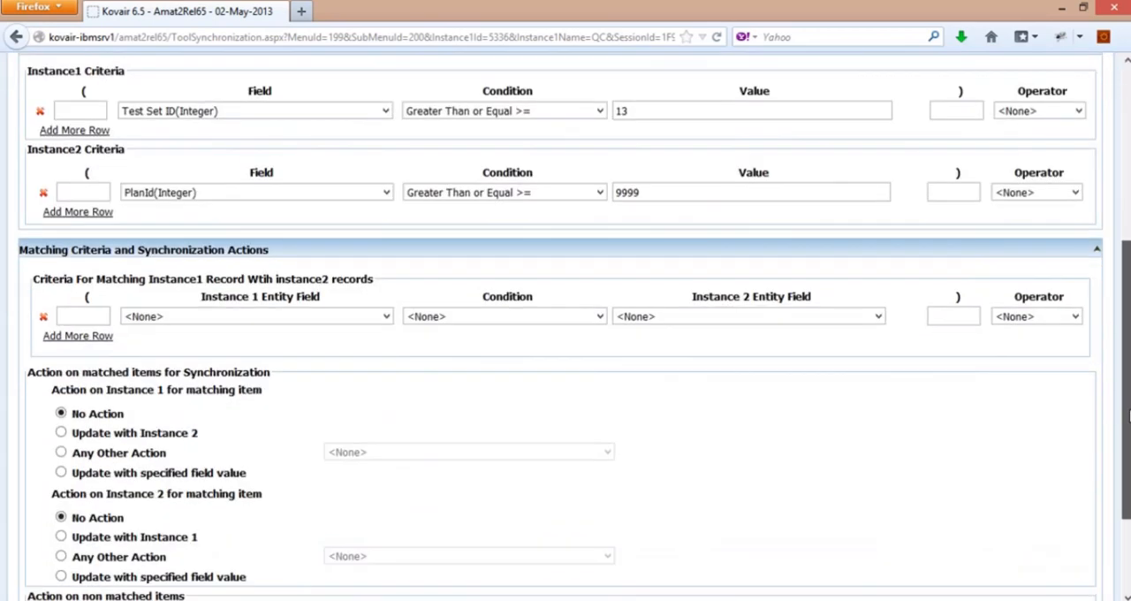
scroll("down", 3)
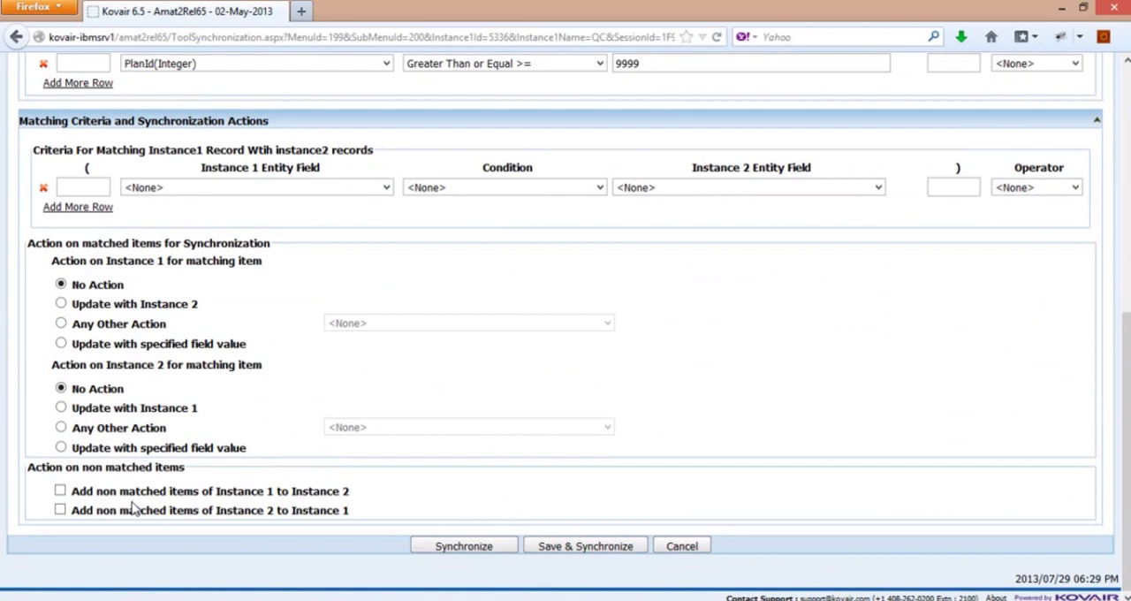
Add unmatched QC items to TFS, save and start the synchronization, and dismiss the progress notice
left_click(60, 491)
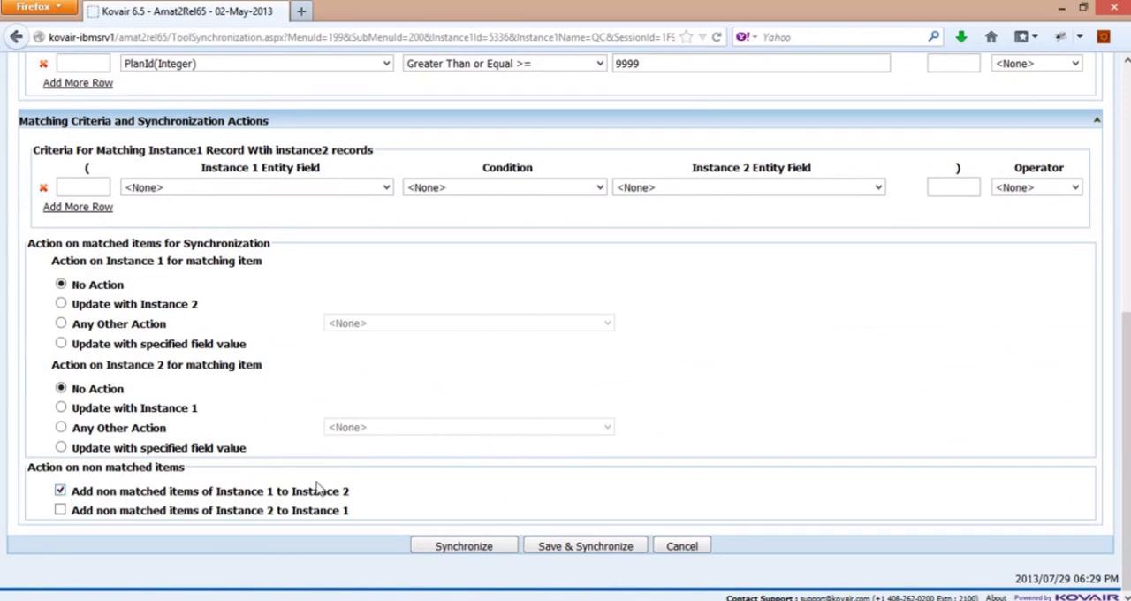
mouse_move(526, 505)
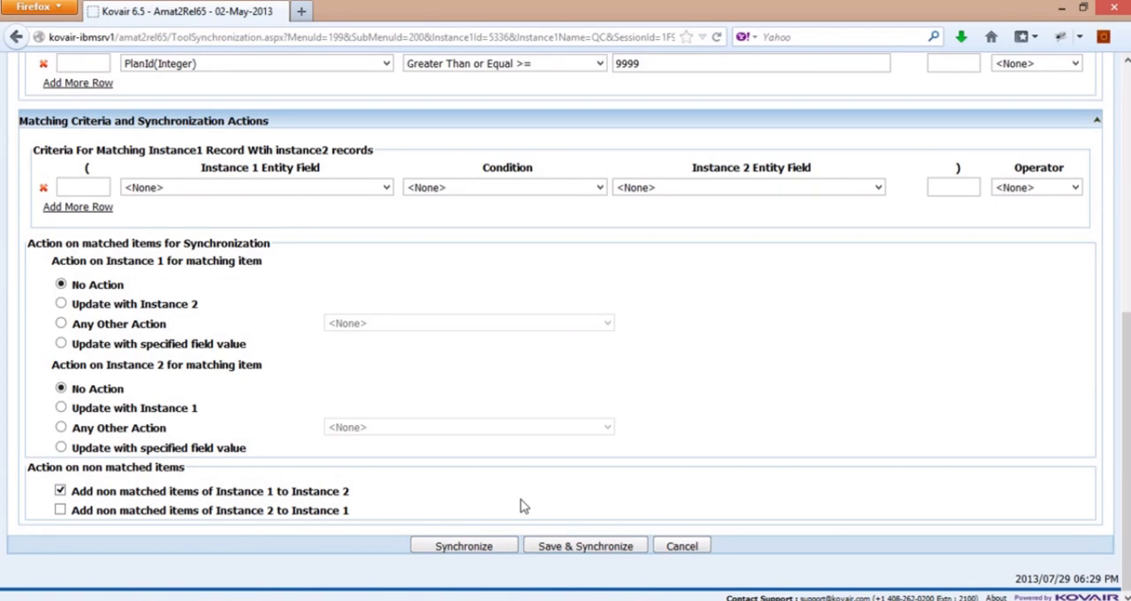
mouse_move(526, 585)
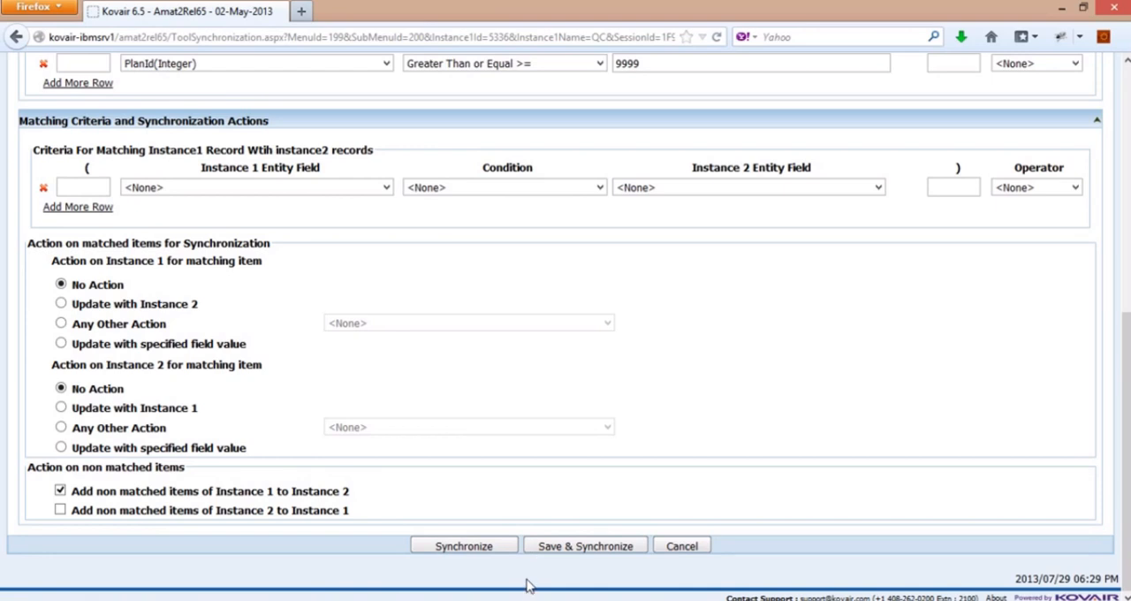
mouse_move(579, 551)
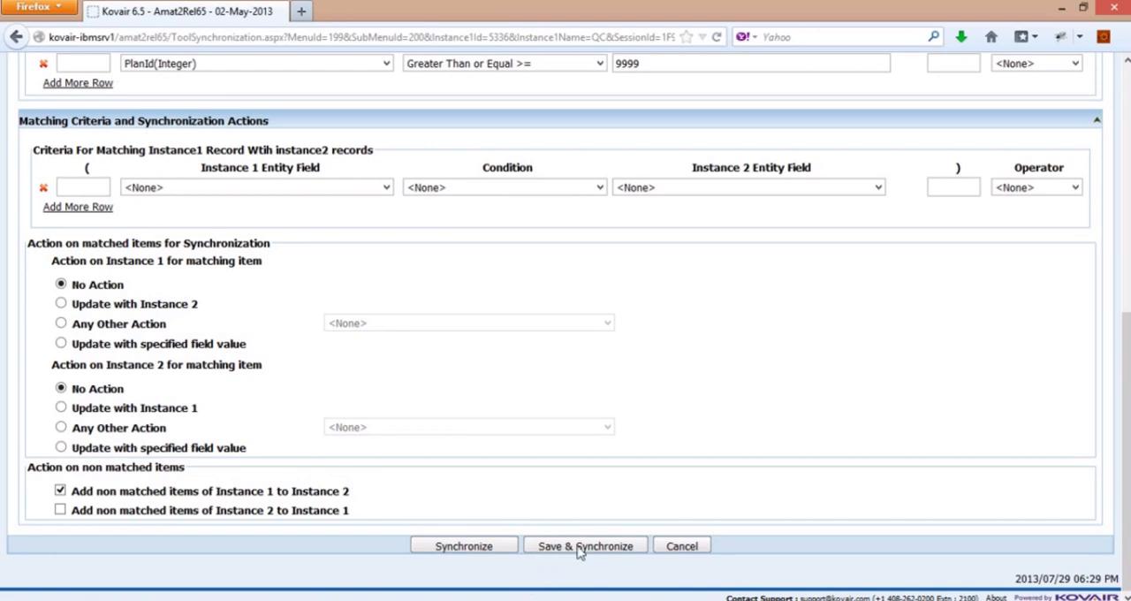
left_click(585, 544)
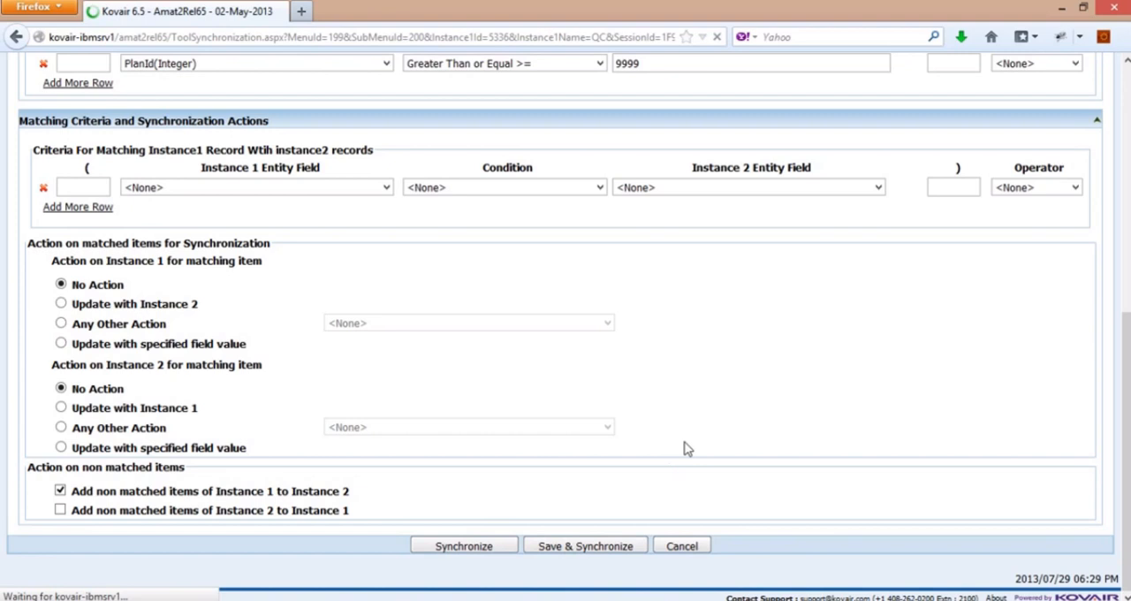
left_click(463, 544)
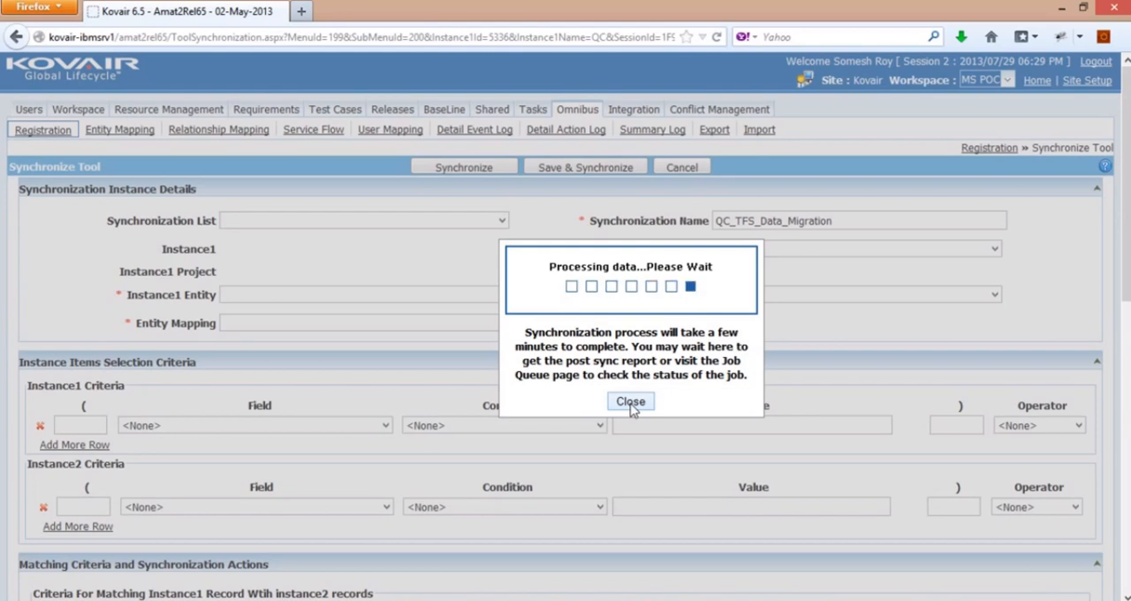
left_click(629, 401)
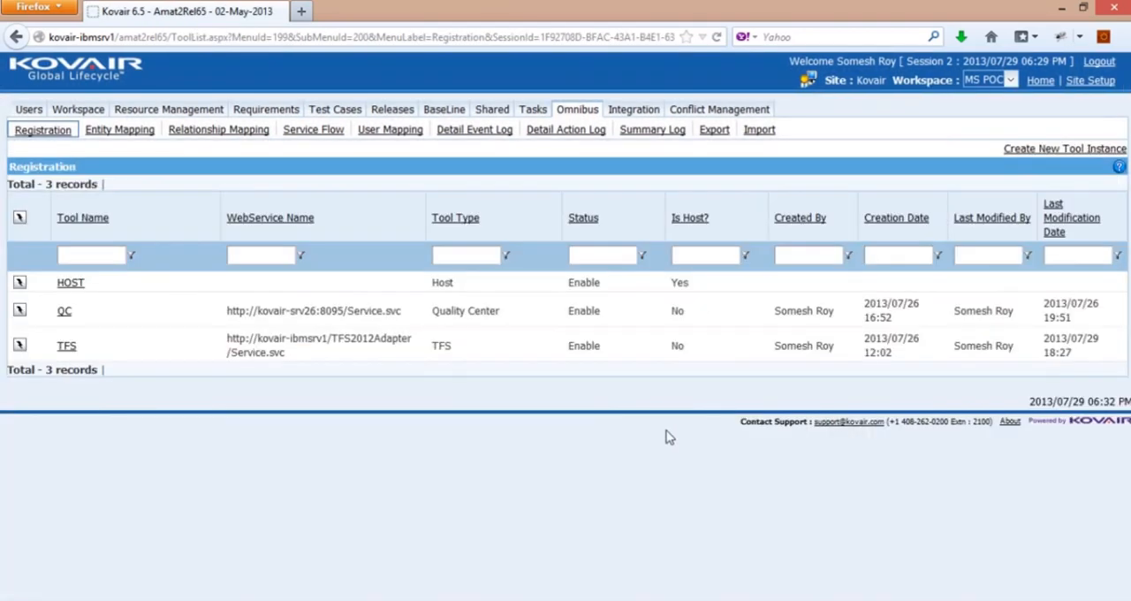
mouse_move(278, 425)
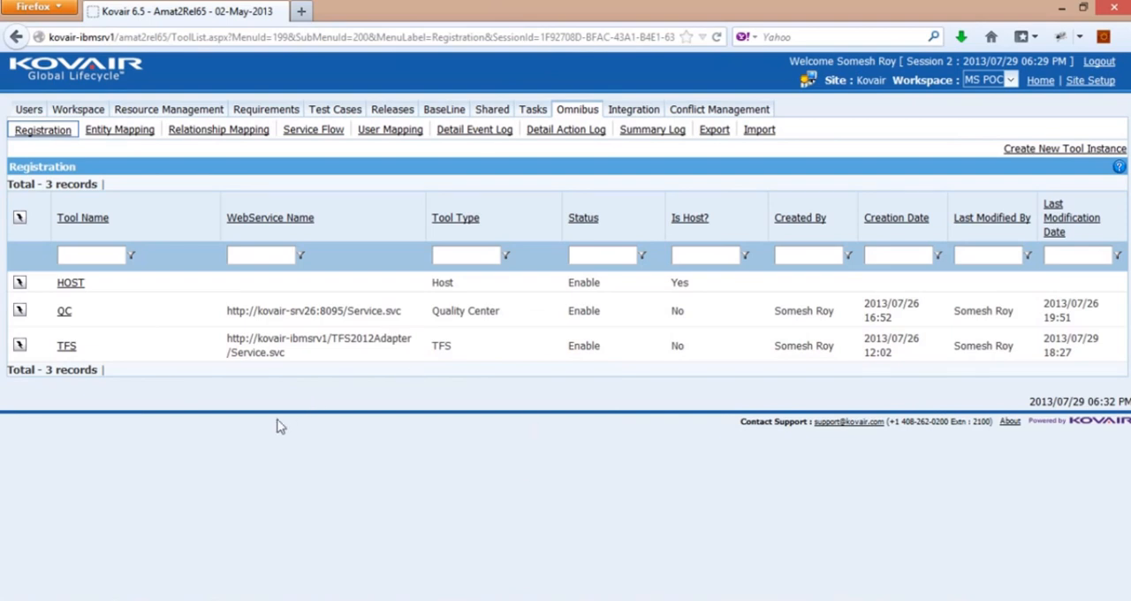
mouse_move(260, 445)
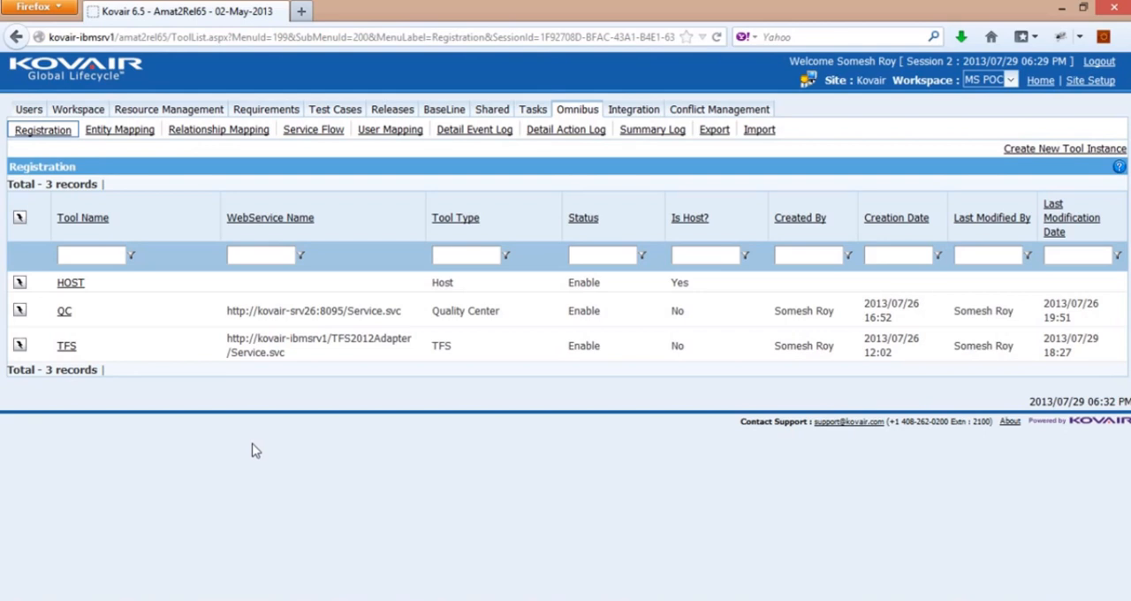
left_click(446, 34)
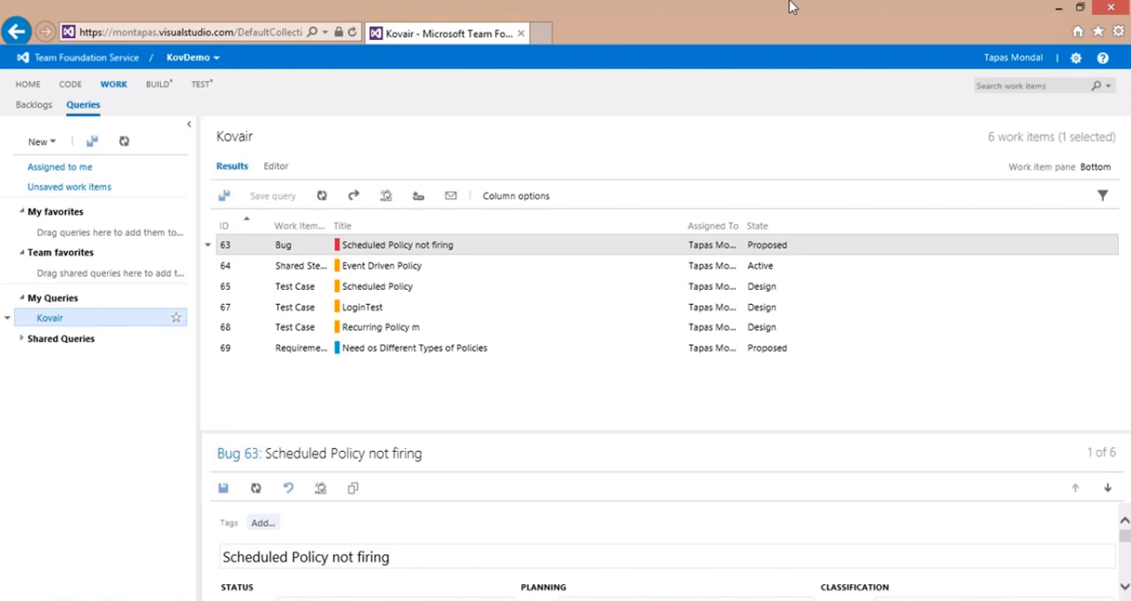
mouse_move(537, 29)
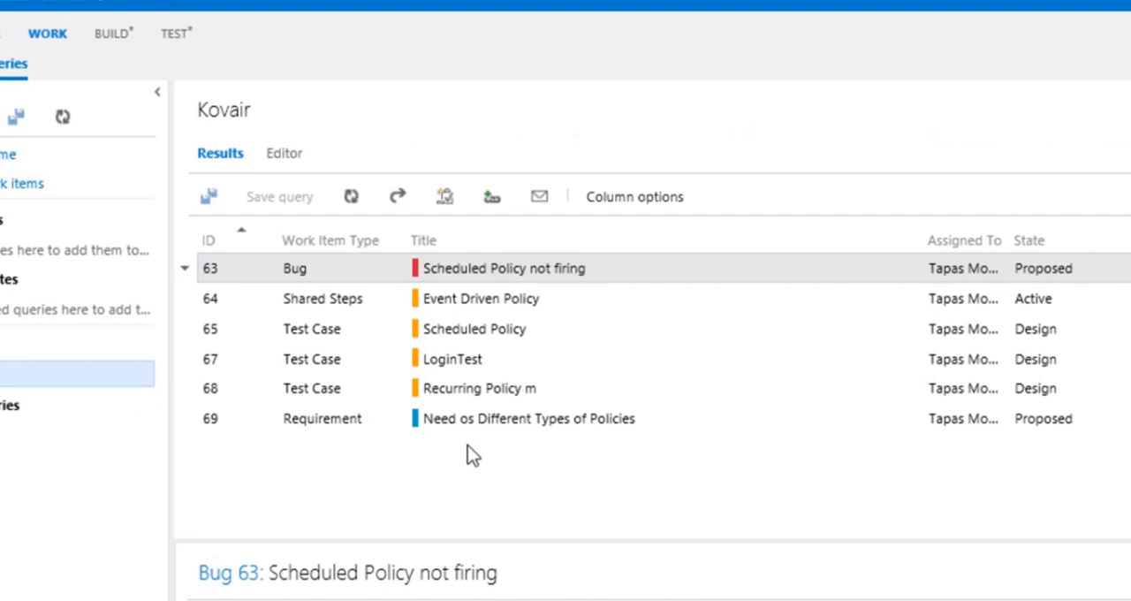
mouse_move(308, 267)
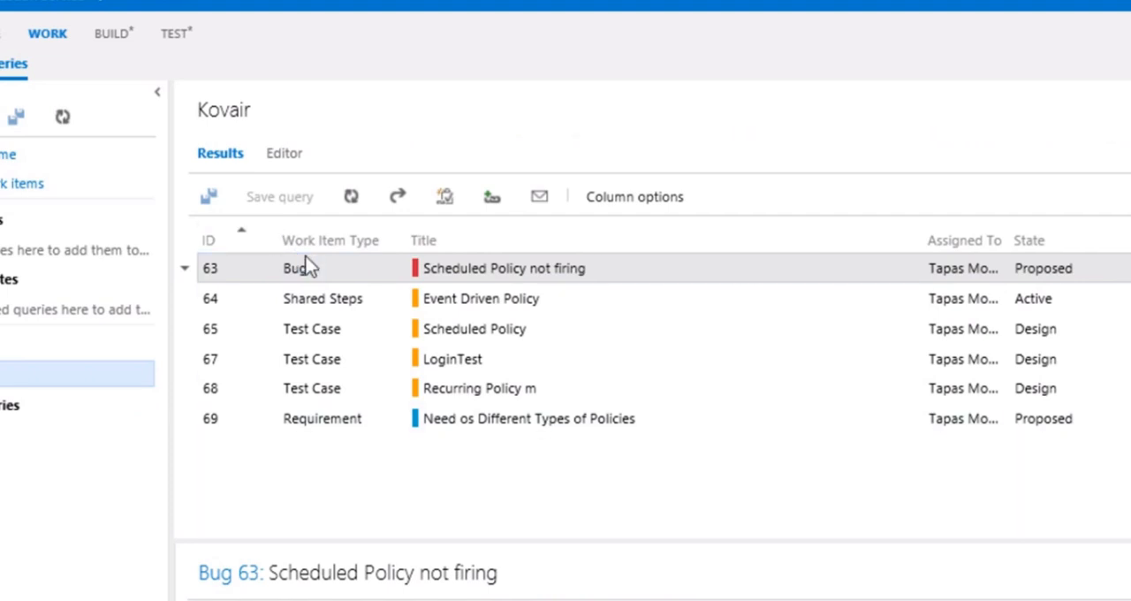
Run the Kovair query listing the six migrated work items, bug 63 to requirement 69
left_click(294, 268)
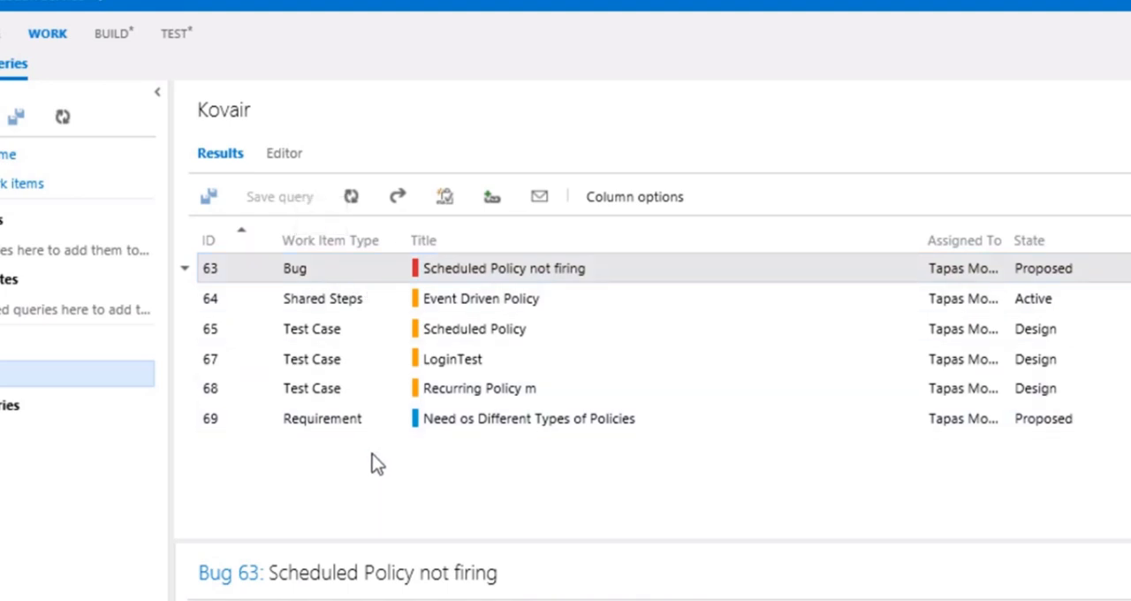
mouse_move(327, 453)
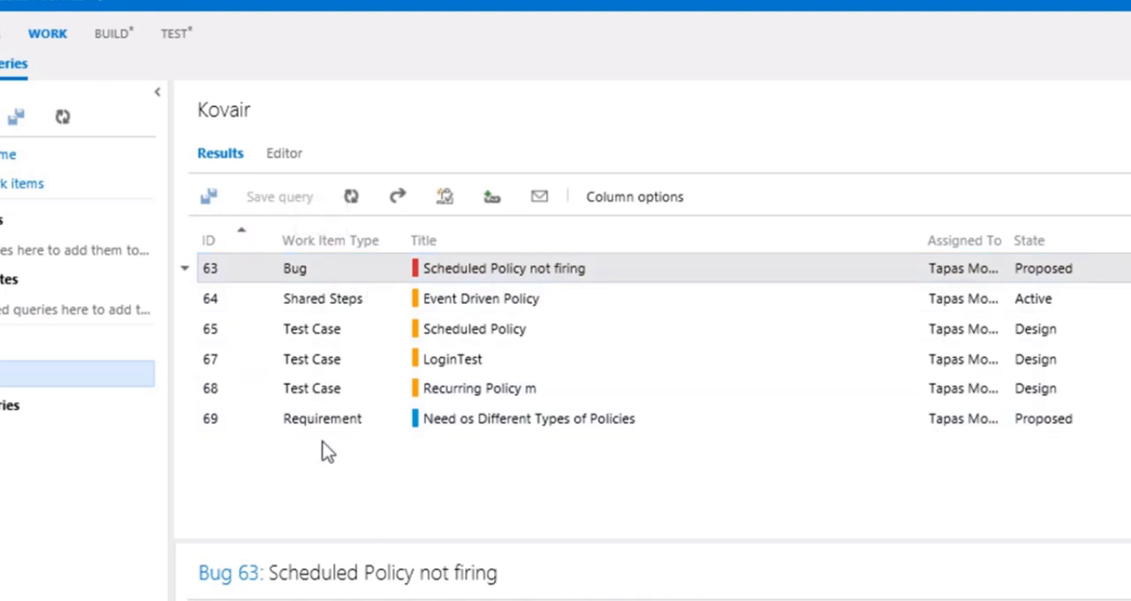
mouse_move(332, 477)
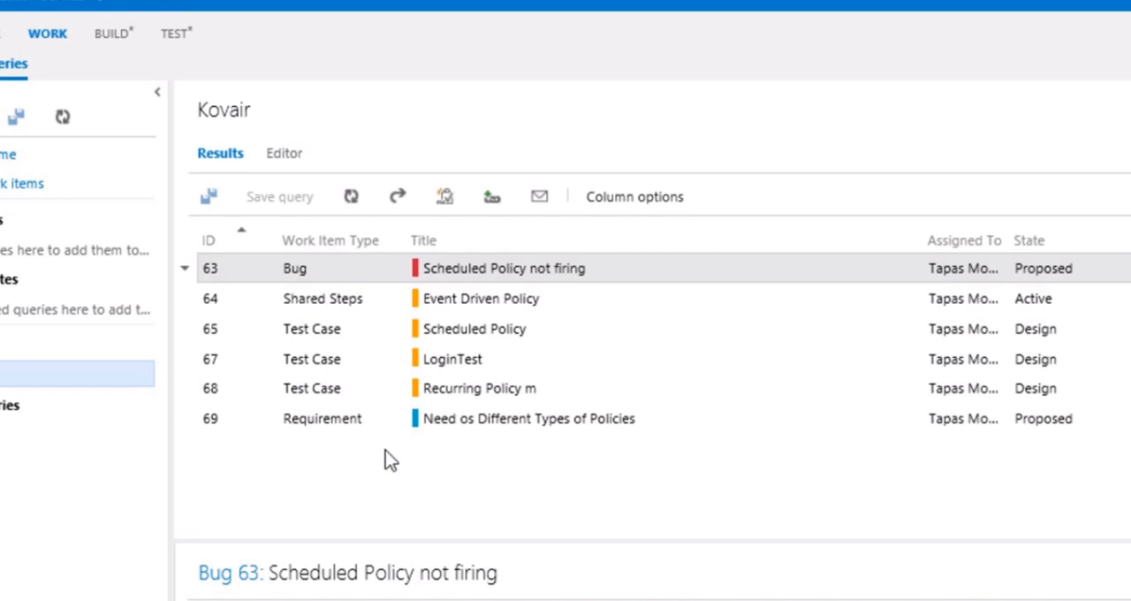
mouse_move(385, 456)
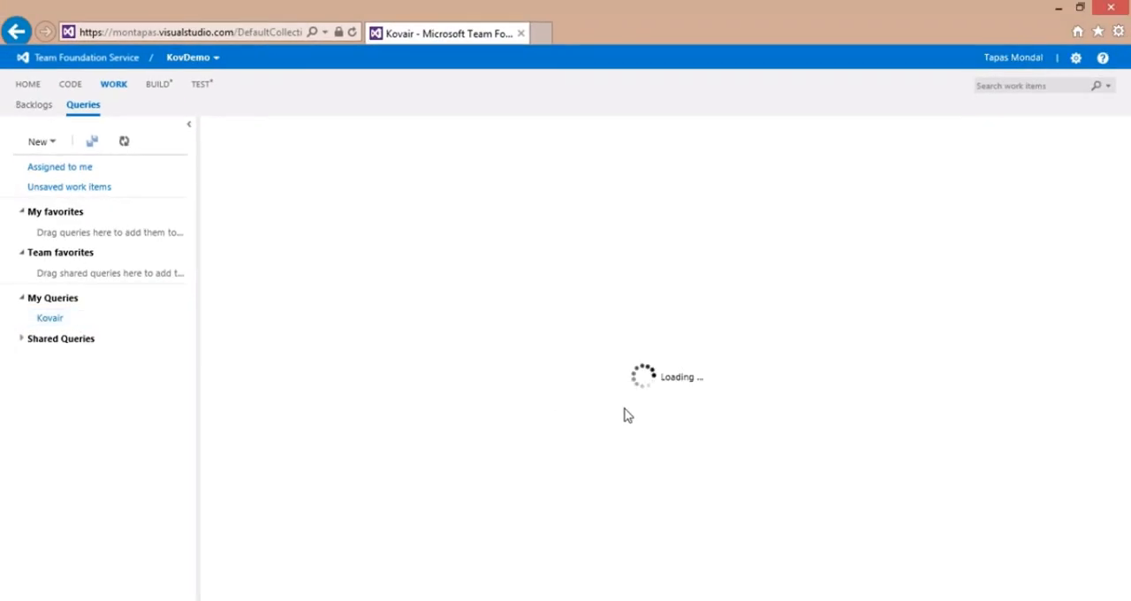
mouse_move(677, 442)
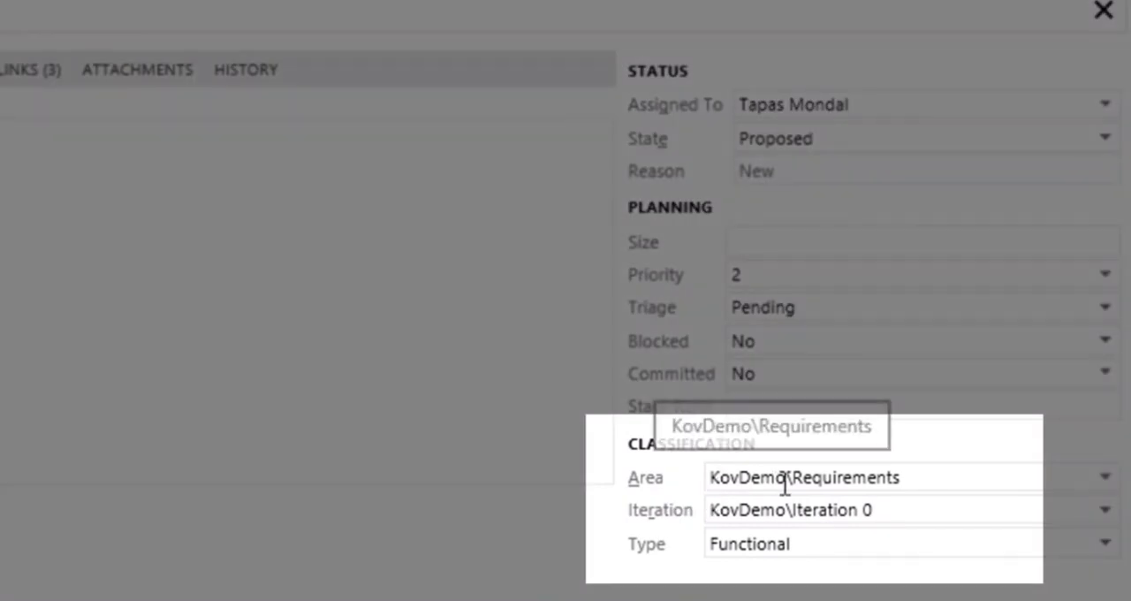
mouse_move(915, 501)
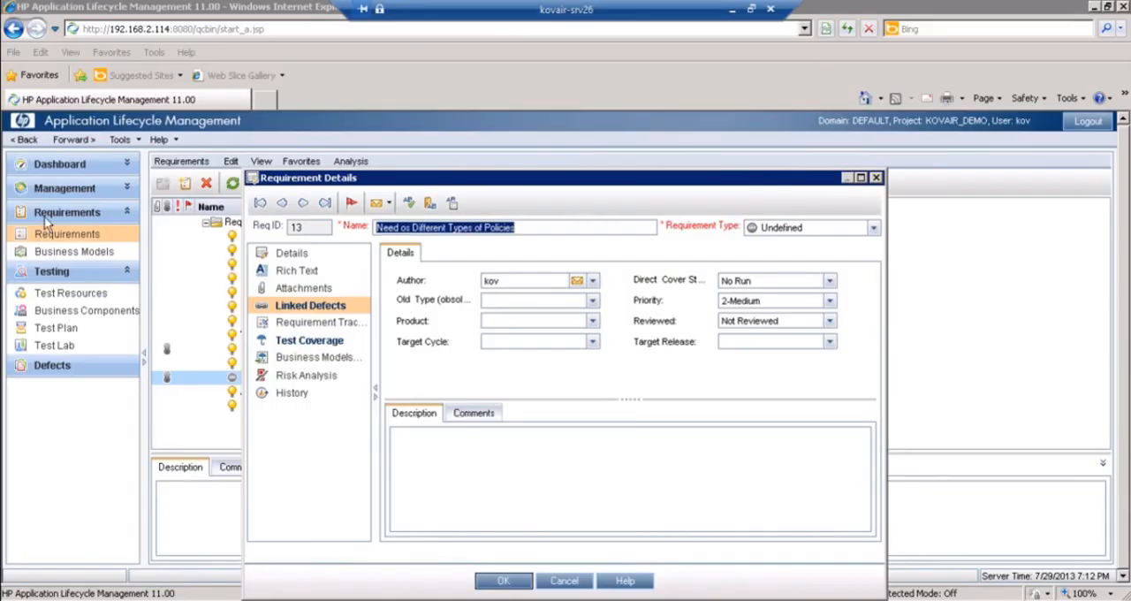
mouse_move(63, 240)
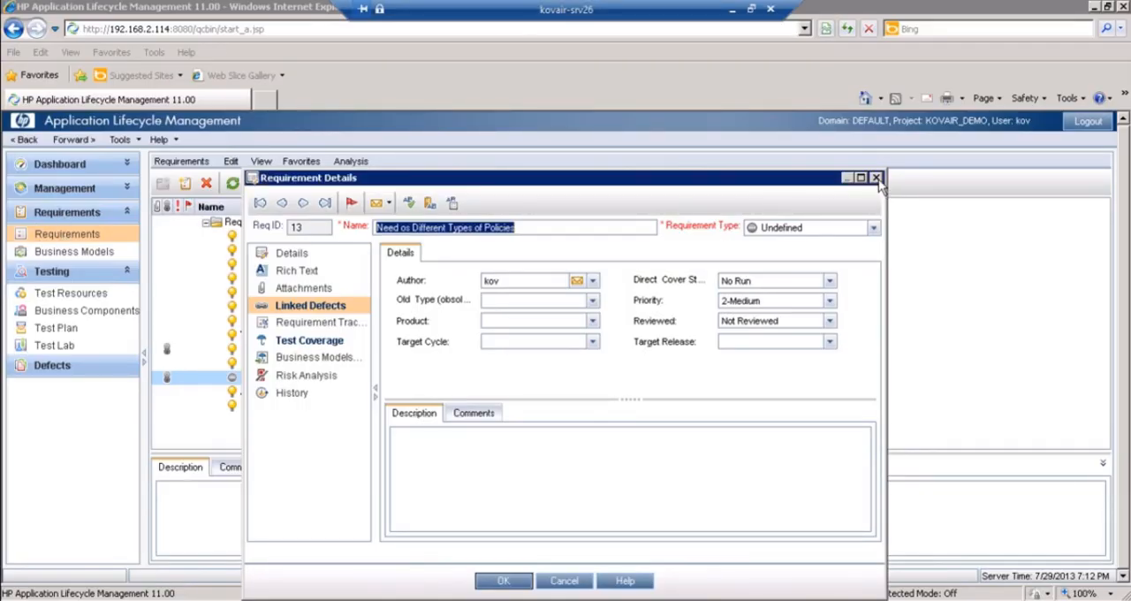
Close the Requirement Details window for 'Need os Different Types of Policies'
left_click(876, 177)
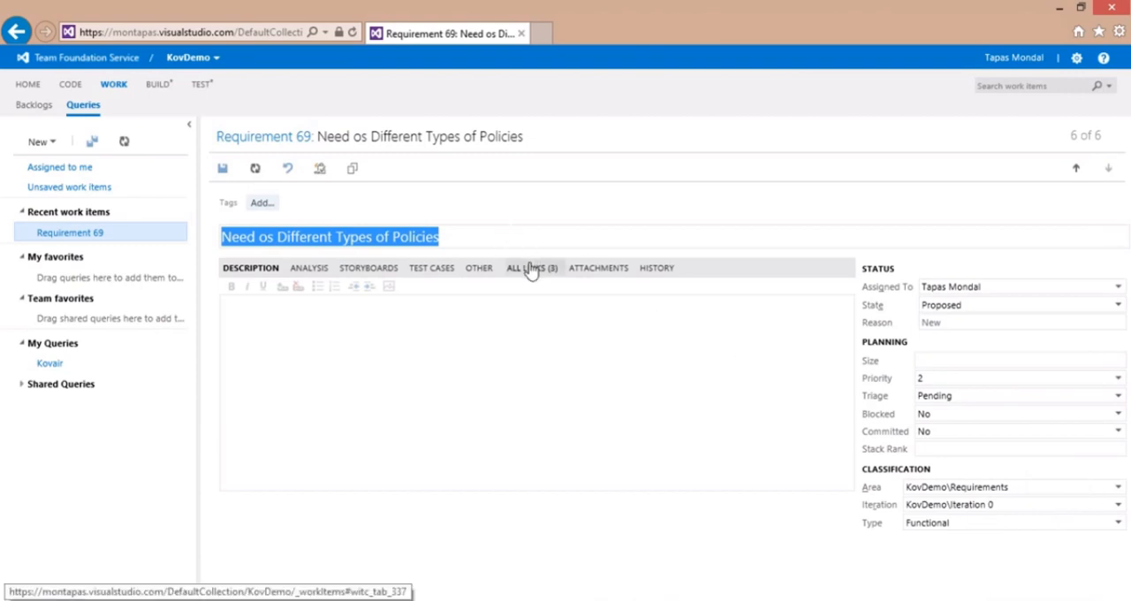
Show all items linked to Requirement 69: Bug 63 and the Scheduled and Recurring Policy test cases
left_click(530, 269)
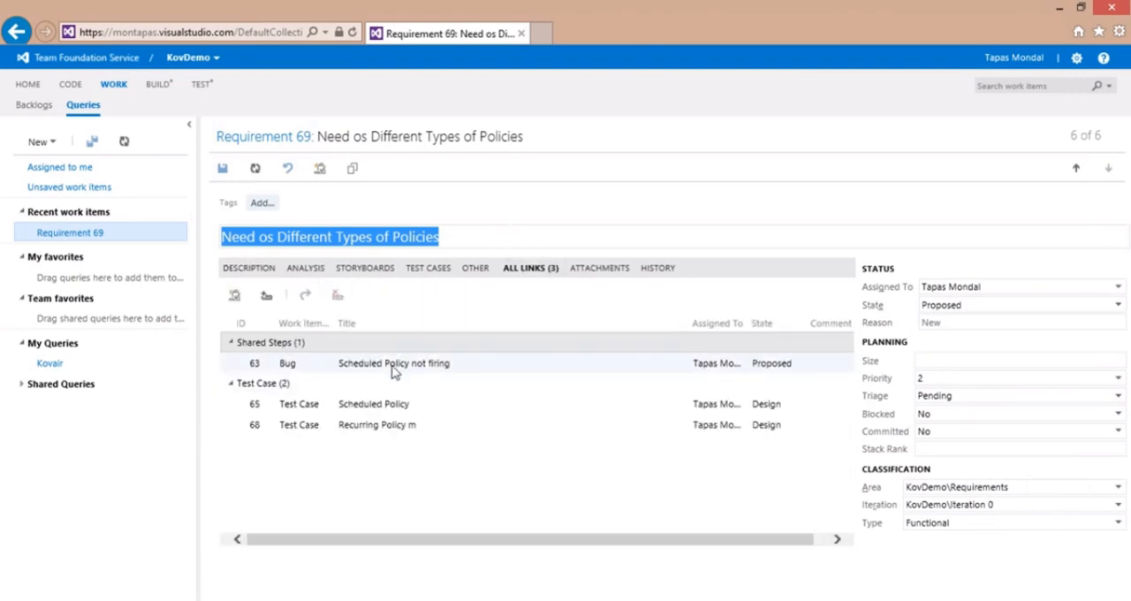
mouse_move(392, 364)
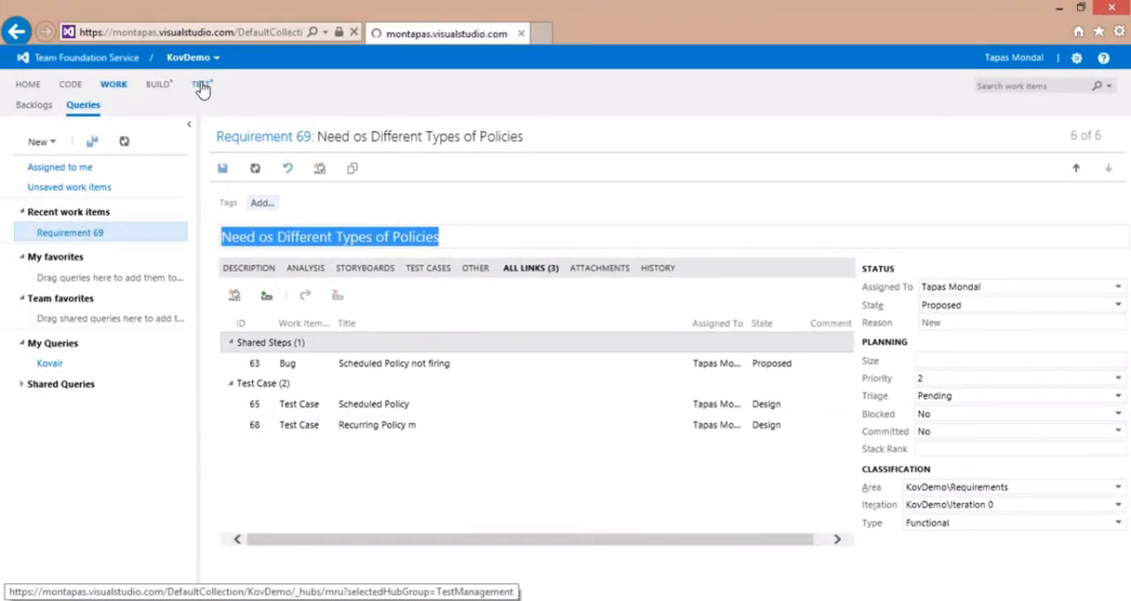
From the Test Lab for Policies suite, open test case 65 Scheduled Policy to see its steps
left_click(202, 85)
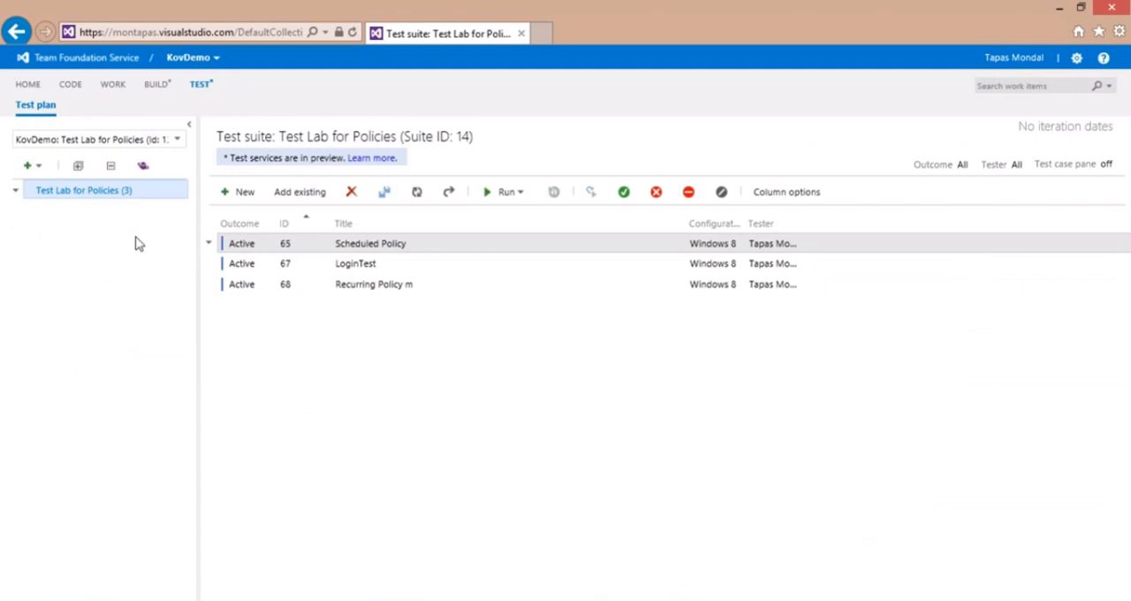
mouse_move(113, 254)
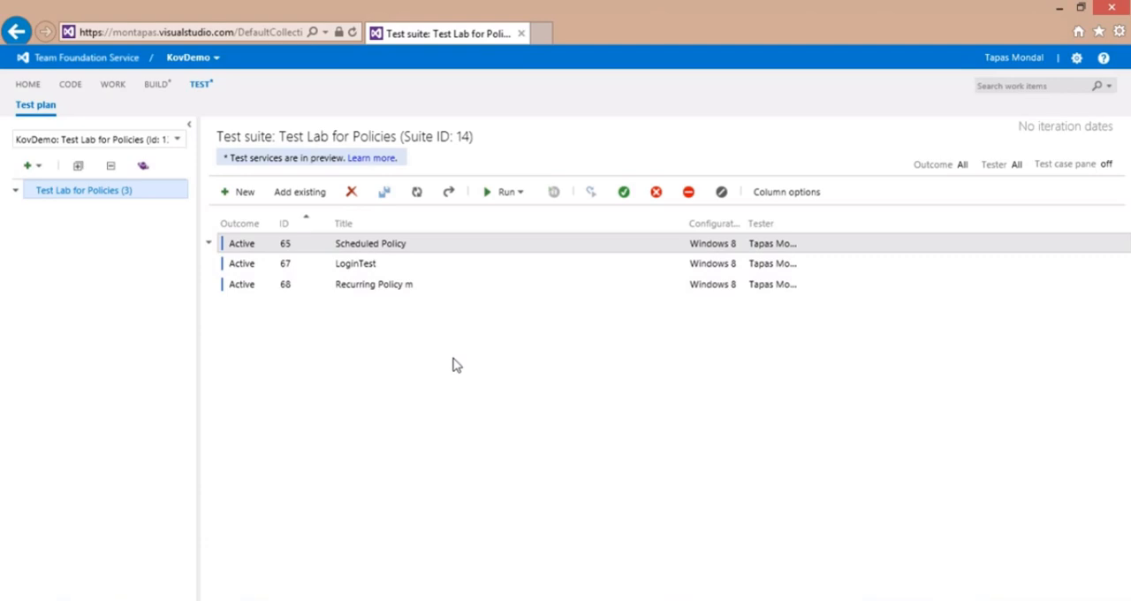
mouse_move(421, 247)
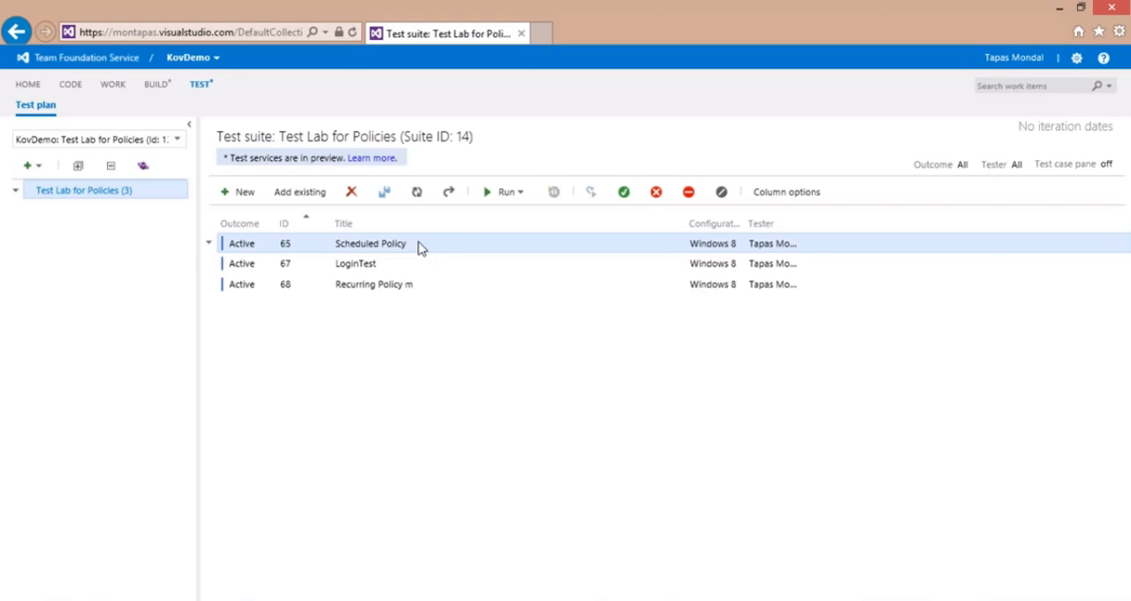
mouse_move(378, 249)
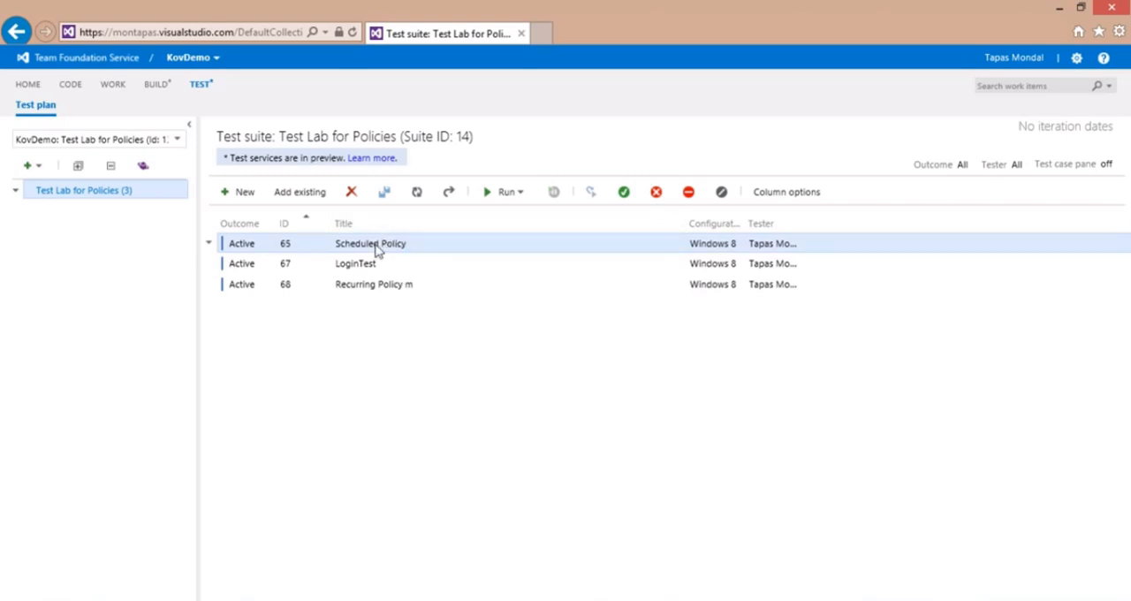
double_click(372, 244)
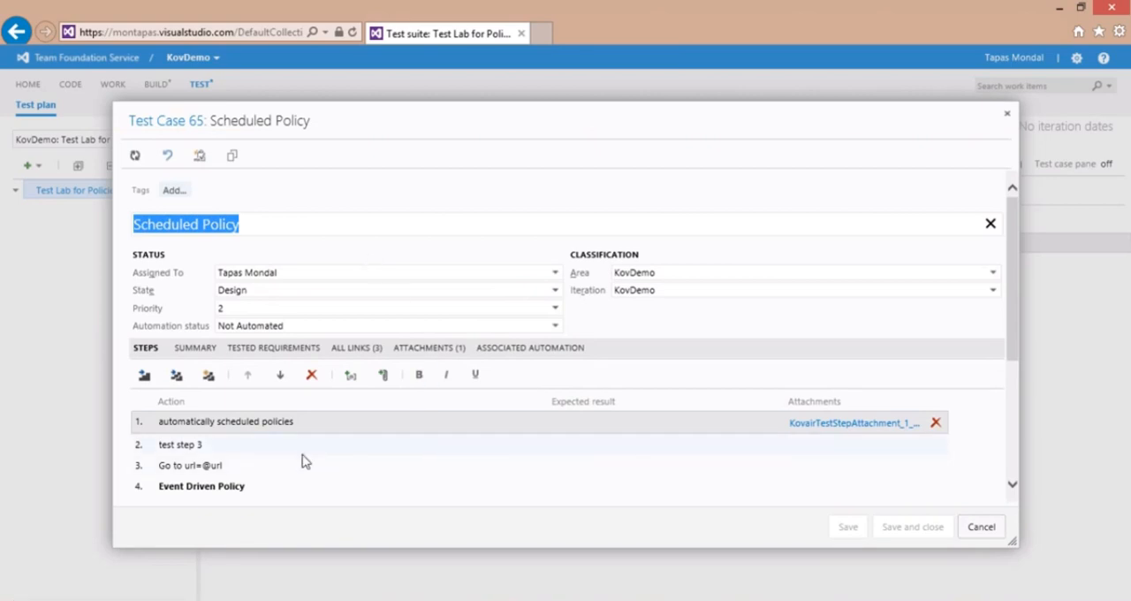
left_click(227, 421)
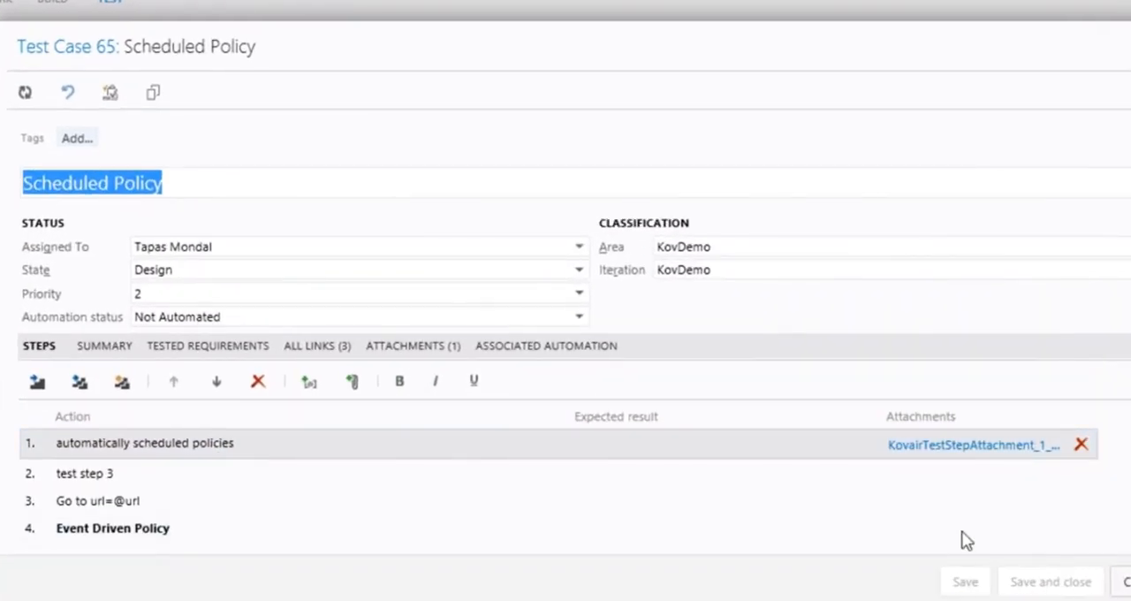
mouse_move(955, 452)
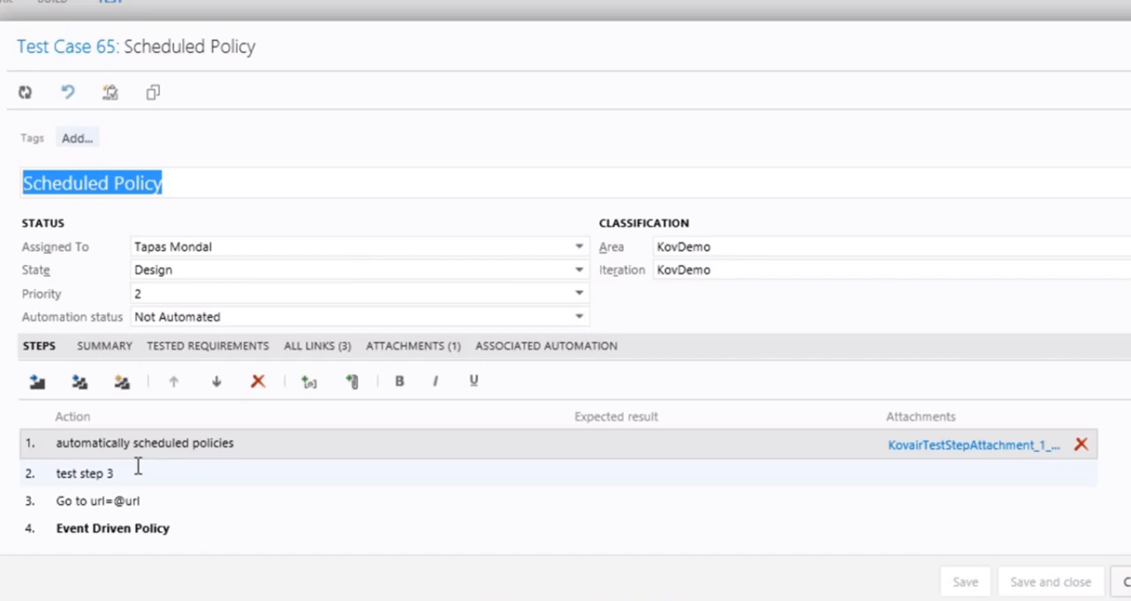
mouse_move(131, 479)
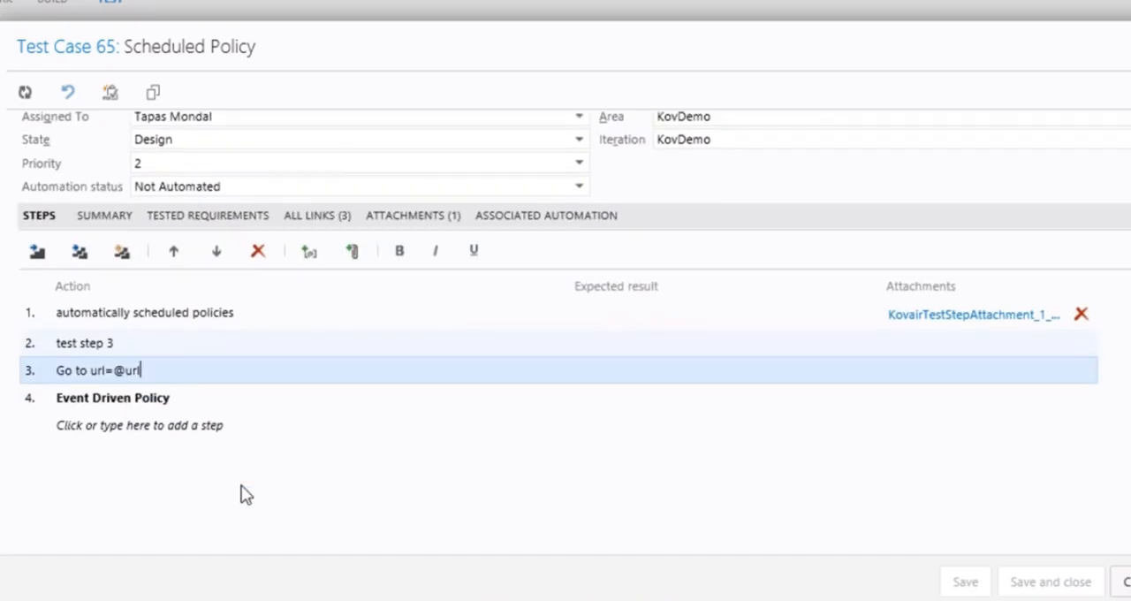
mouse_move(122, 396)
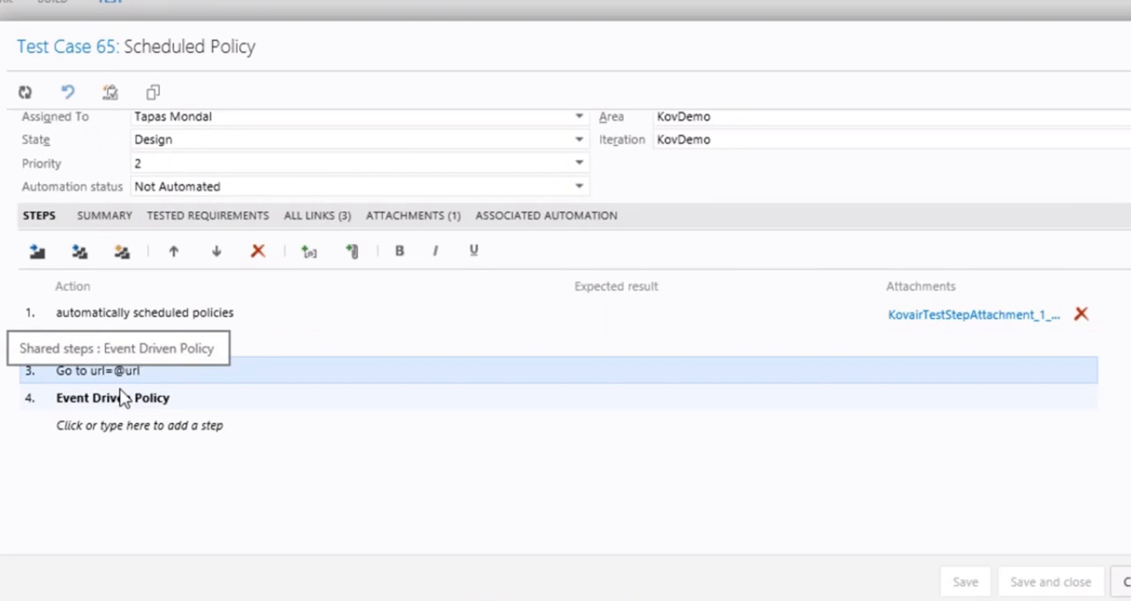
type("test step 3")
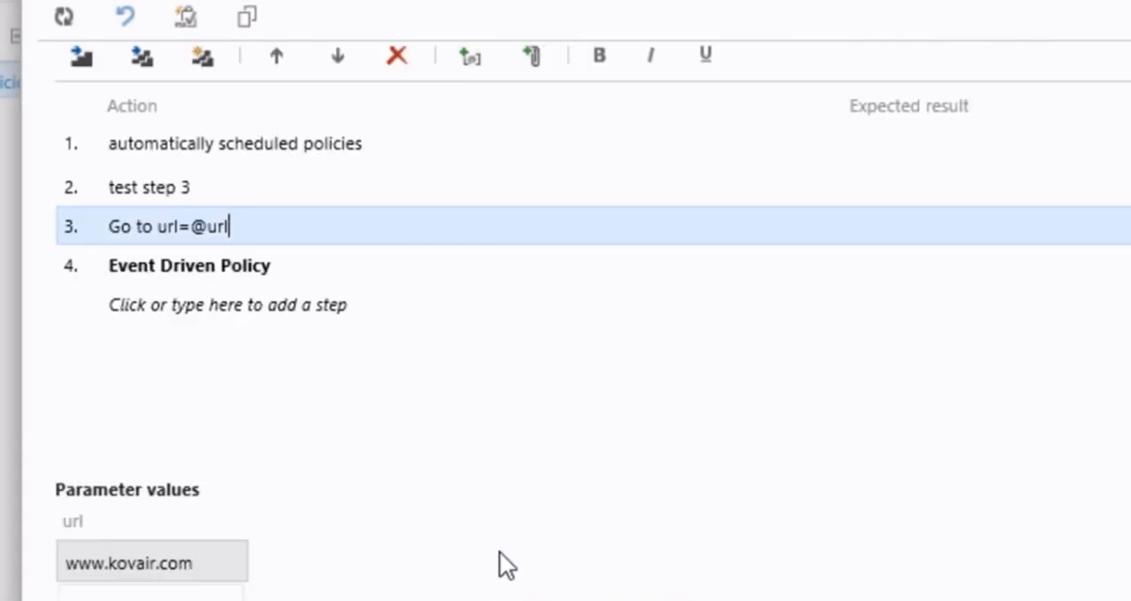
left_click(152, 561)
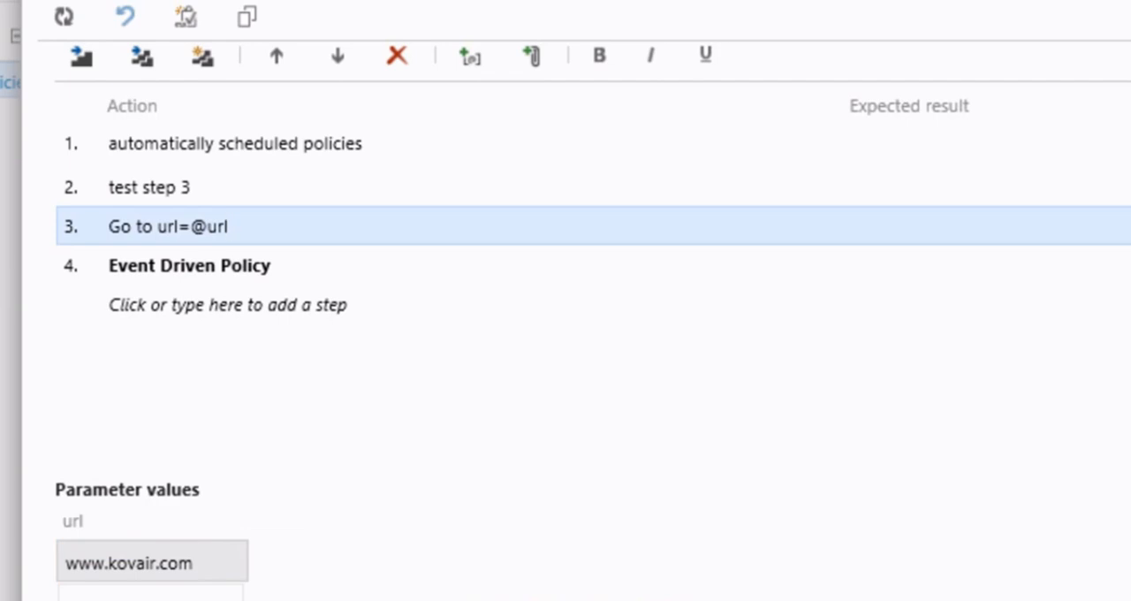
left_click(227, 226)
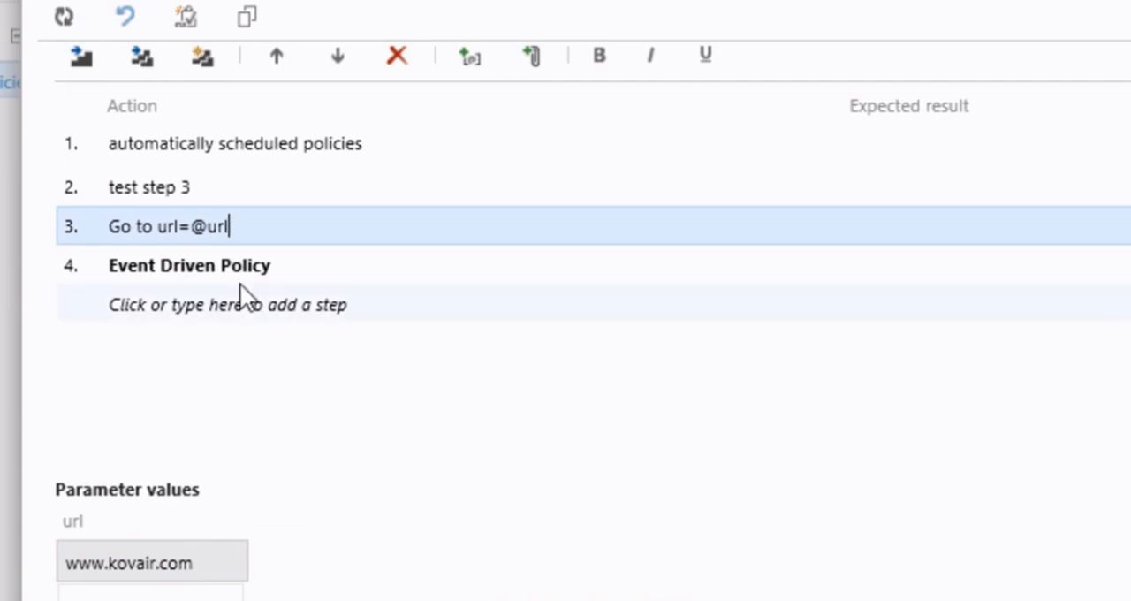
mouse_move(239, 265)
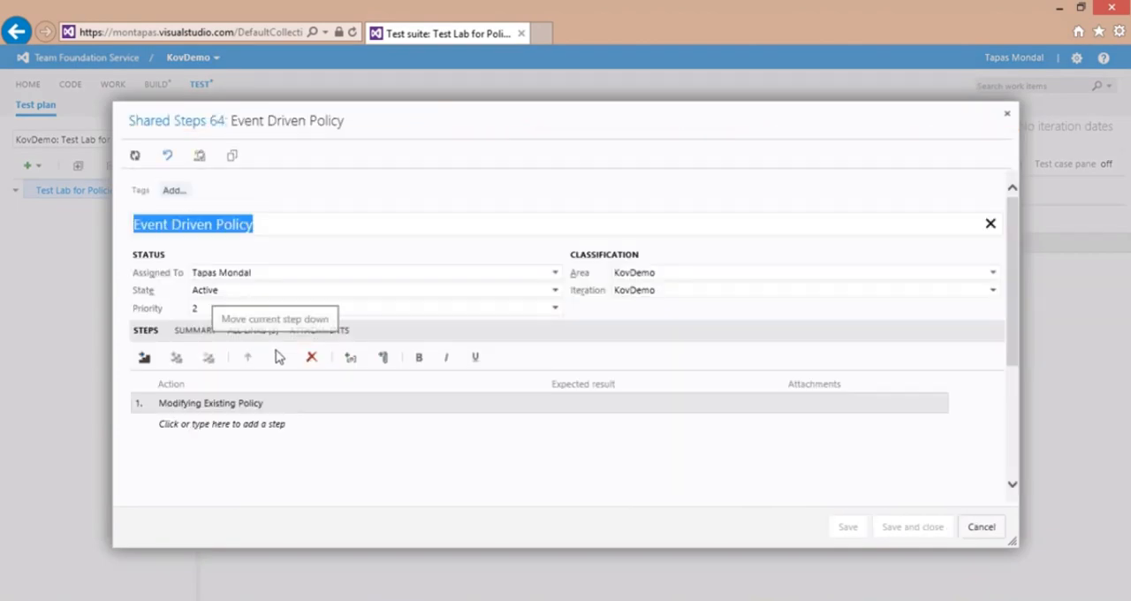
mouse_move(274, 232)
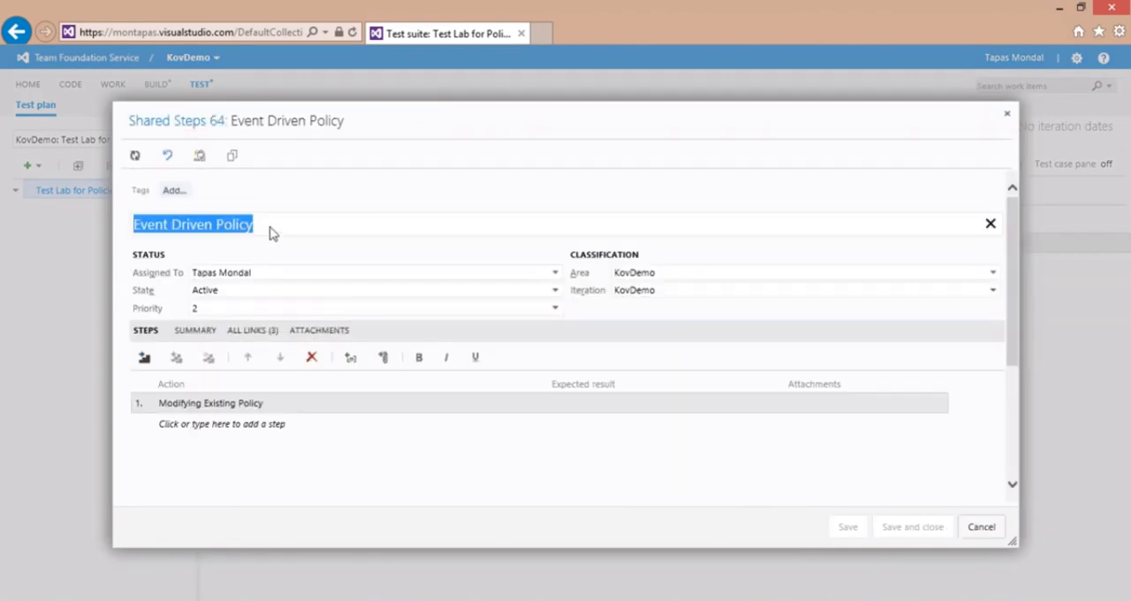
Close the Event Driven Policy shared steps and cancel out of test case 65 to the suite list
left_click(210, 403)
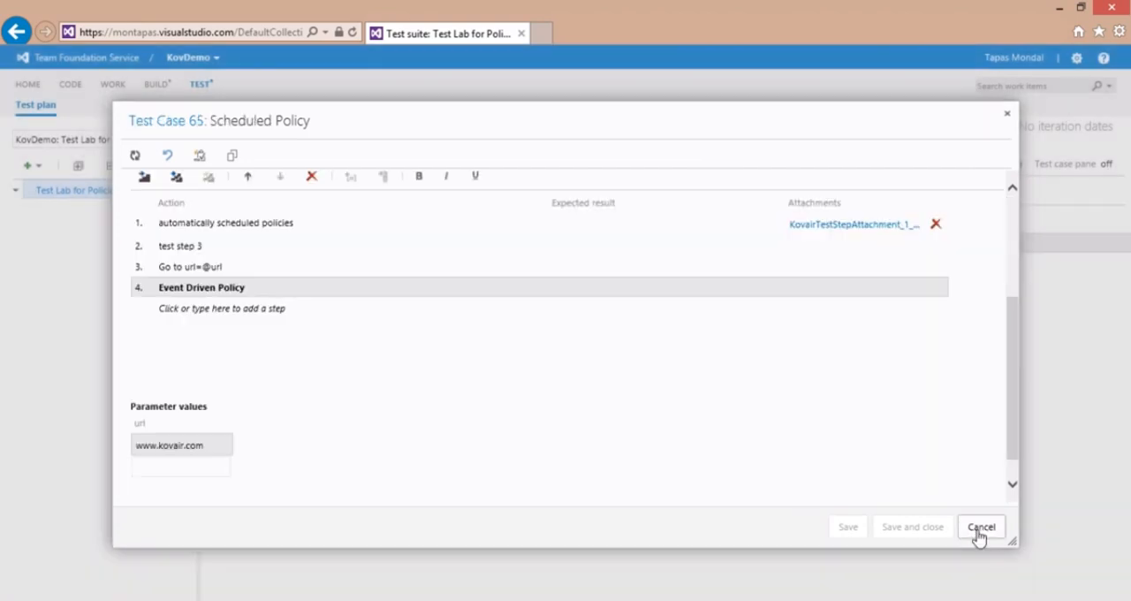
left_click(981, 527)
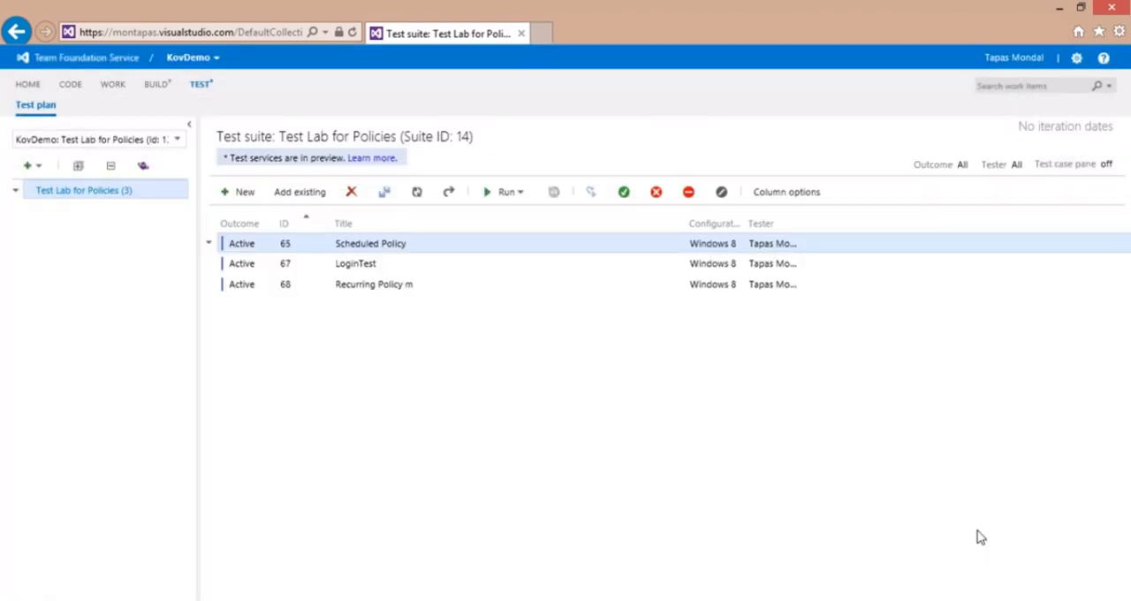
left_click(113, 84)
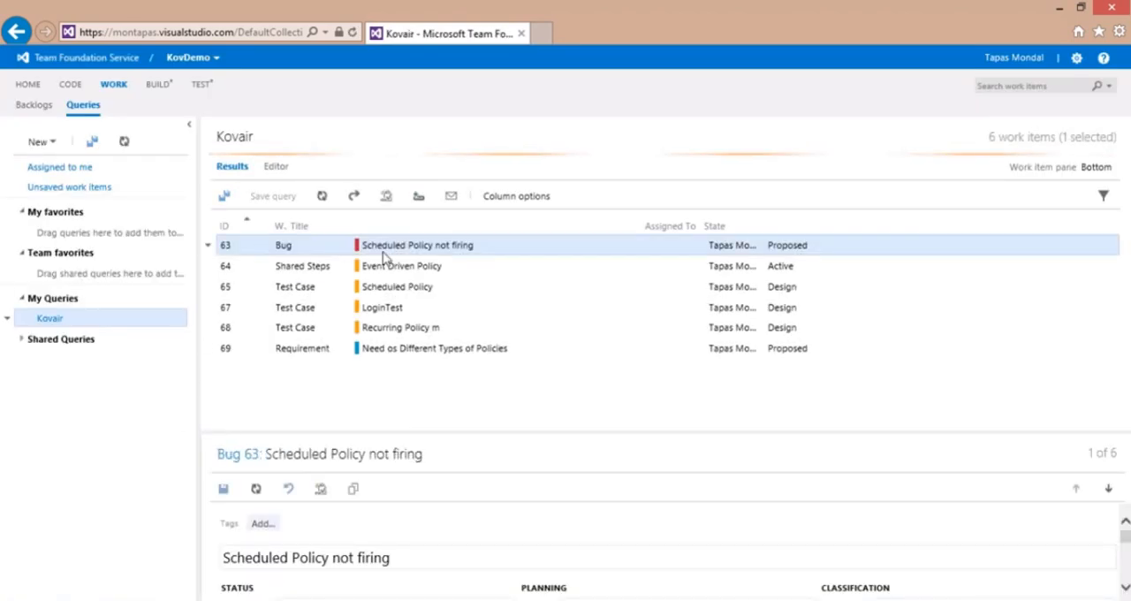
double_click(417, 244)
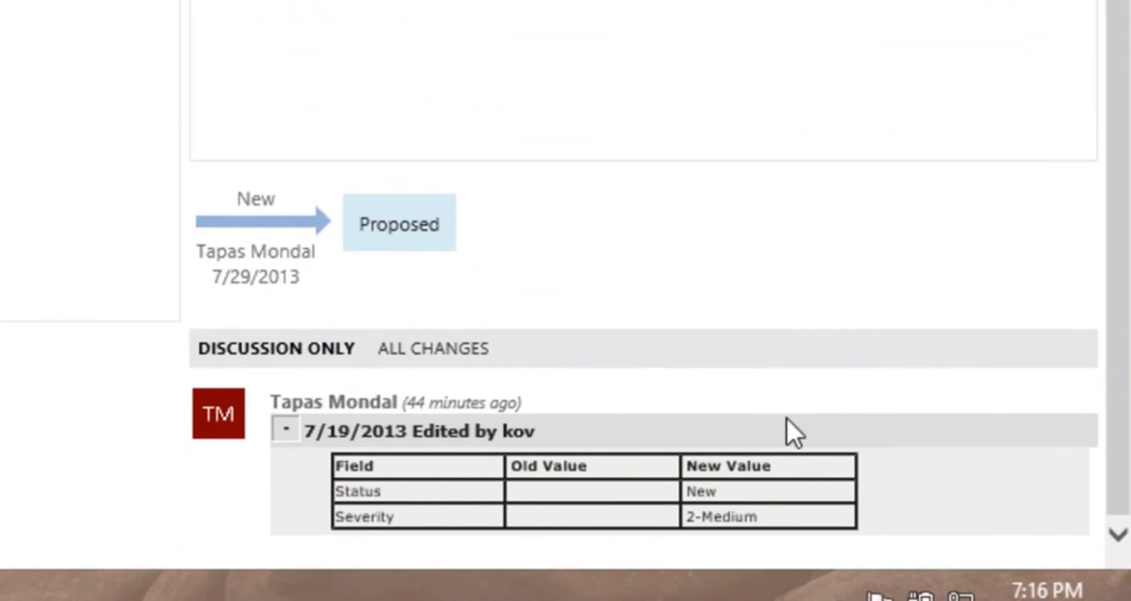
mouse_move(940, 548)
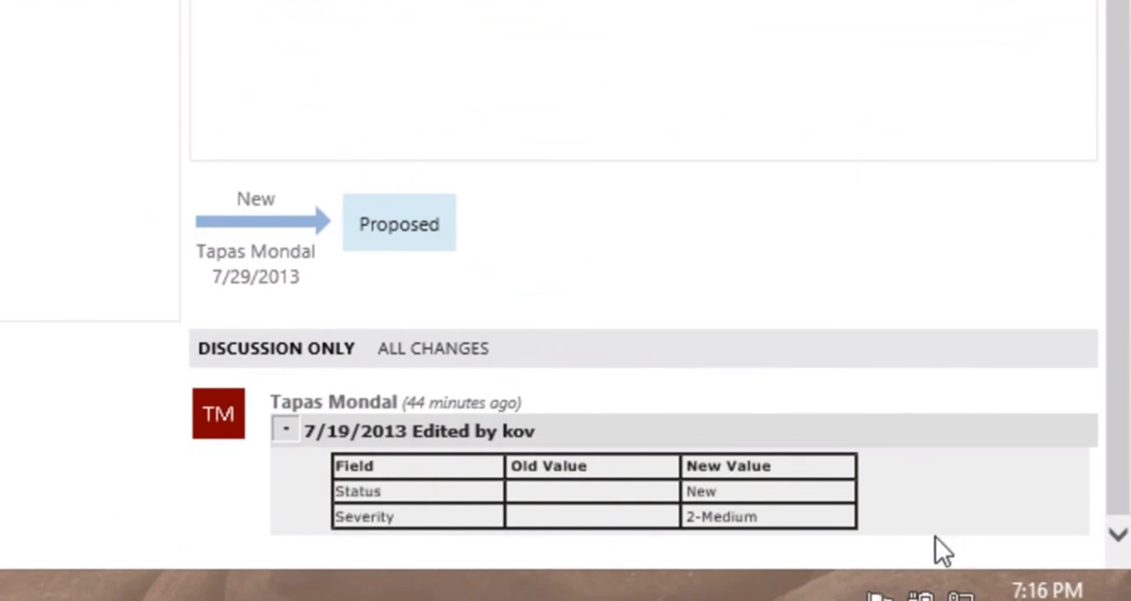
mouse_move(334, 495)
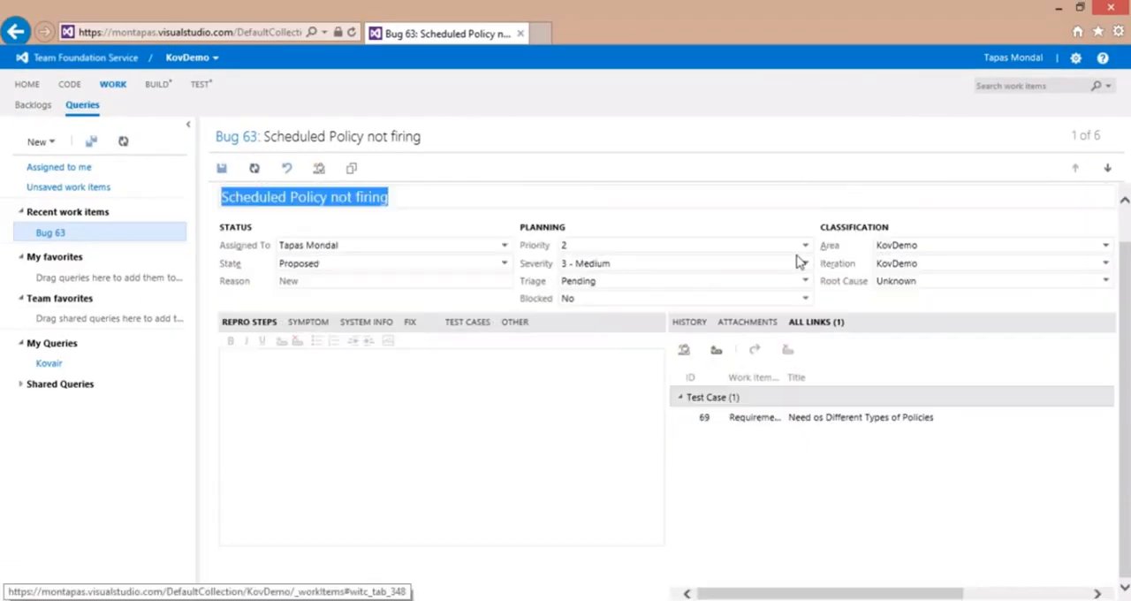
mouse_move(855, 466)
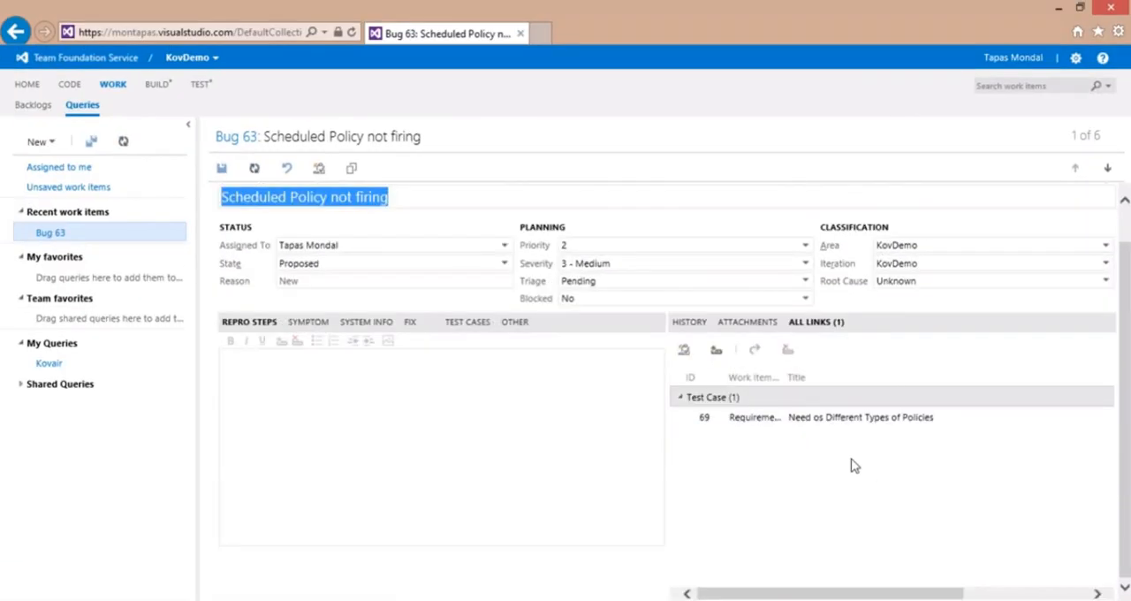
mouse_move(790, 454)
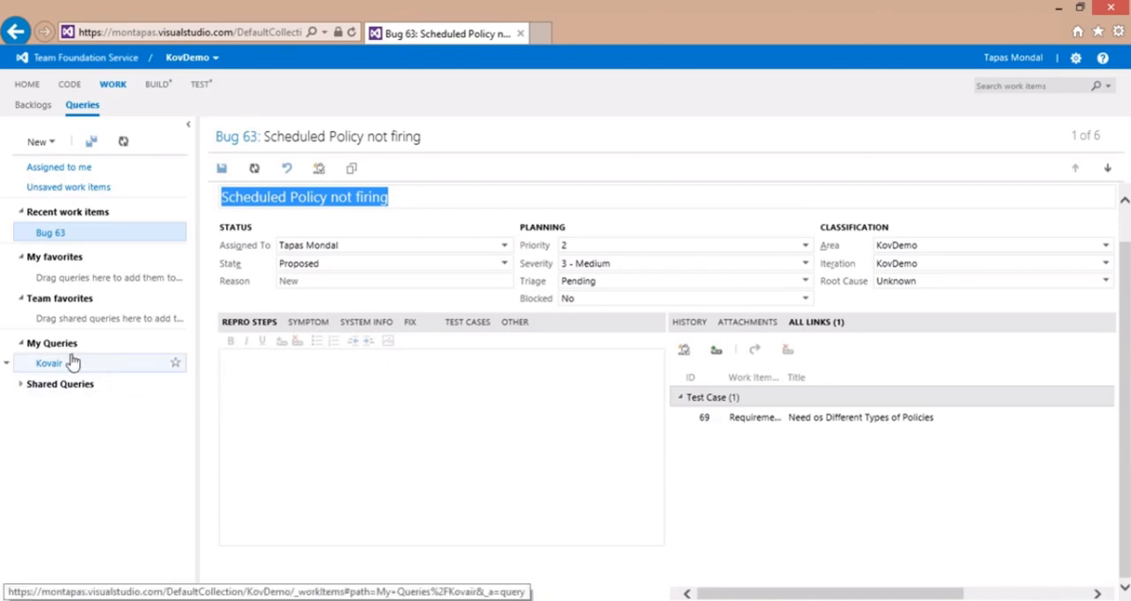
Run the Kovair query and open test case 65 Scheduled Policy showing its four steps
left_click(49, 362)
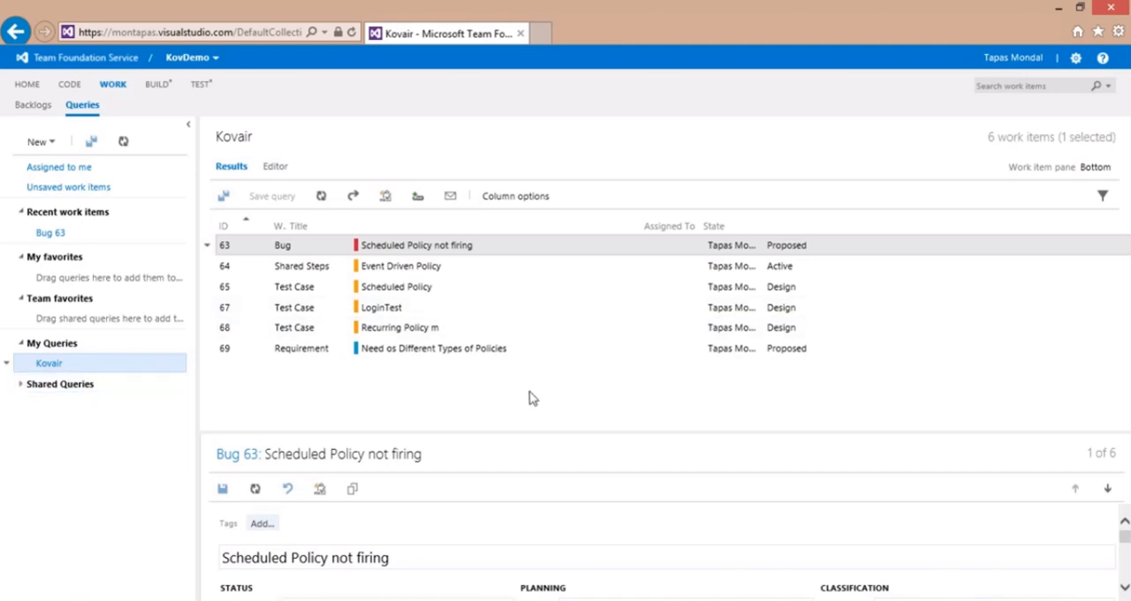
mouse_move(609, 470)
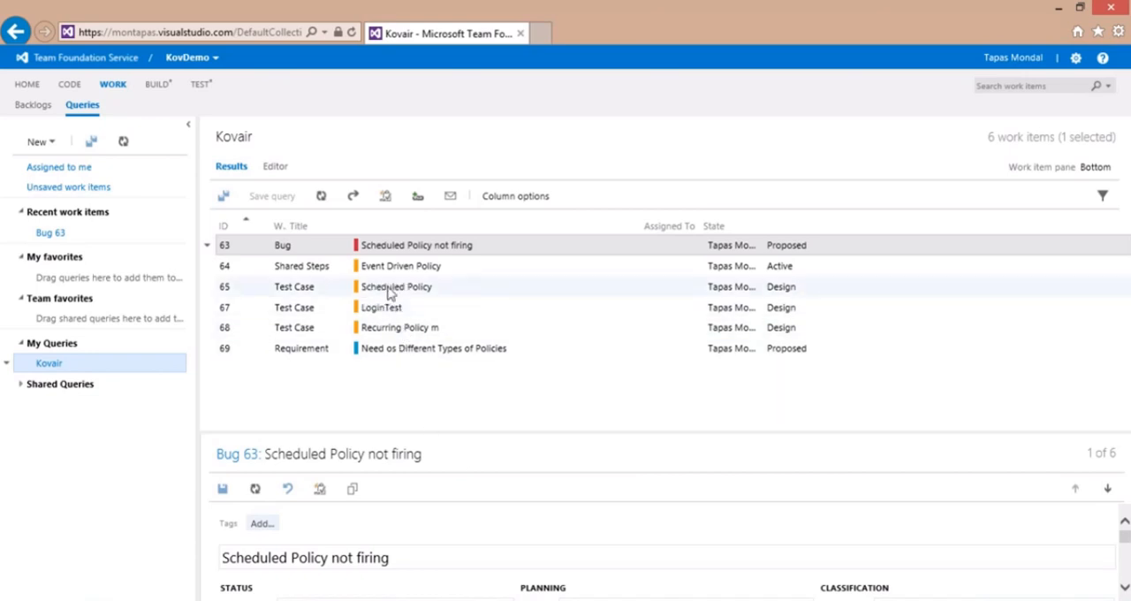
left_click(395, 286)
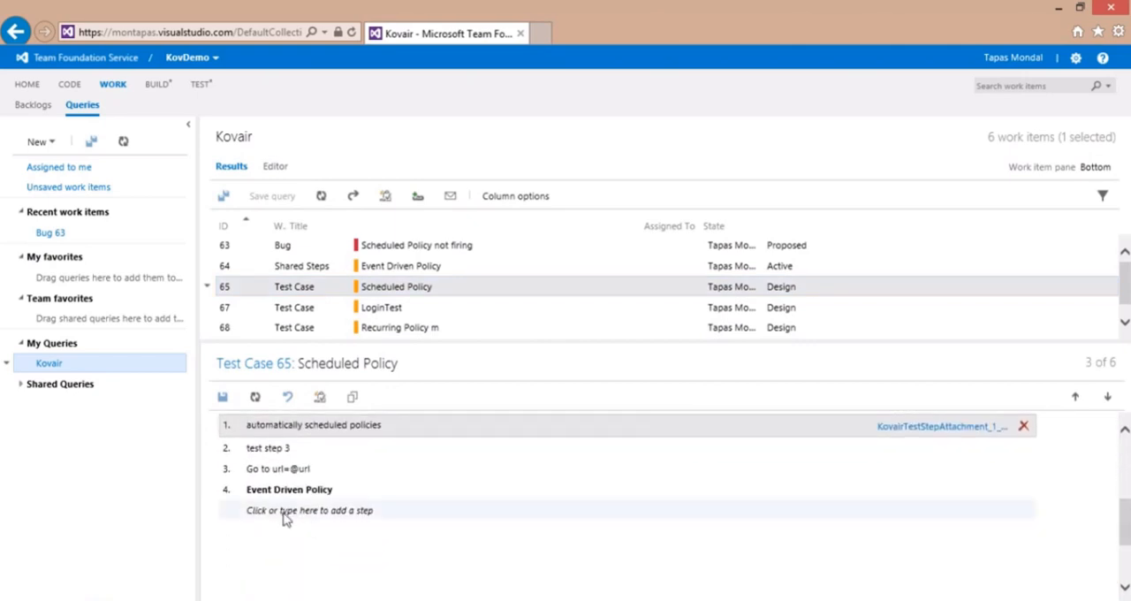
left_click(310, 509)
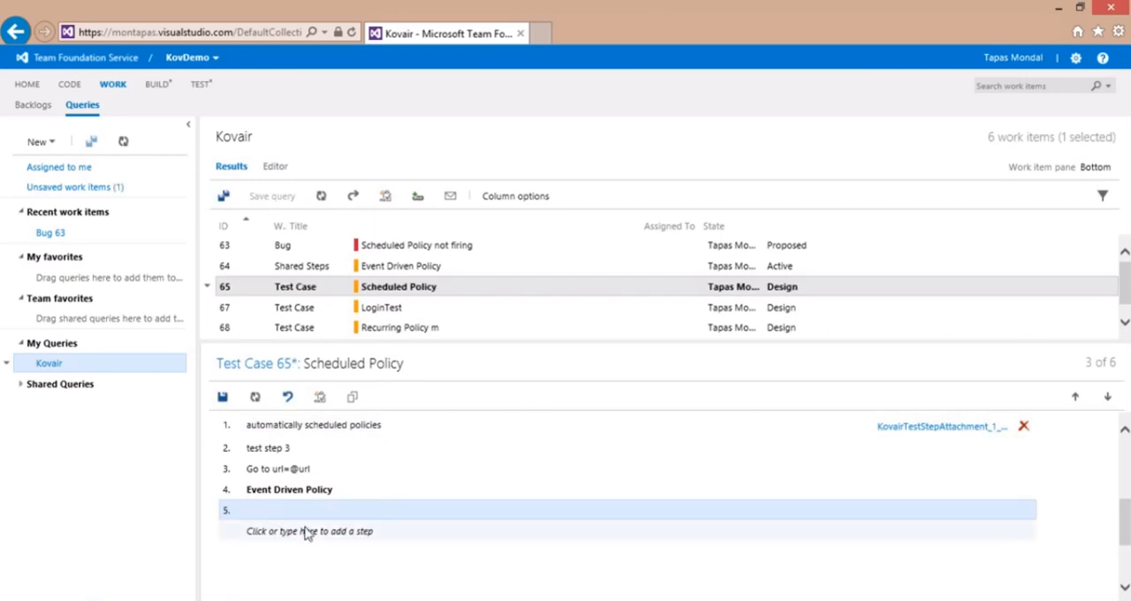
type("Step")
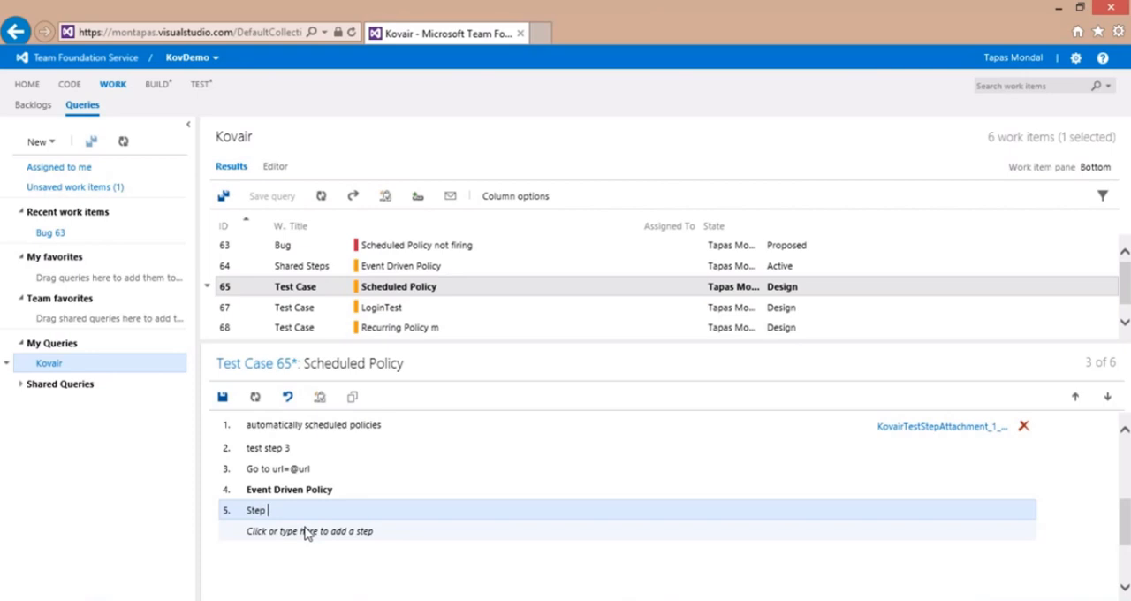
type("from TFS")
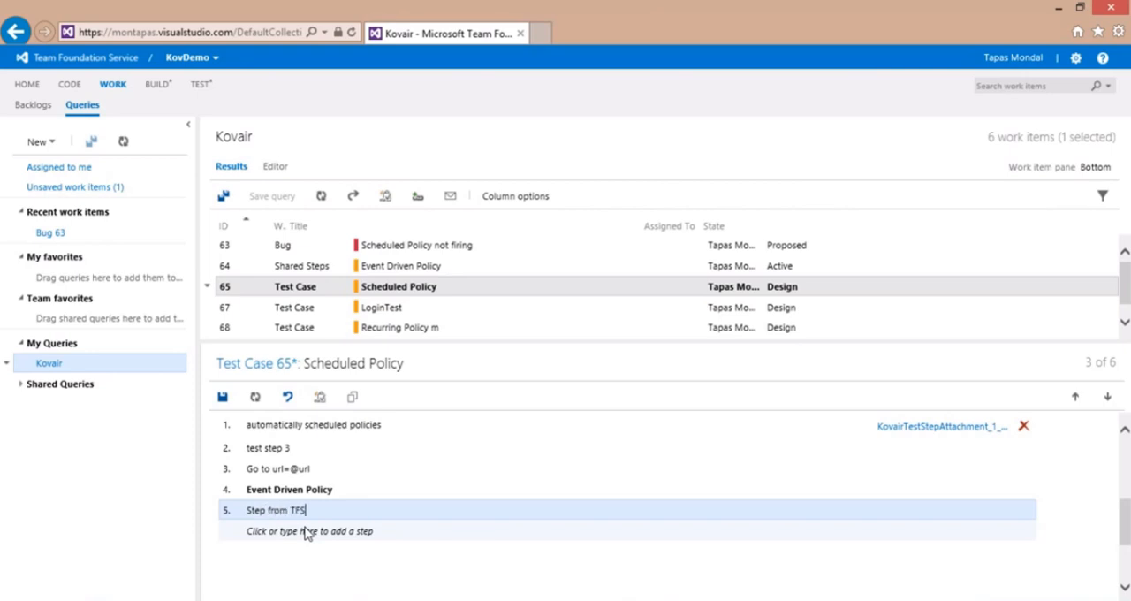
type("Added")
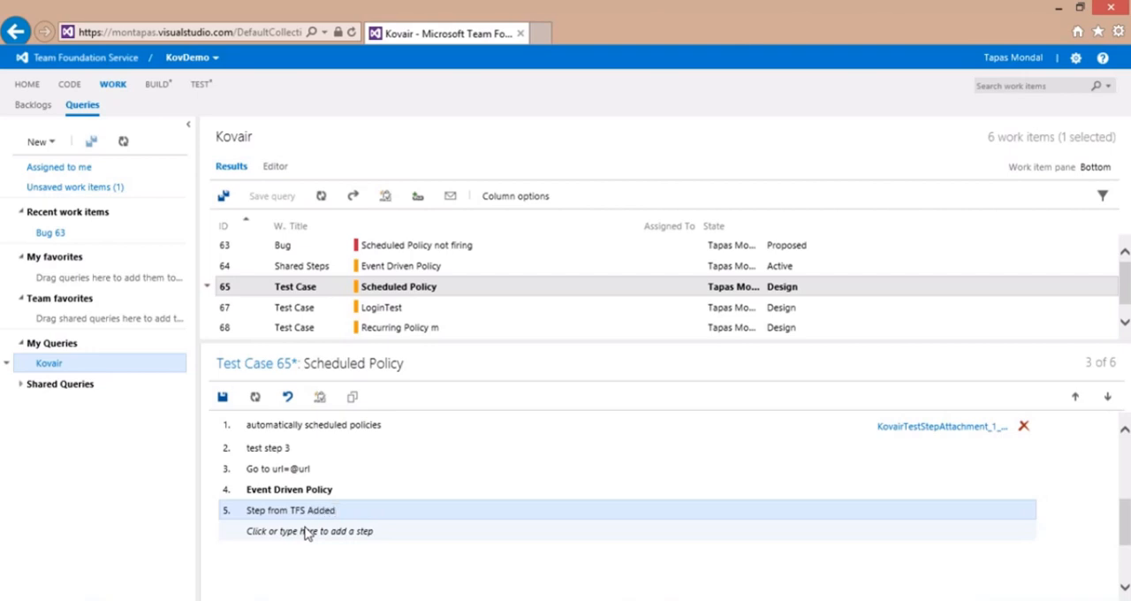
type("by")
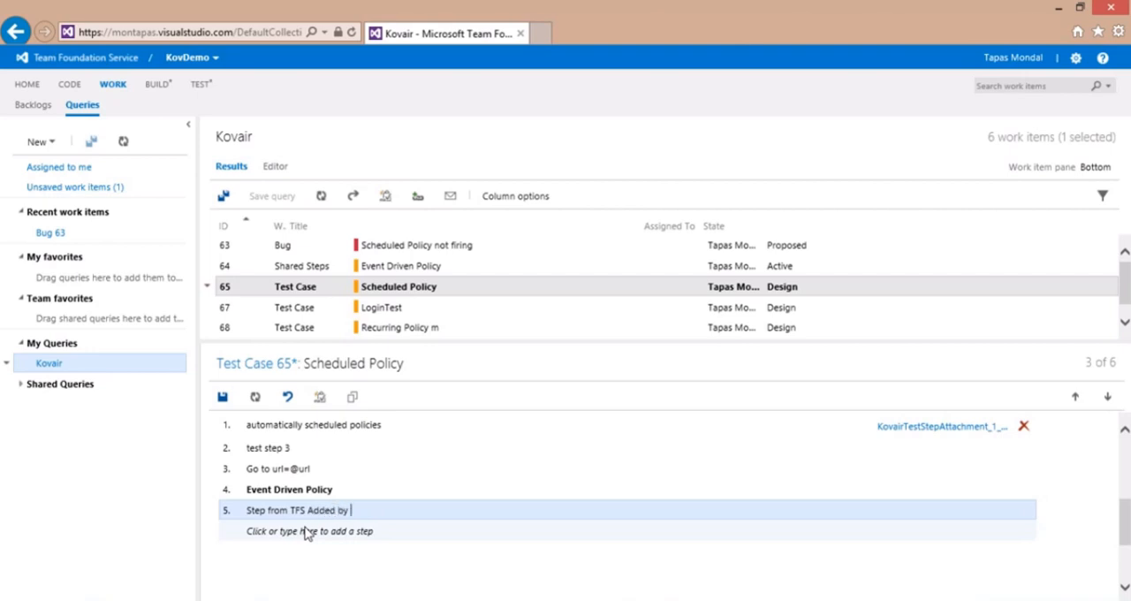
type(":::")
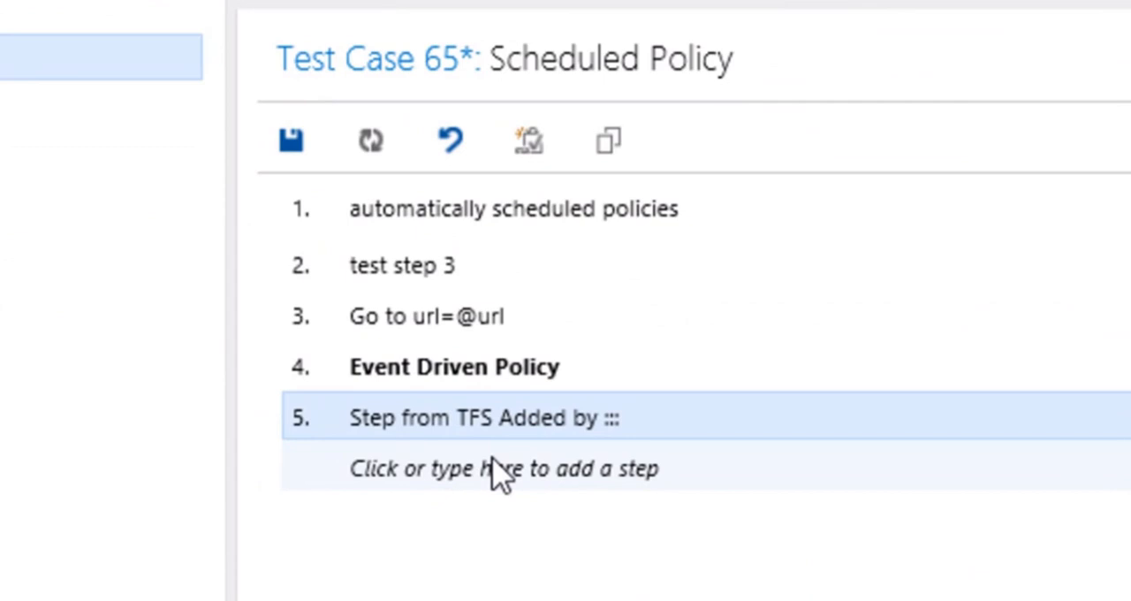
type("@u")
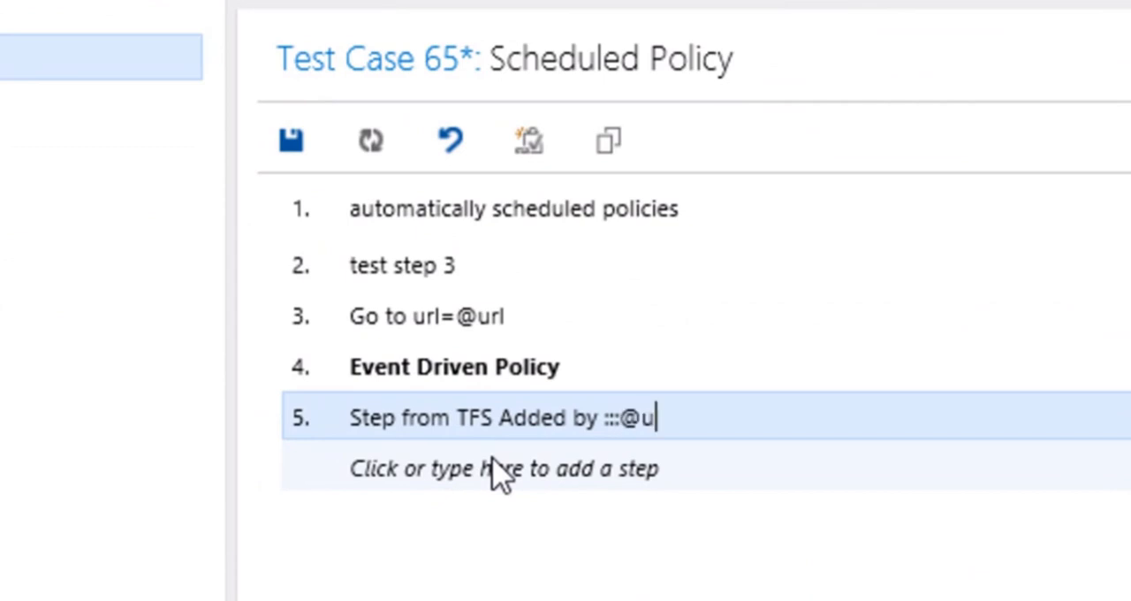
type("ser")
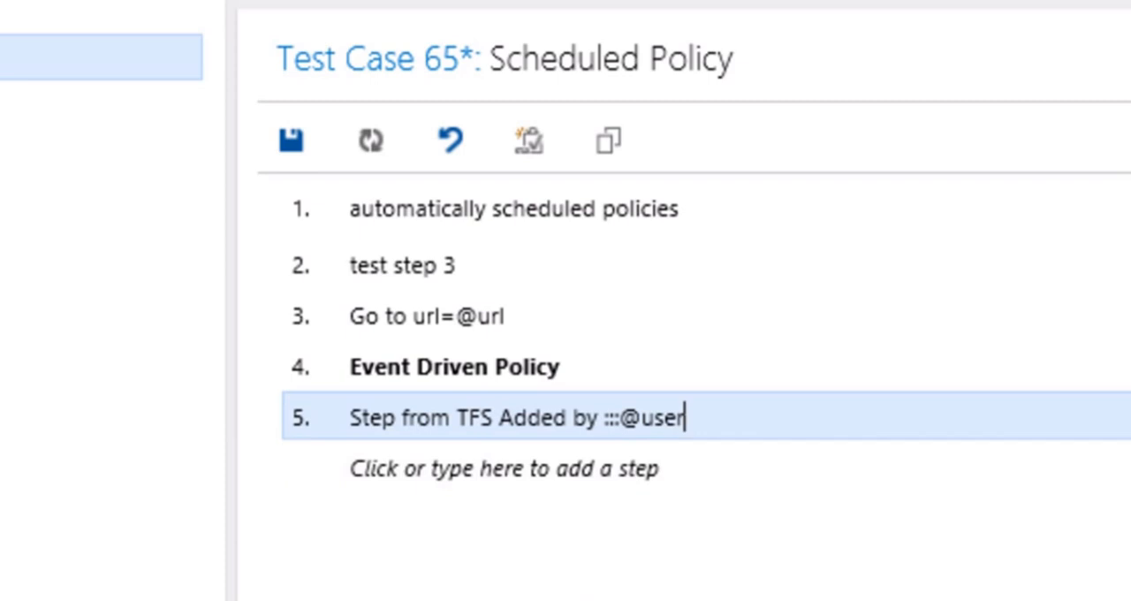
scroll("down", 3)
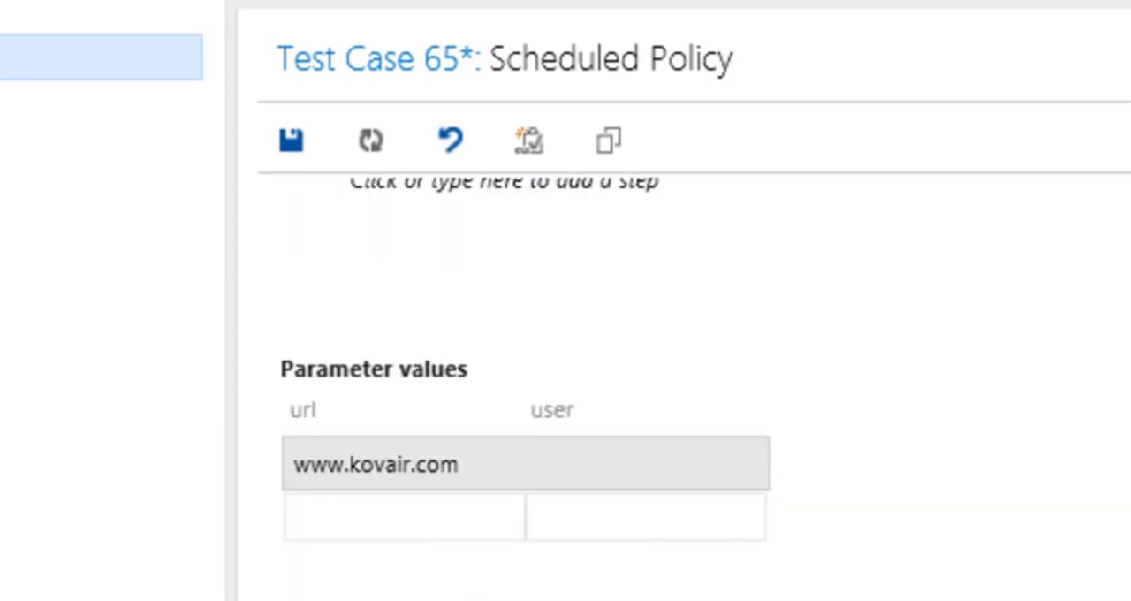
Give the user parameter the value John under Parameter values
left_click(645, 463)
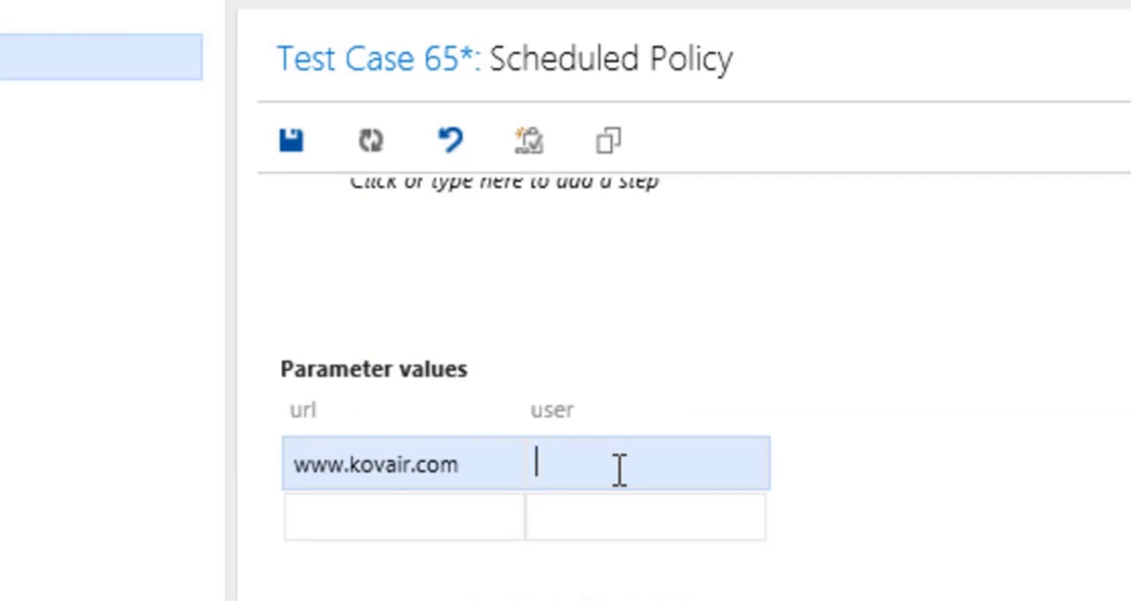
type("Jo")
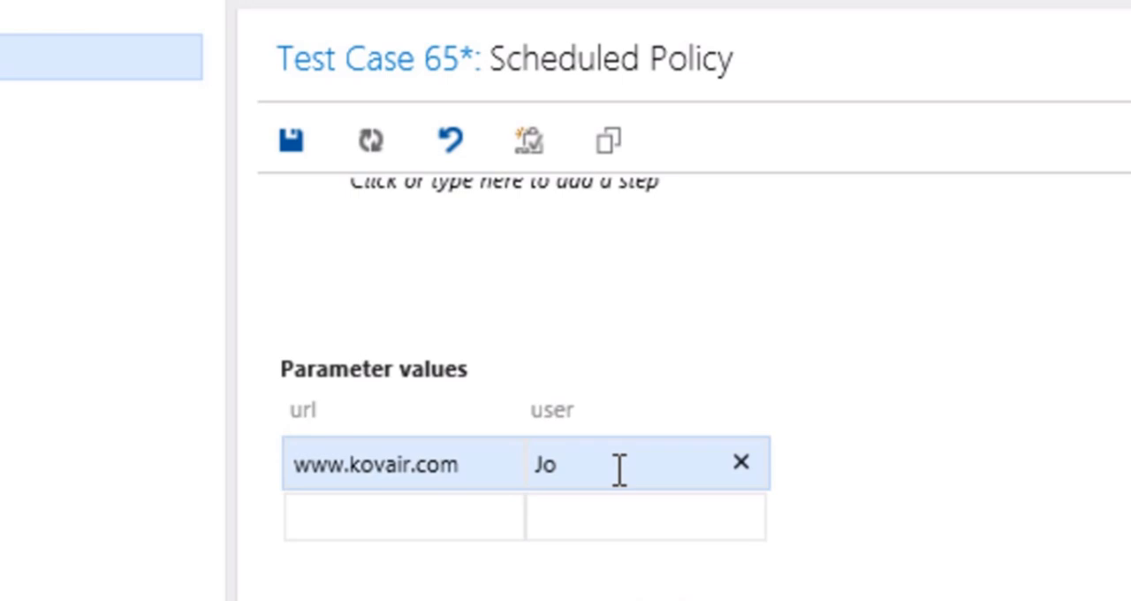
type("hn")
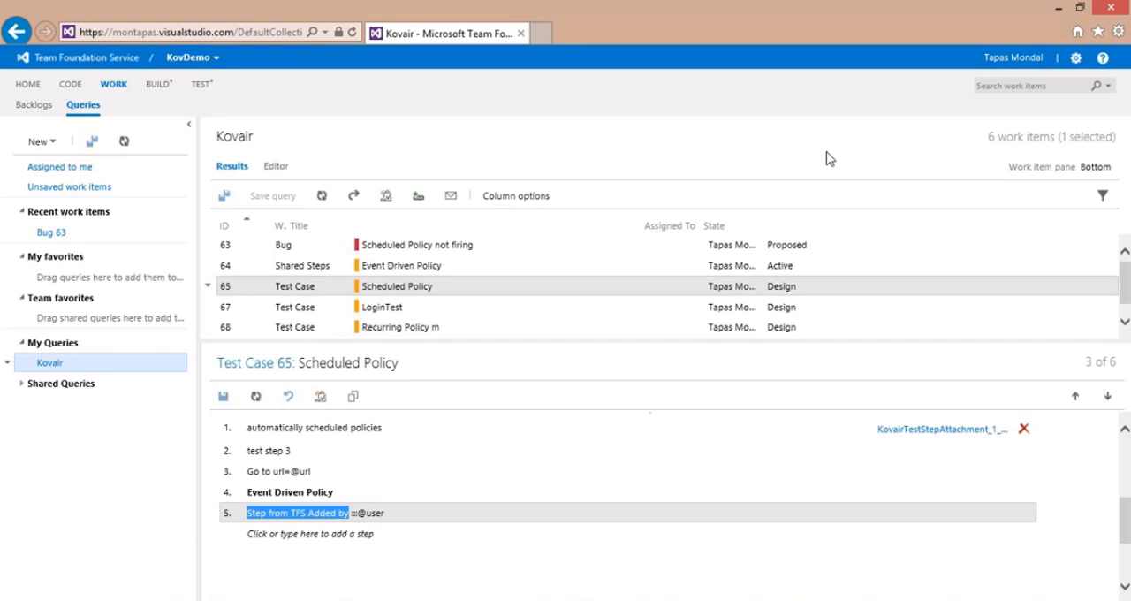
mouse_move(763, 166)
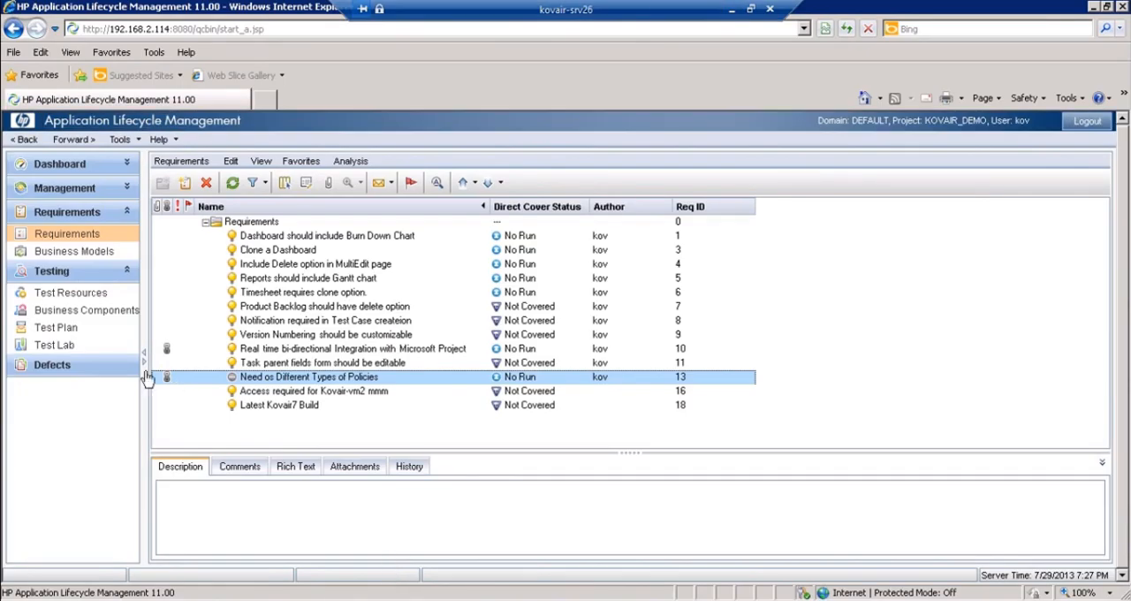
In HP ALM Test Plan, check Scheduled Policy's synced design step and its user parameter defaulting to John
left_click(57, 327)
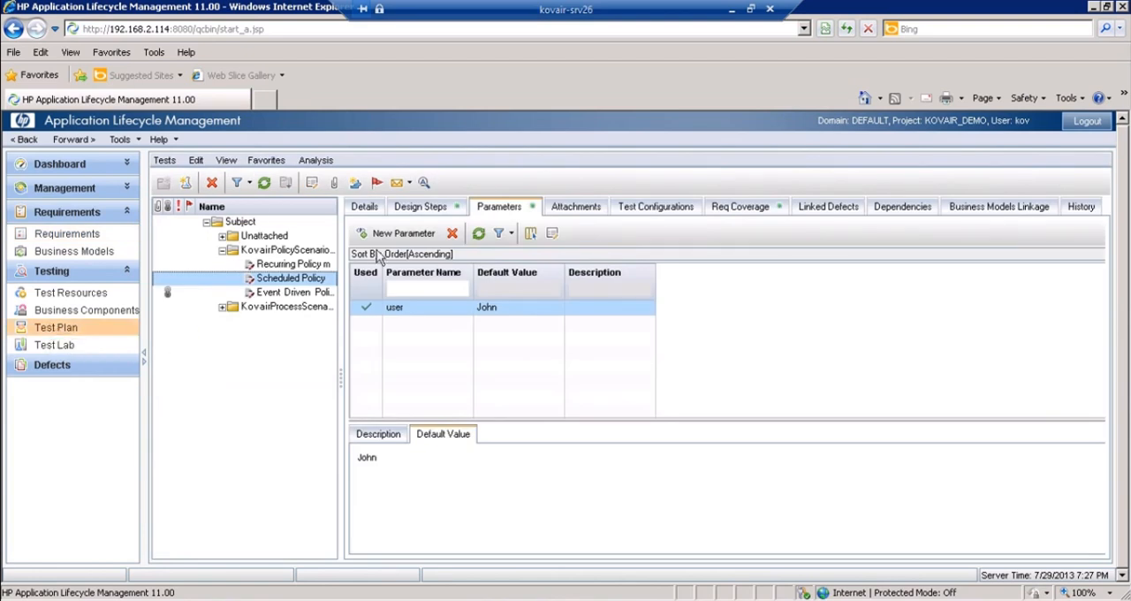
left_click(421, 205)
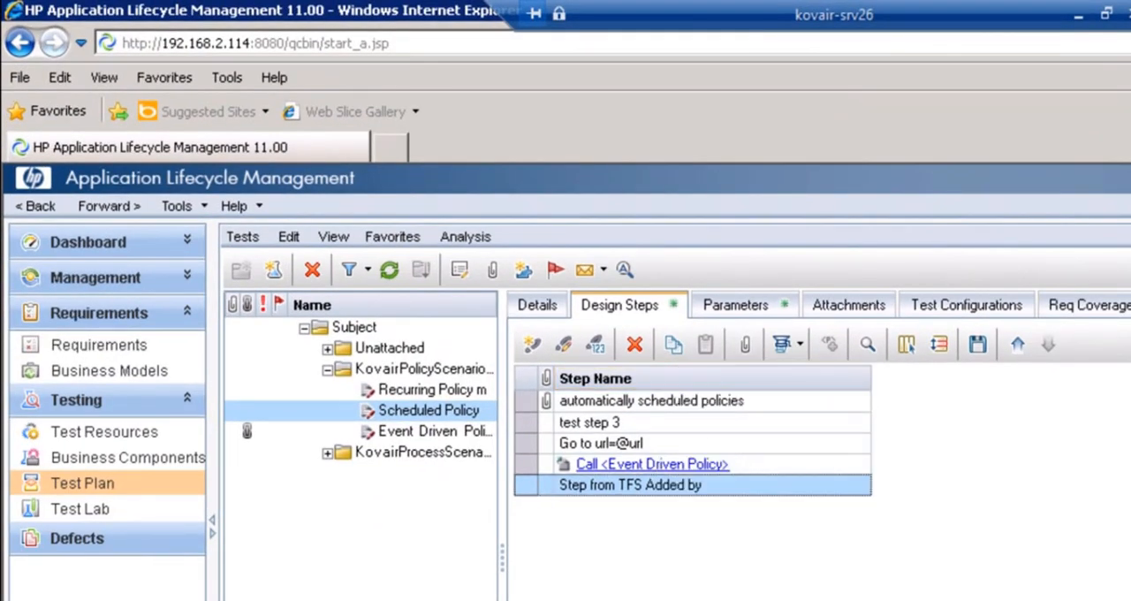
mouse_move(742, 526)
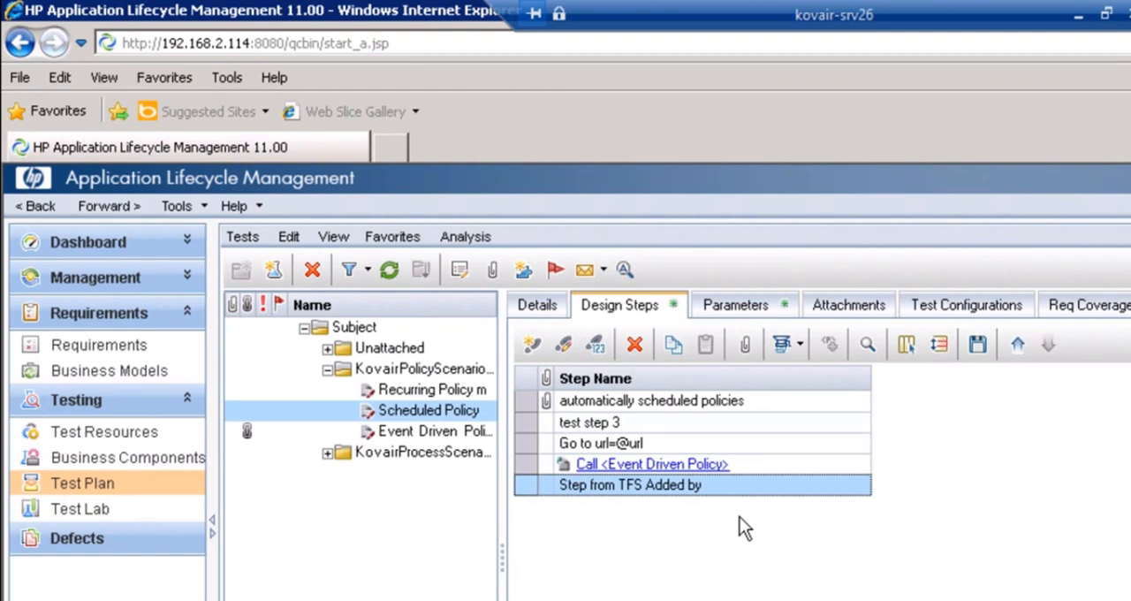
left_click(735, 304)
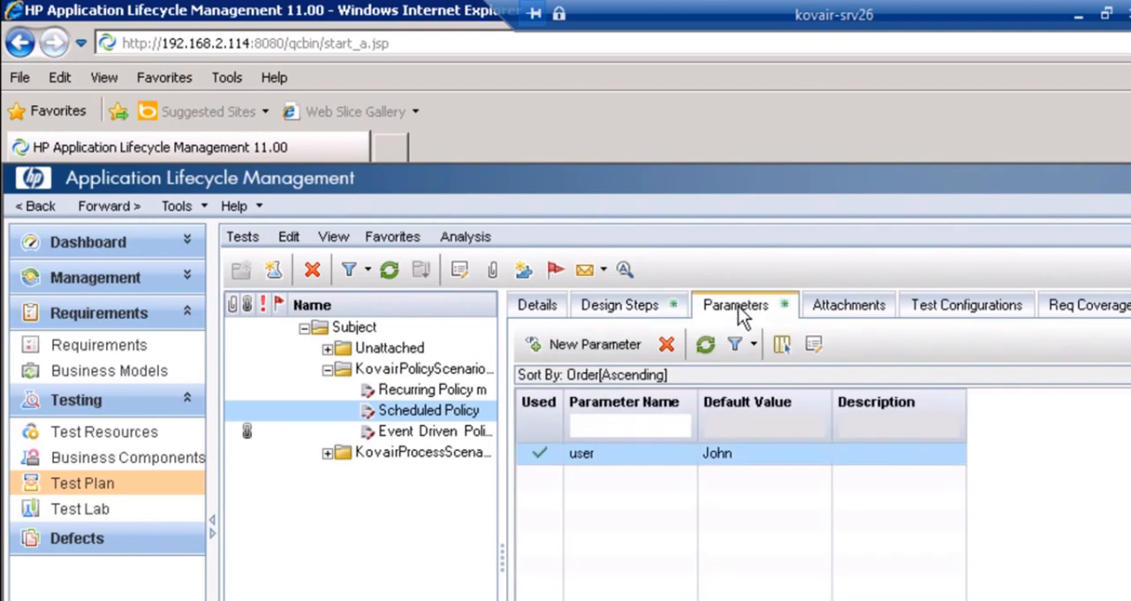
mouse_move(622, 468)
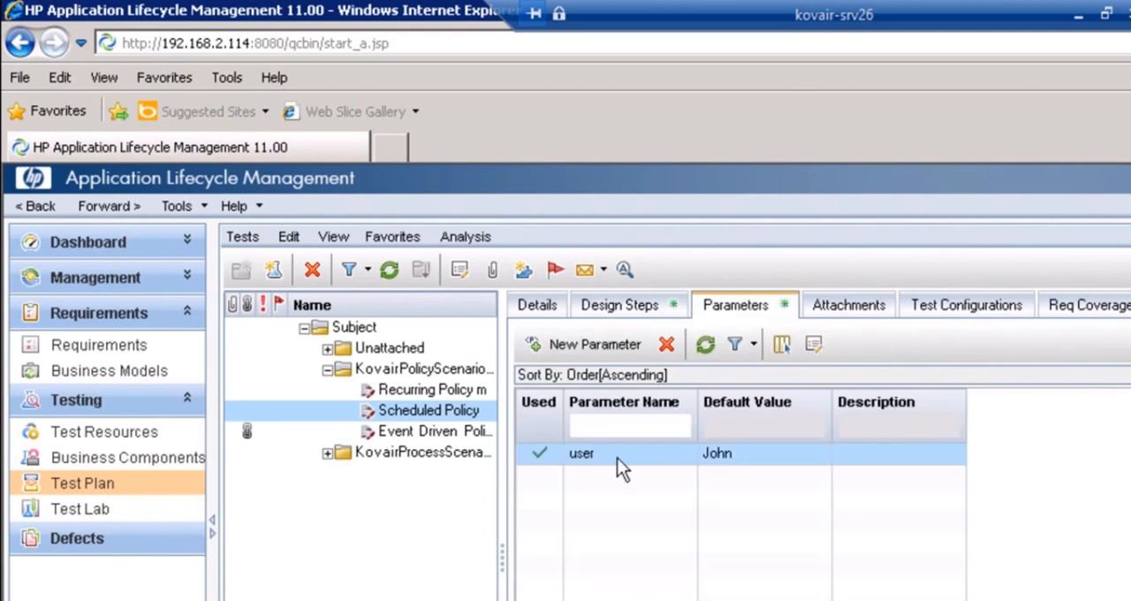